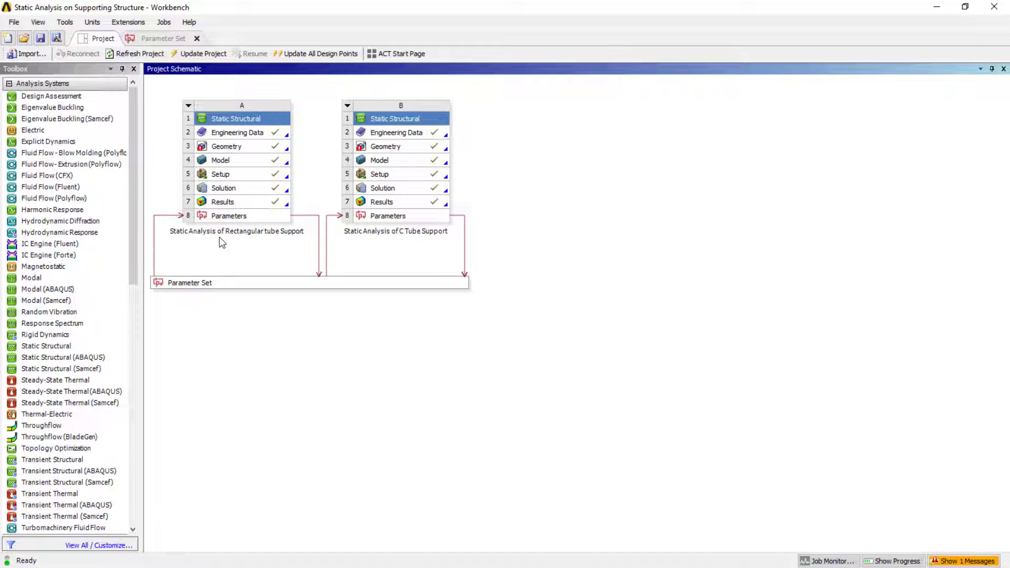
{"action": "mouse_move", "coordinate": [243, 243]}
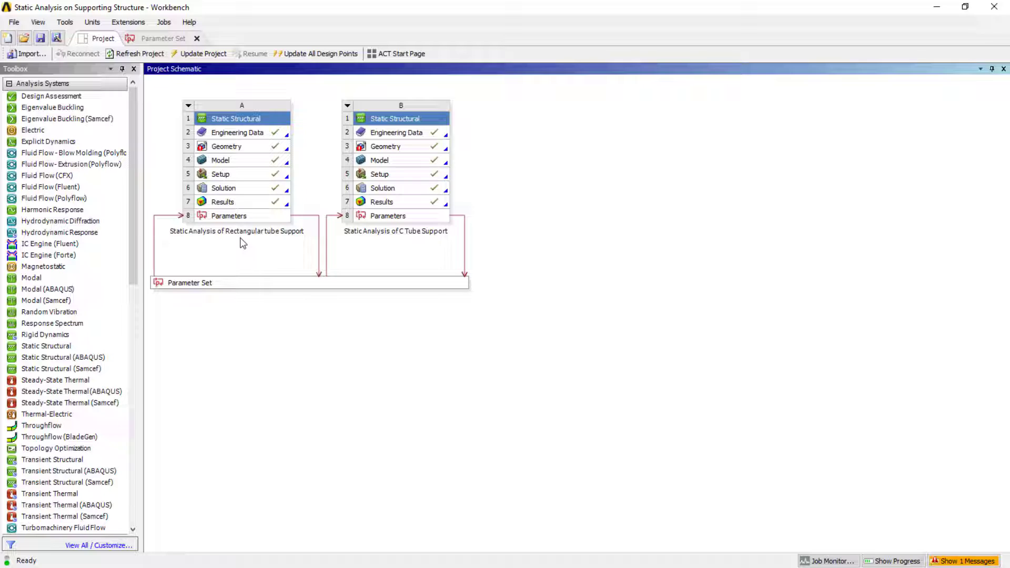
{"action": "mouse_move", "coordinate": [402, 244]}
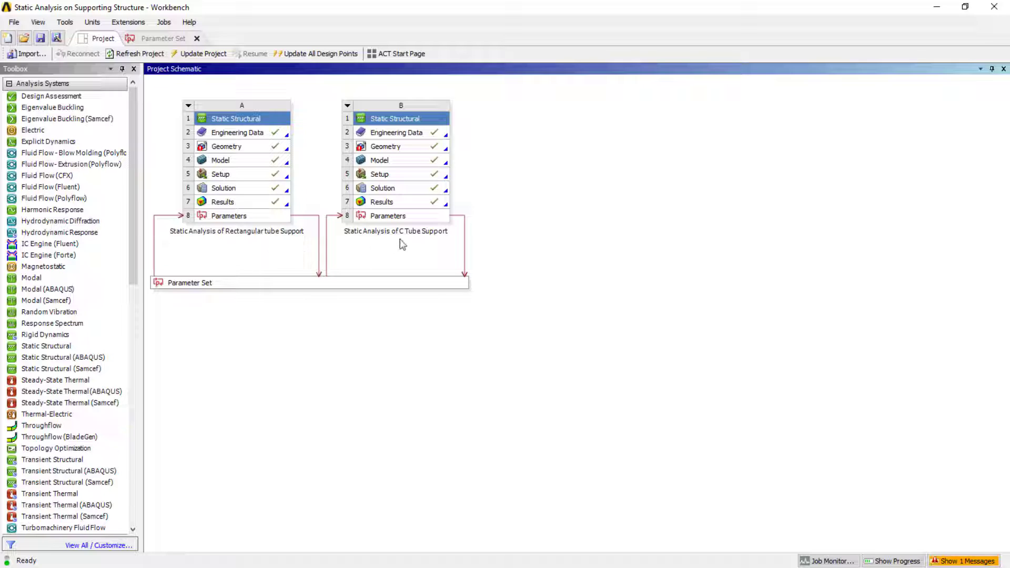
{"action": "mouse_move", "coordinate": [256, 258]}
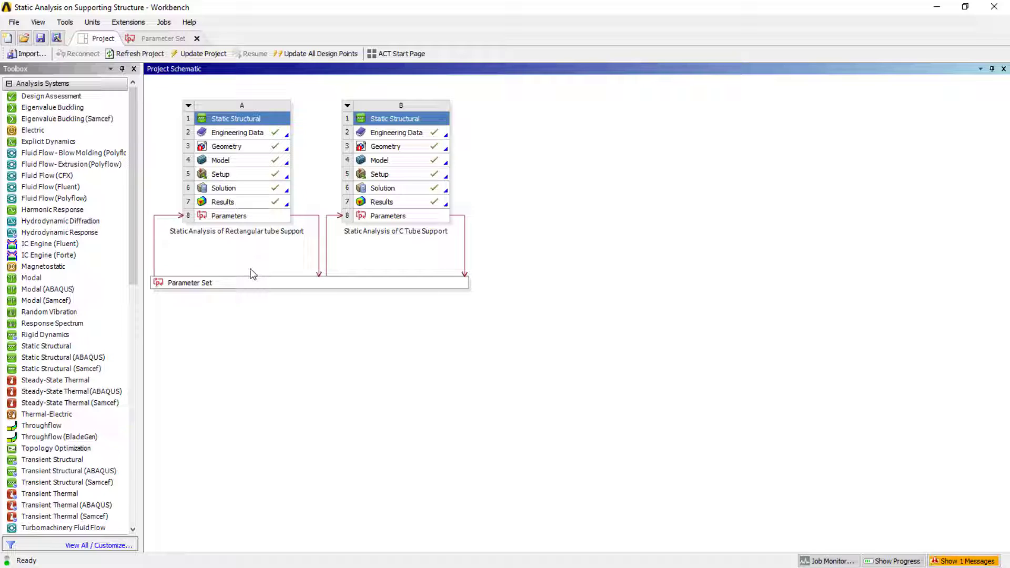
{"action": "mouse_move", "coordinate": [286, 193]}
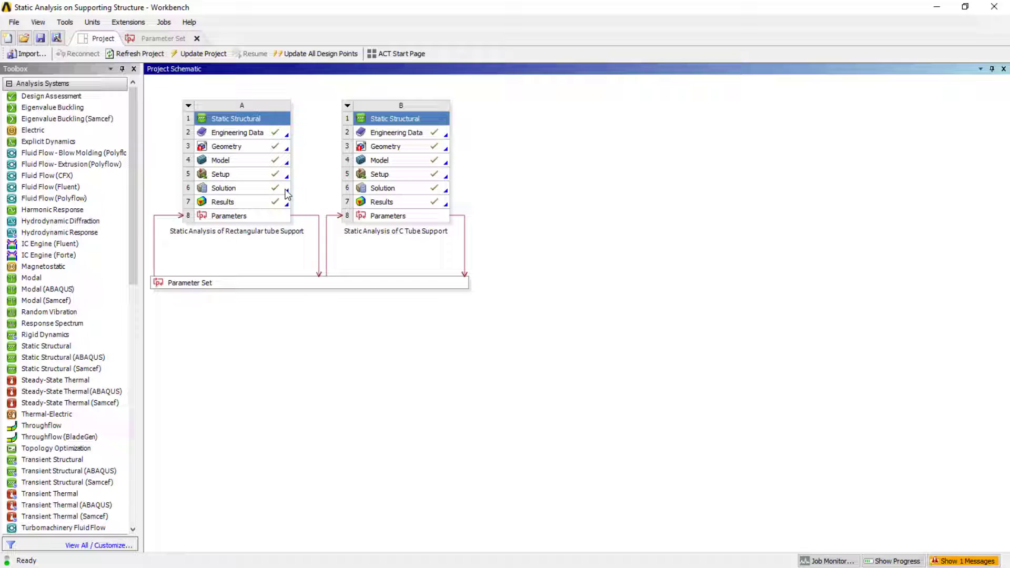
{"action": "mouse_move", "coordinate": [240, 190]}
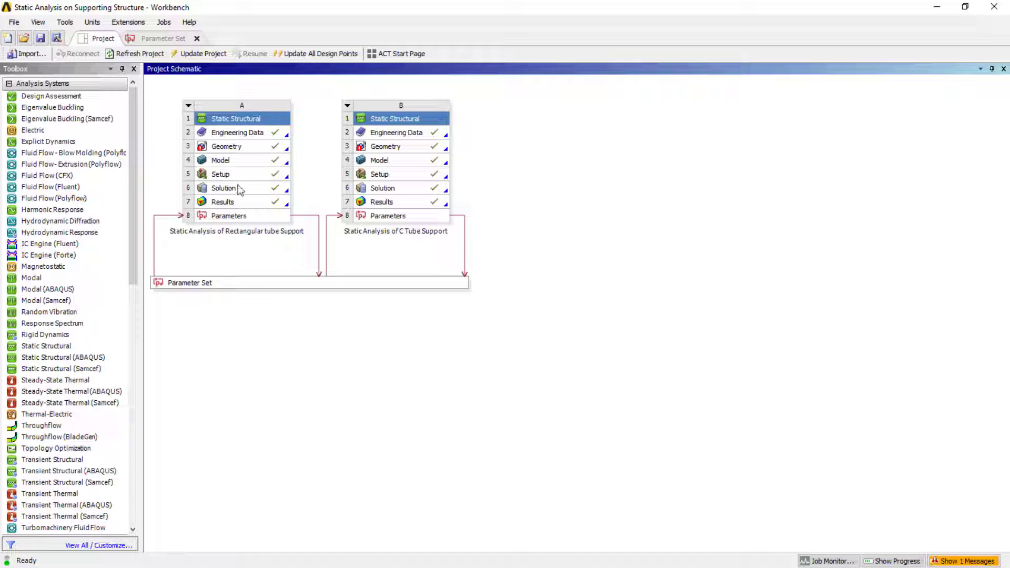
{"action": "mouse_move", "coordinate": [322, 482]}
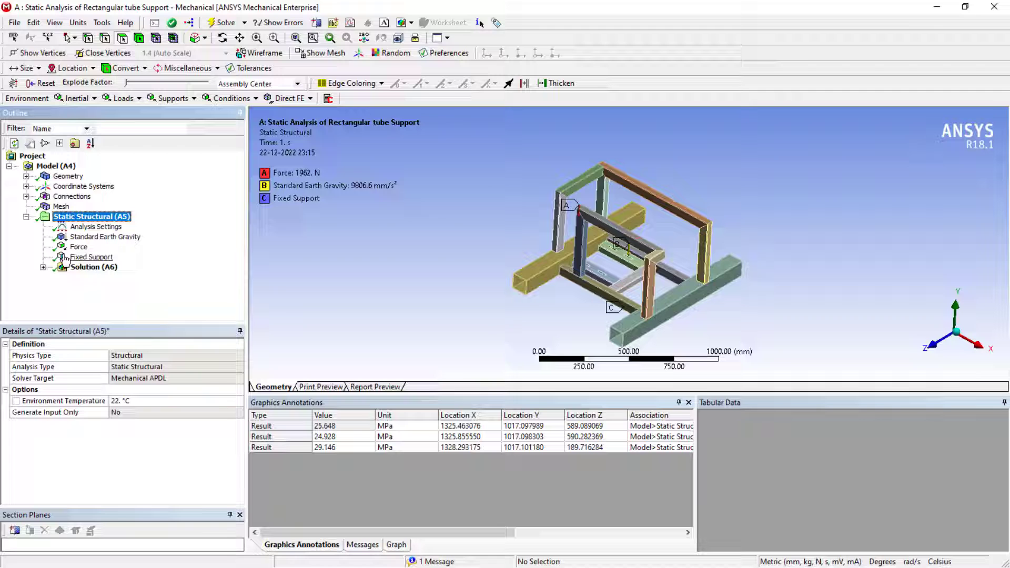
View total deformation (max 0.0703 mm), then orbit the equivalent stress plot (max 43.457 MPa).
{"action": "left_click", "coordinate": [43, 267]}
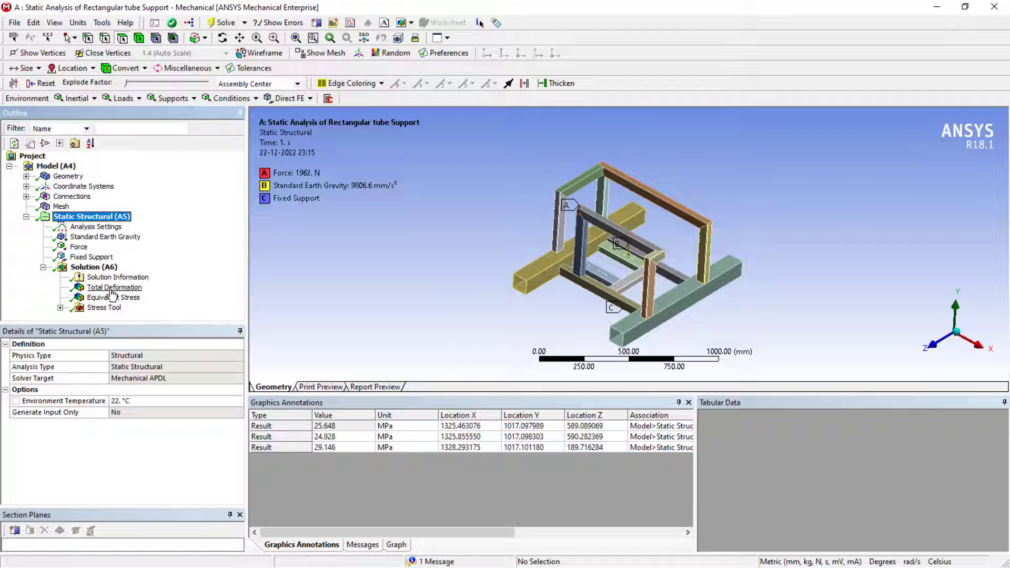
{"action": "left_click", "coordinate": [114, 286]}
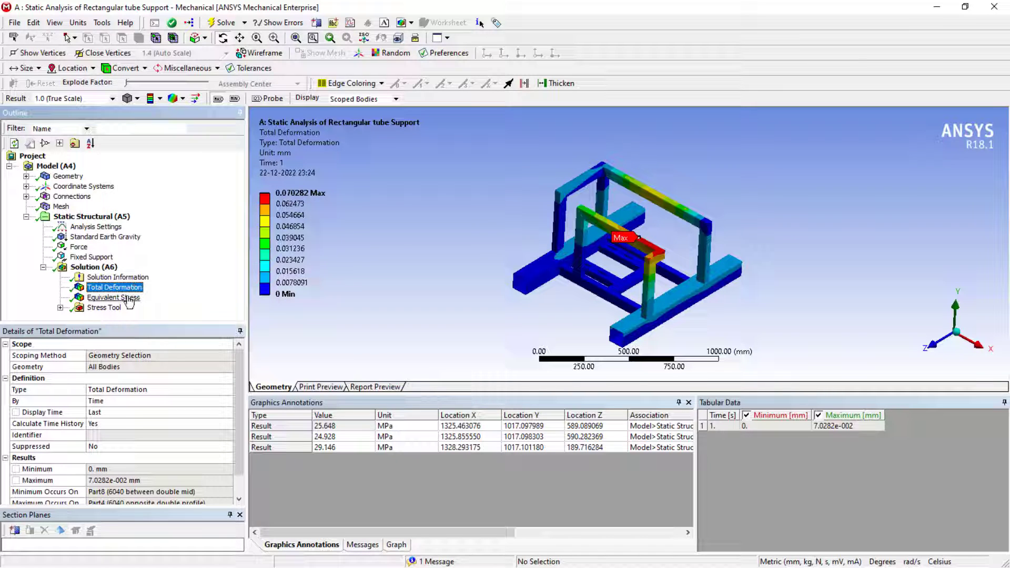
{"action": "left_click", "coordinate": [113, 297]}
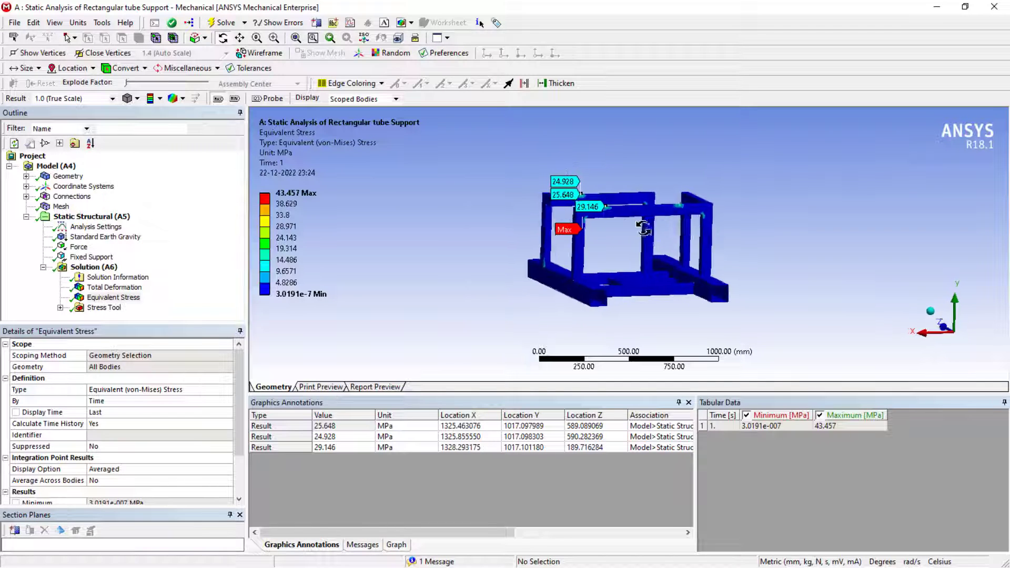
{"action": "left_click_drag", "start_coordinate": [644, 229], "coordinate": [603, 235]}
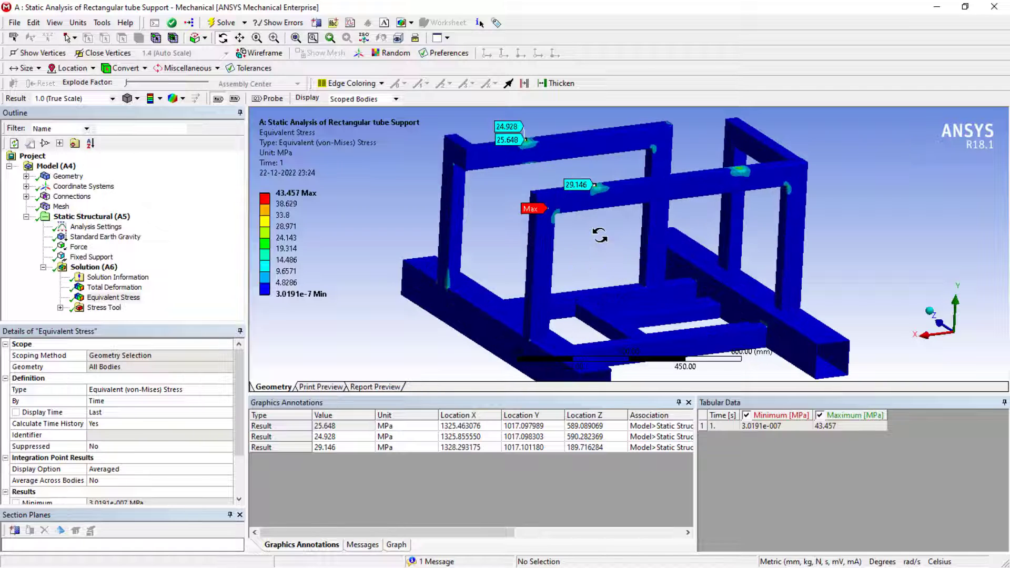
{"action": "left_click_drag", "start_coordinate": [599, 236], "coordinate": [583, 231]}
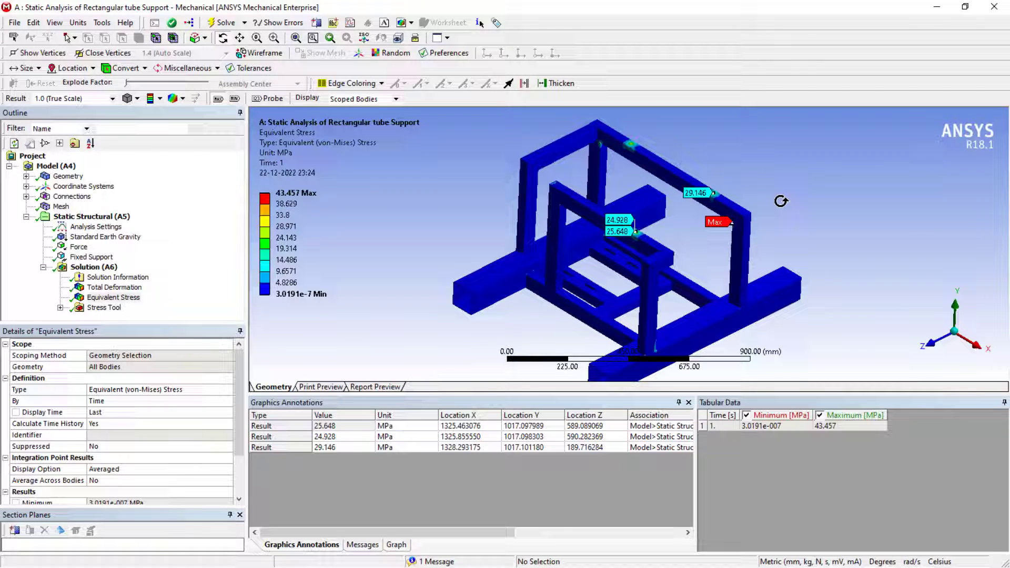
{"action": "mouse_move", "coordinate": [717, 247]}
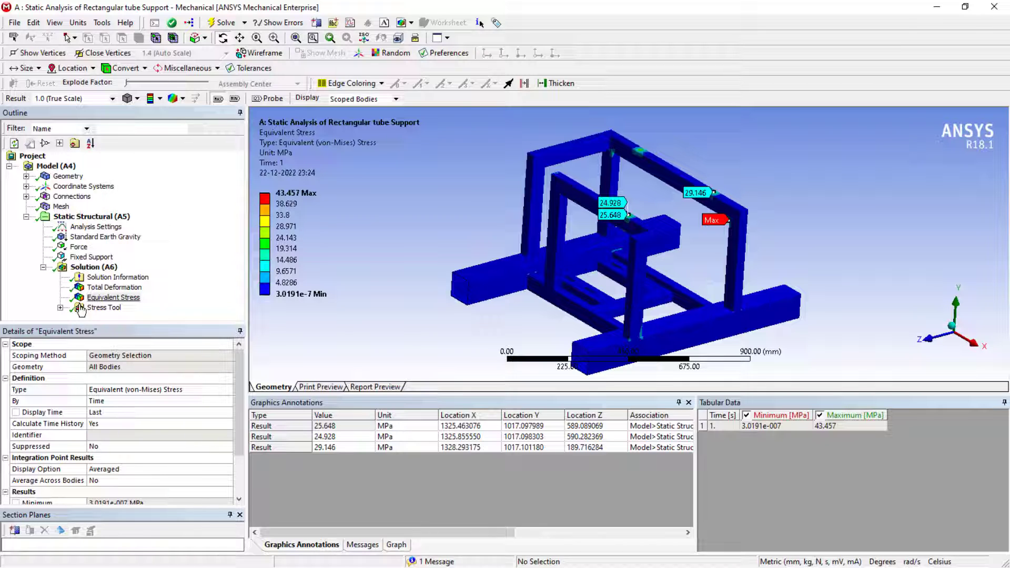
Show the Stress Tool safety factor (minimum 5.7528) and orbit the rectangular tube model.
{"action": "left_click", "coordinate": [113, 287]}
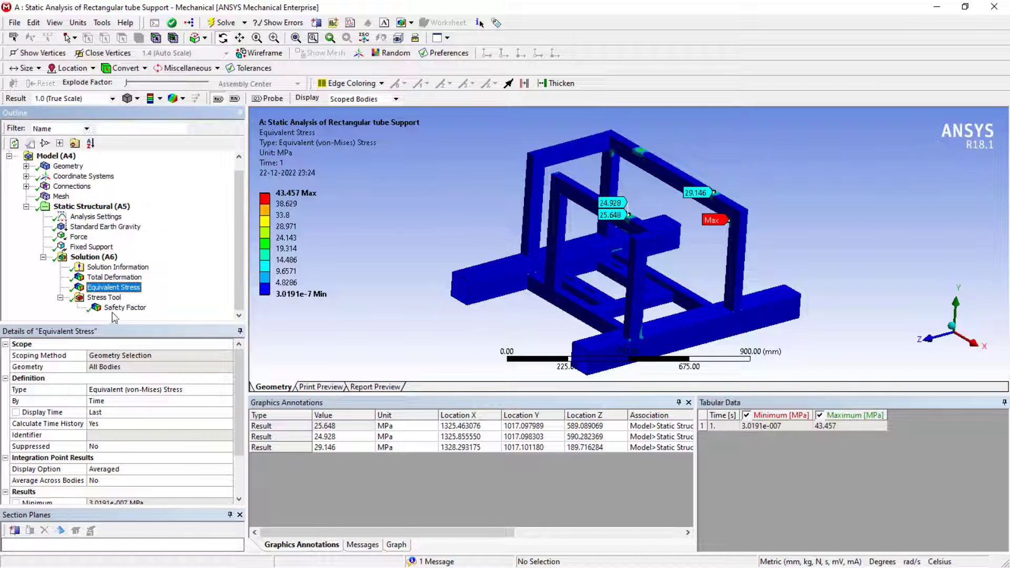
{"action": "left_click", "coordinate": [126, 307]}
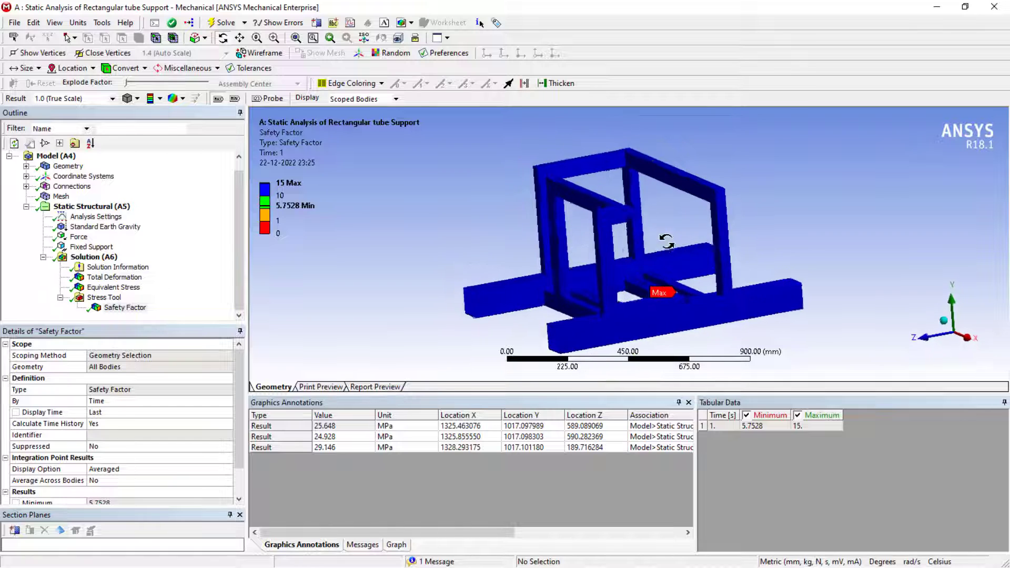
{"action": "left_click_drag", "start_coordinate": [666, 241], "coordinate": [722, 229]}
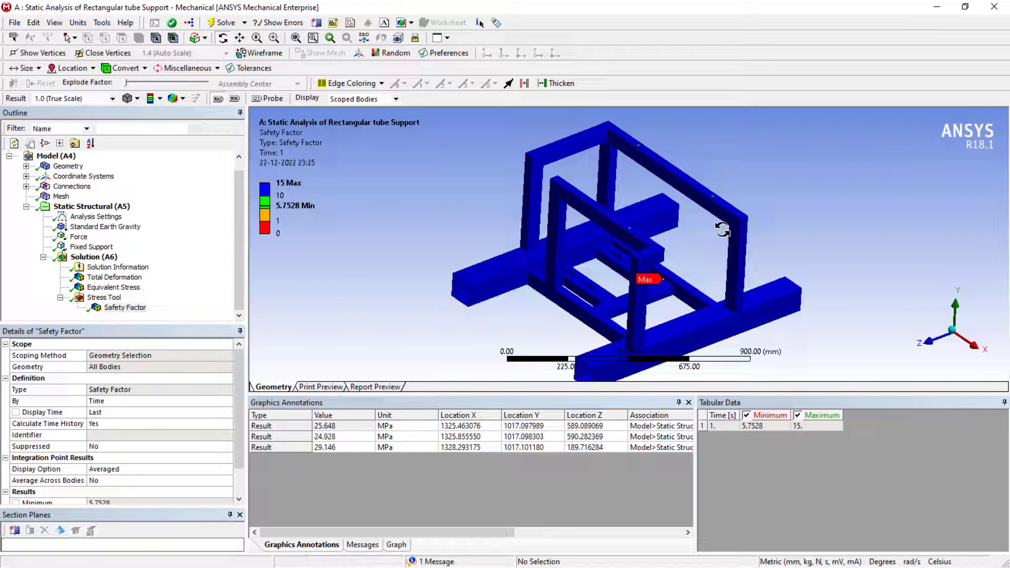
{"action": "mouse_move", "coordinate": [306, 252]}
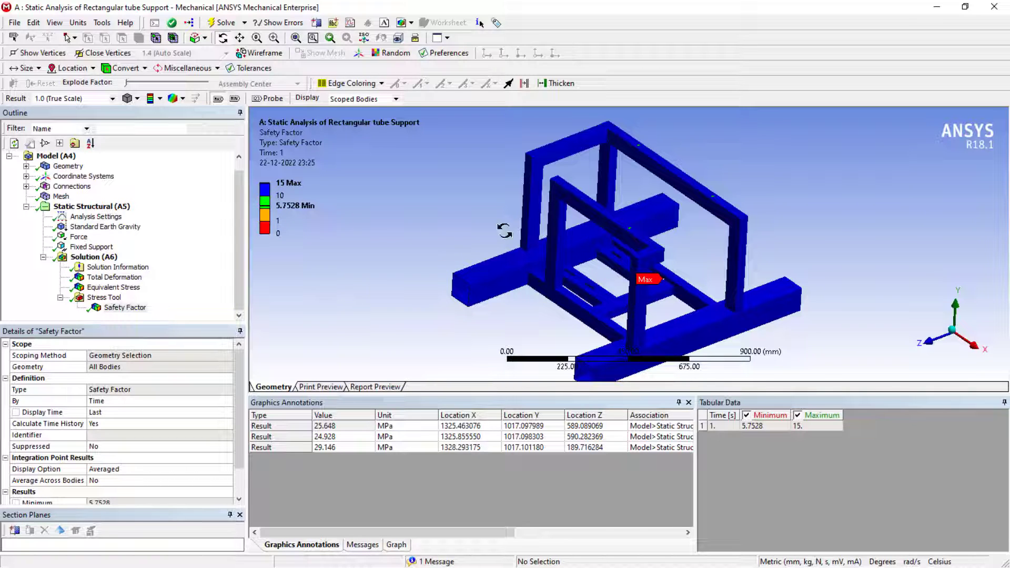
{"action": "left_click_drag", "start_coordinate": [504, 229], "coordinate": [557, 273]}
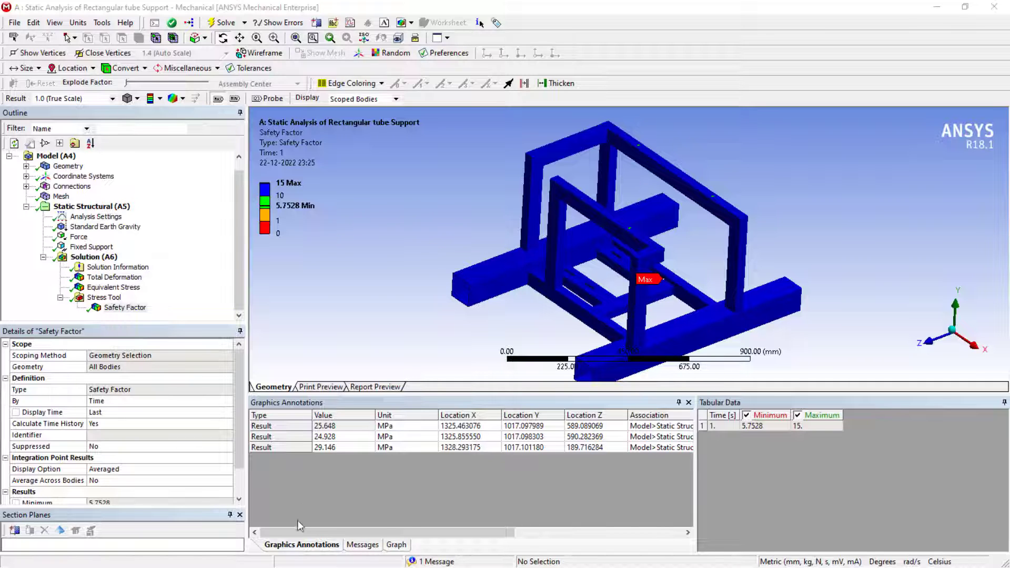
{"action": "left_click", "coordinate": [11, 558]}
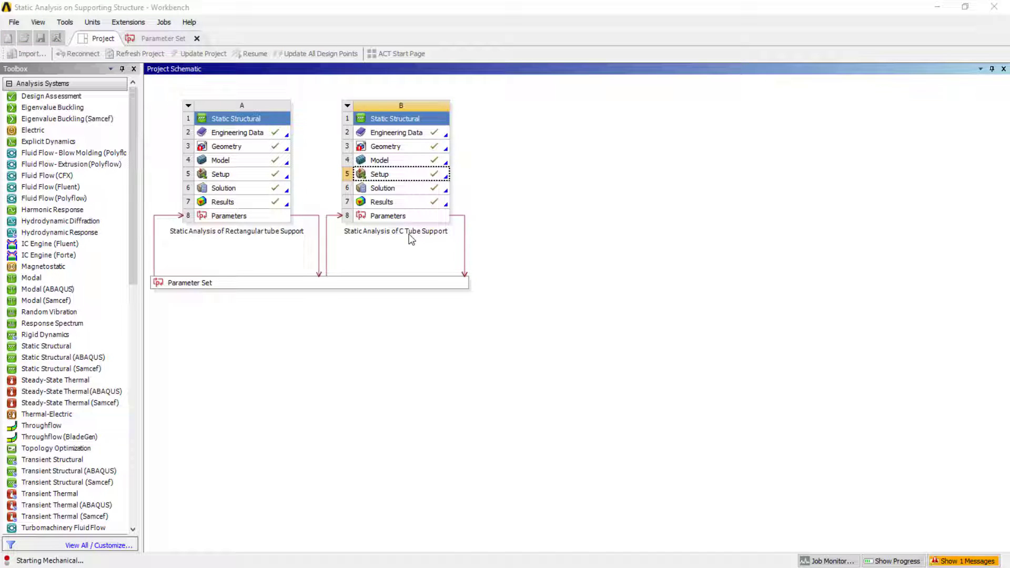
{"action": "mouse_move", "coordinate": [269, 243]}
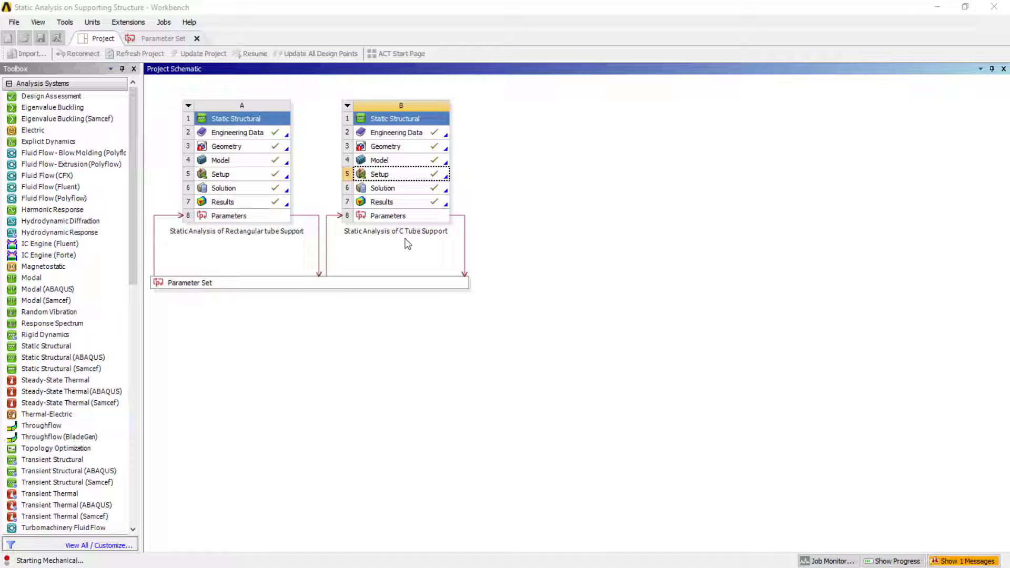
{"action": "mouse_move", "coordinate": [422, 251]}
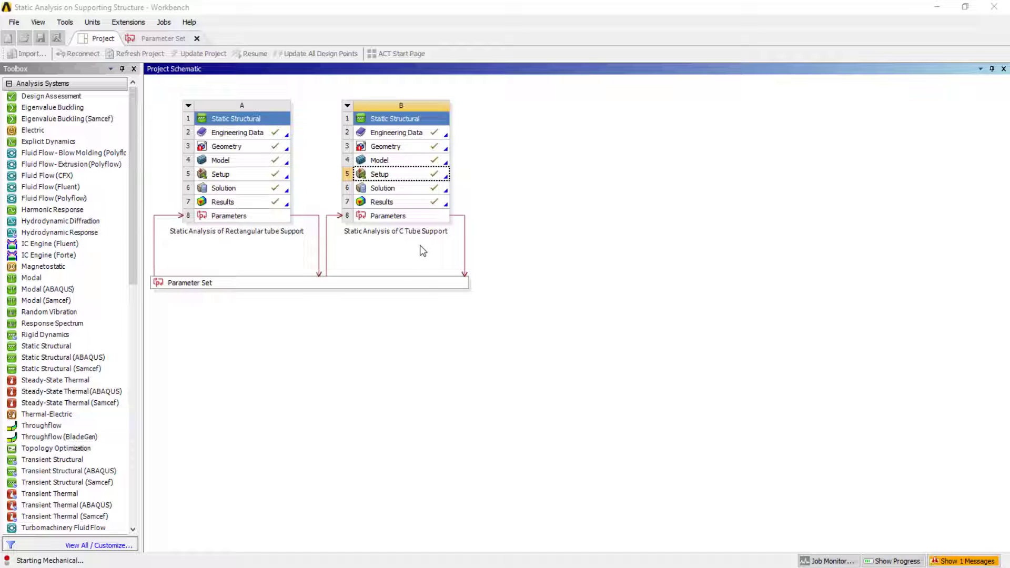
{"action": "mouse_move", "coordinate": [417, 498]}
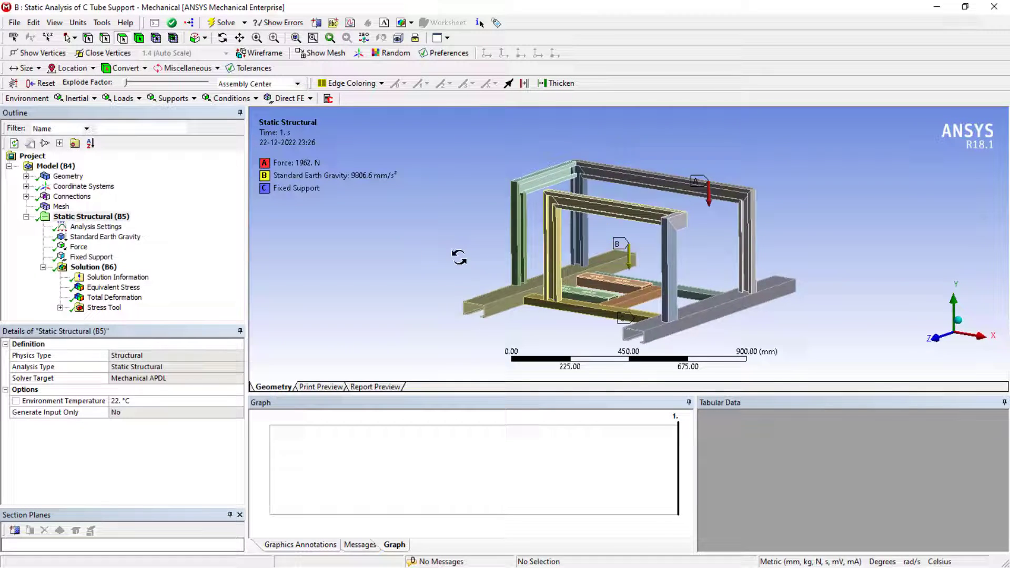
Orbit the C tube support to inspect its loads, then show equivalent stress (max 91.141 MPa).
{"action": "left_click_drag", "start_coordinate": [618, 244], "coordinate": [612, 270]}
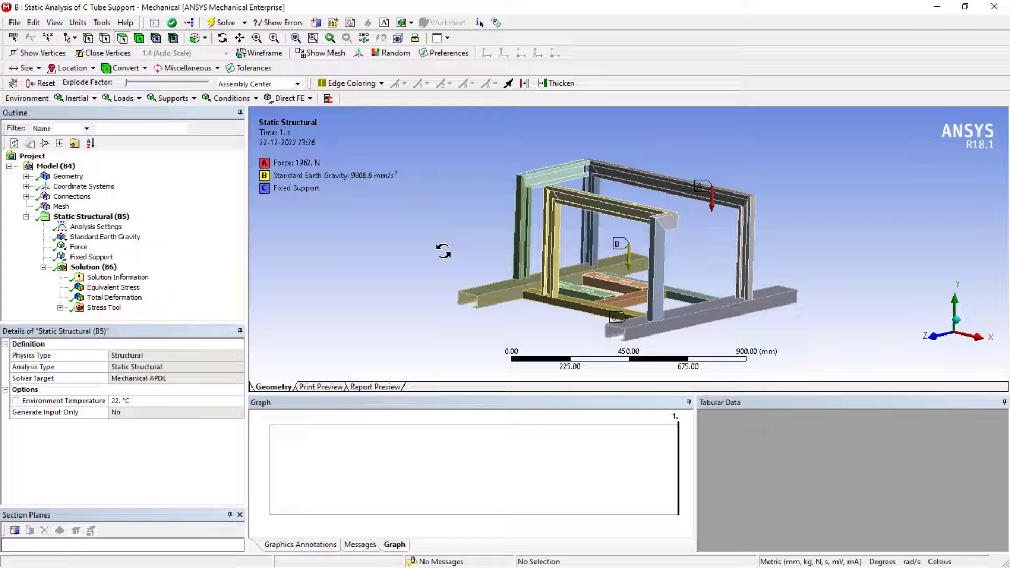
{"action": "left_click_drag", "start_coordinate": [443, 252], "coordinate": [549, 328]}
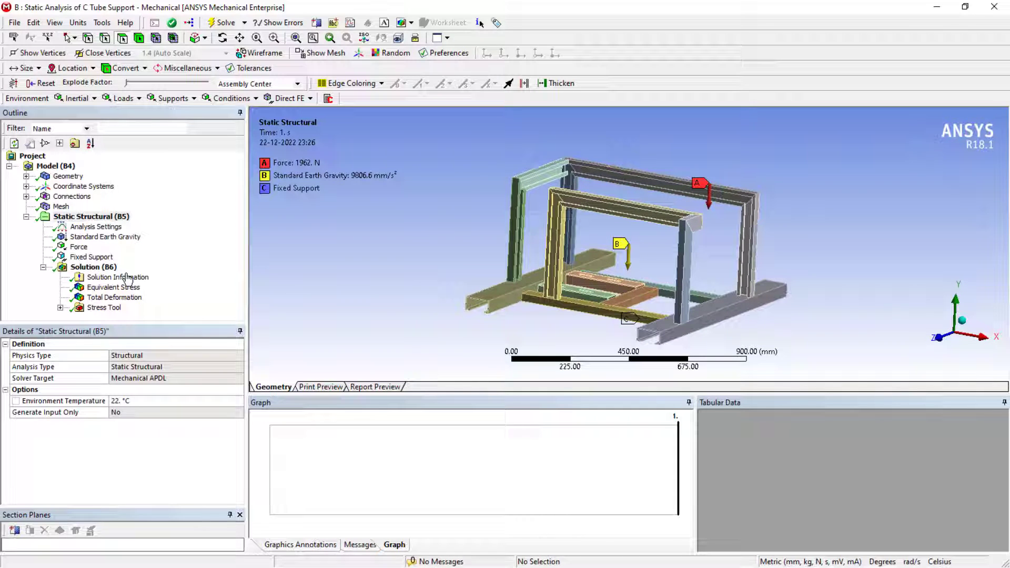
{"action": "left_click", "coordinate": [113, 288]}
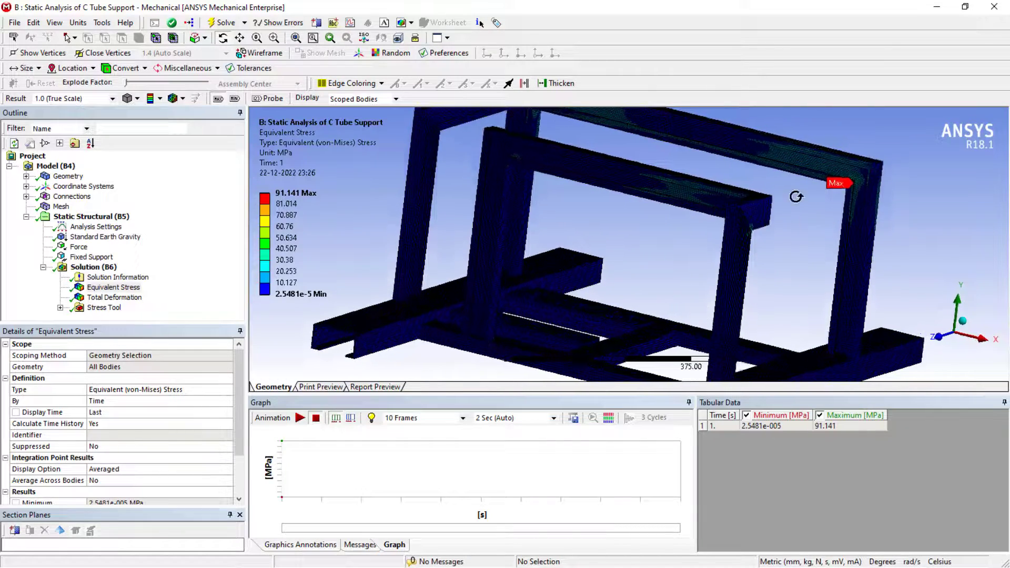
Check C tube deformation (0.34784 mm max) and safety factor (min 2.743), then exit Mechanical.
{"action": "left_click_drag", "start_coordinate": [796, 196], "coordinate": [699, 226]}
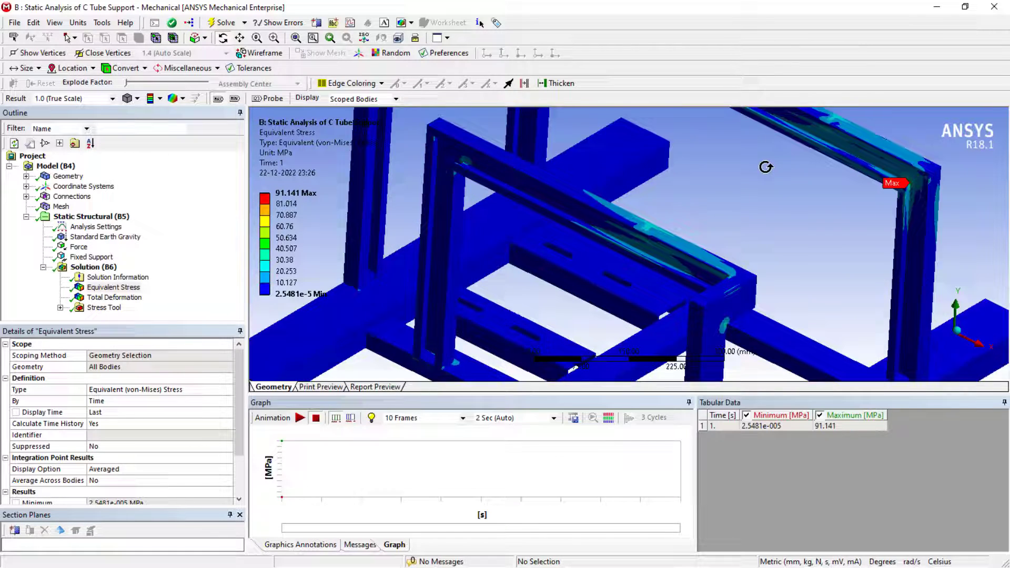
{"action": "left_click_drag", "start_coordinate": [766, 167], "coordinate": [351, 246]}
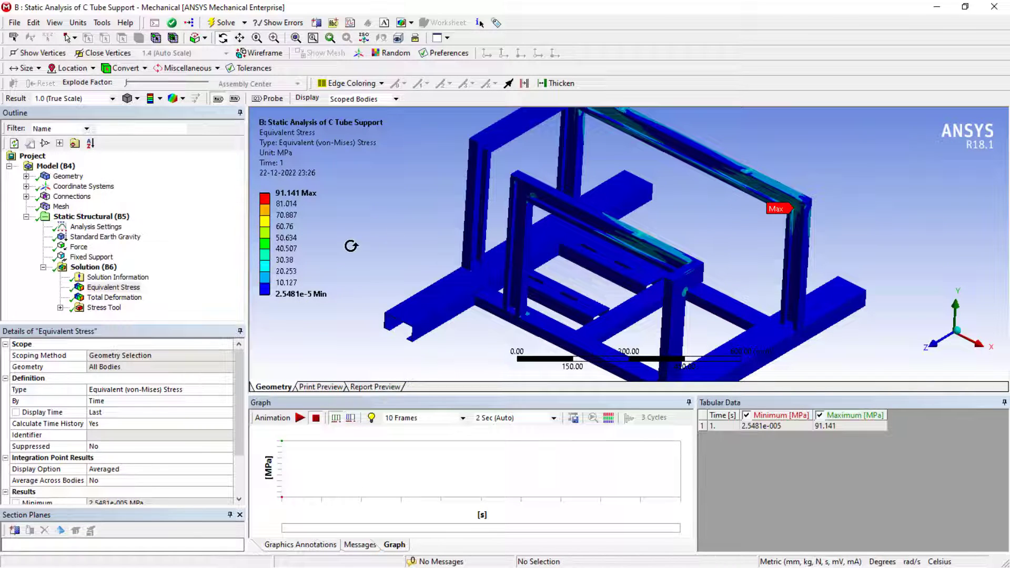
{"action": "left_click", "coordinate": [114, 297]}
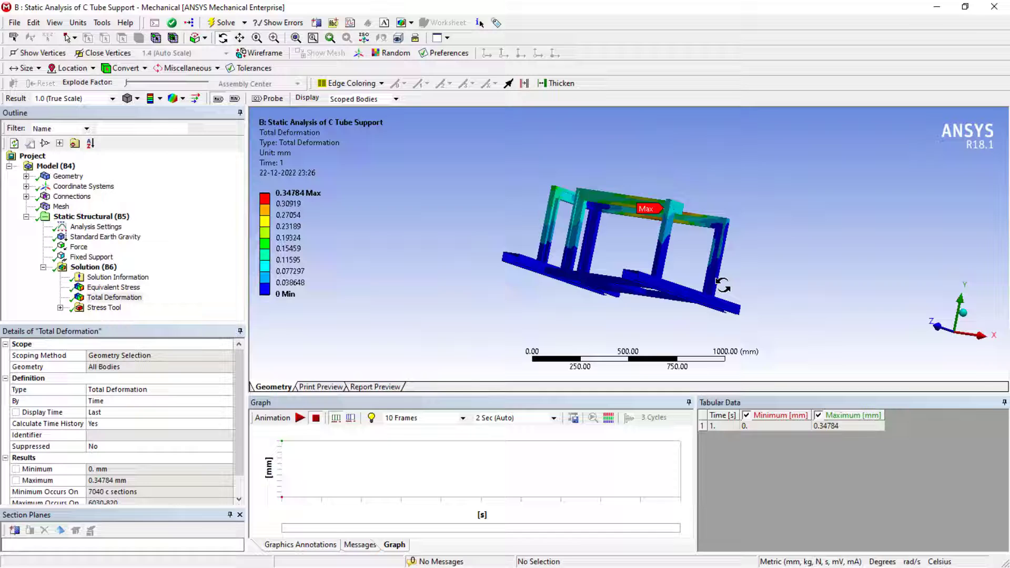
{"action": "left_click_drag", "start_coordinate": [723, 285], "coordinate": [332, 240]}
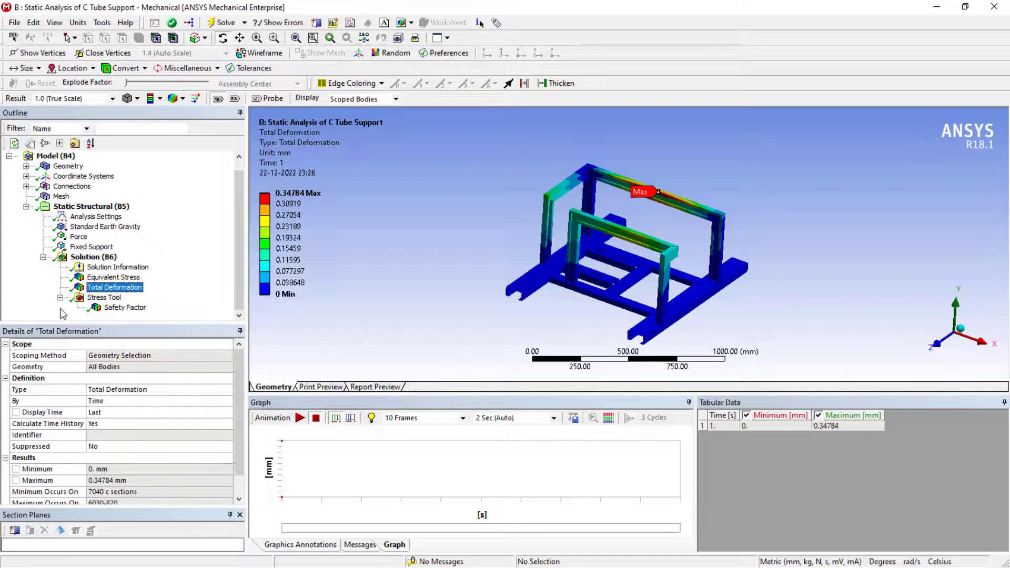
{"action": "left_click", "coordinate": [125, 307]}
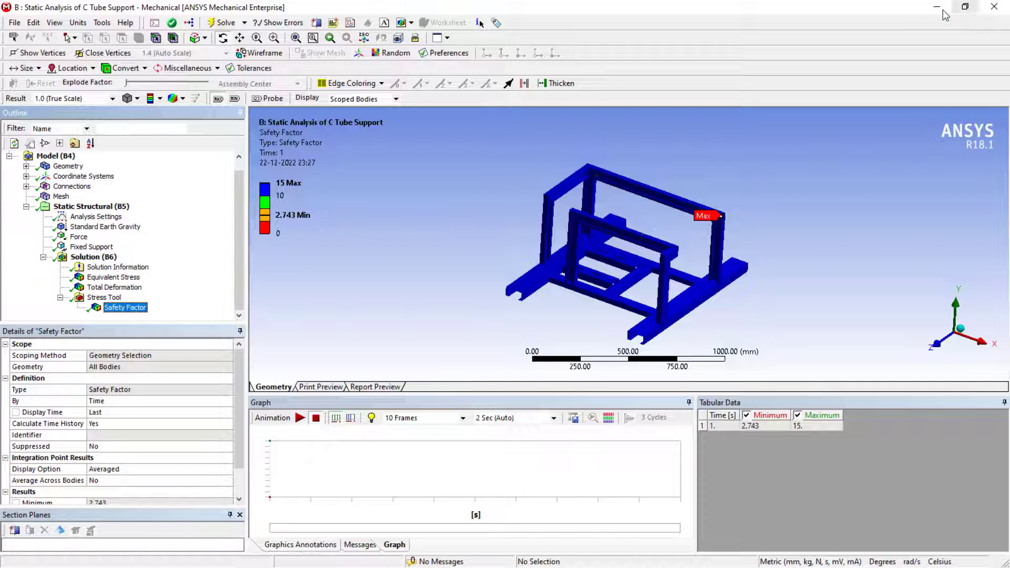
{"action": "mouse_move", "coordinate": [965, 7]}
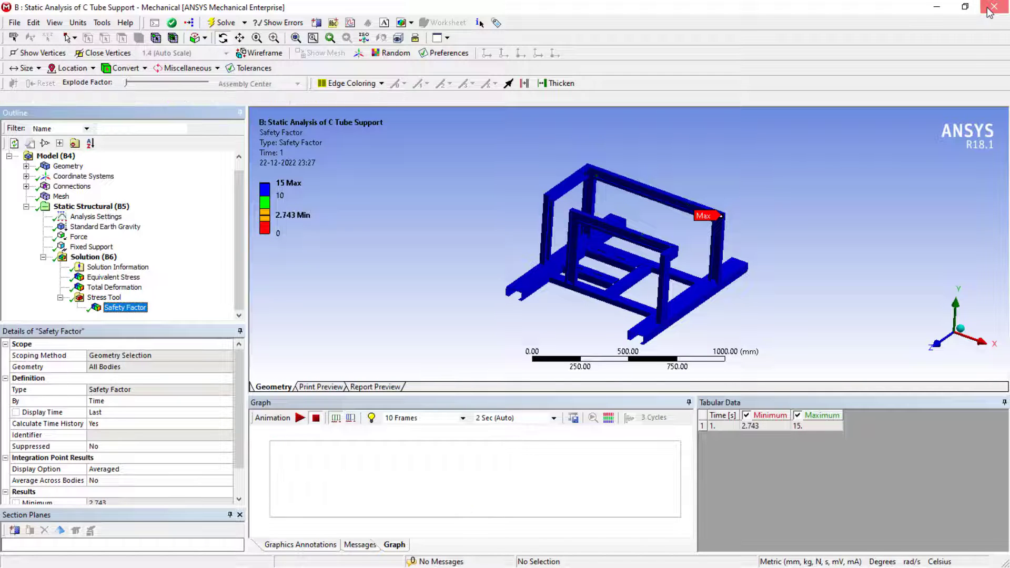
{"action": "left_click", "coordinate": [994, 7]}
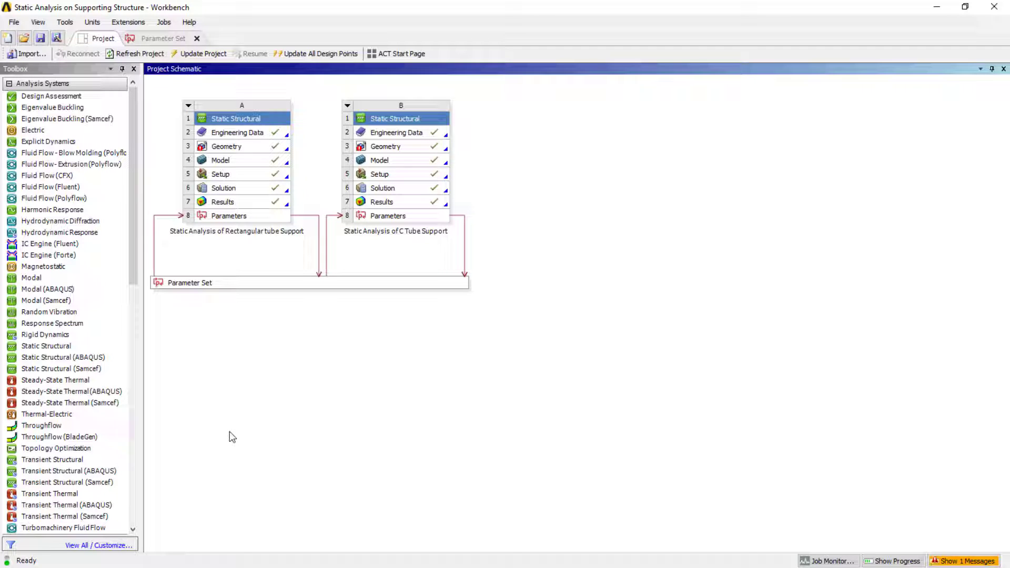
{"action": "left_click", "coordinate": [43, 267]}
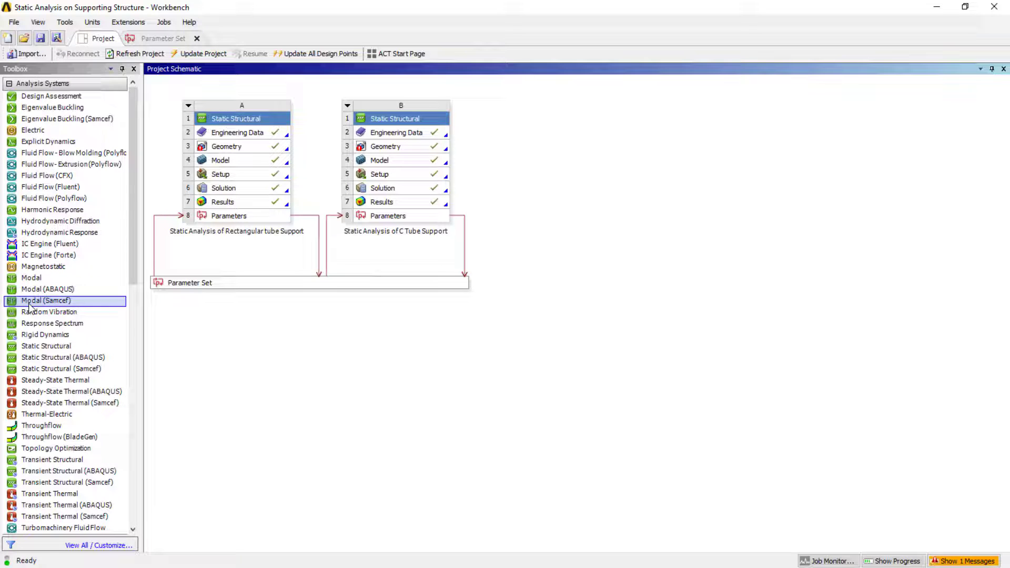
{"action": "left_click", "coordinate": [45, 346]}
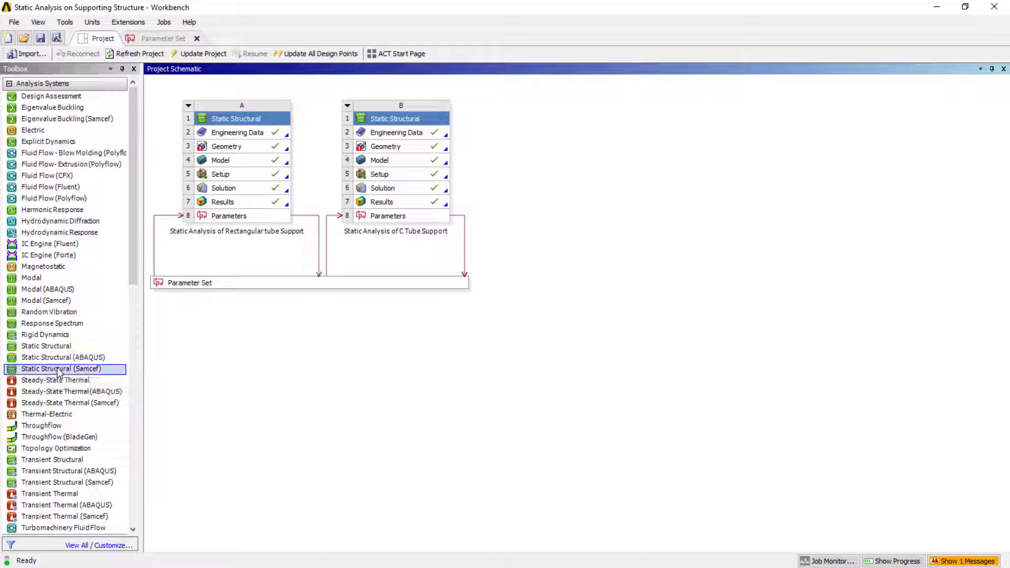
{"action": "left_click", "coordinate": [46, 346]}
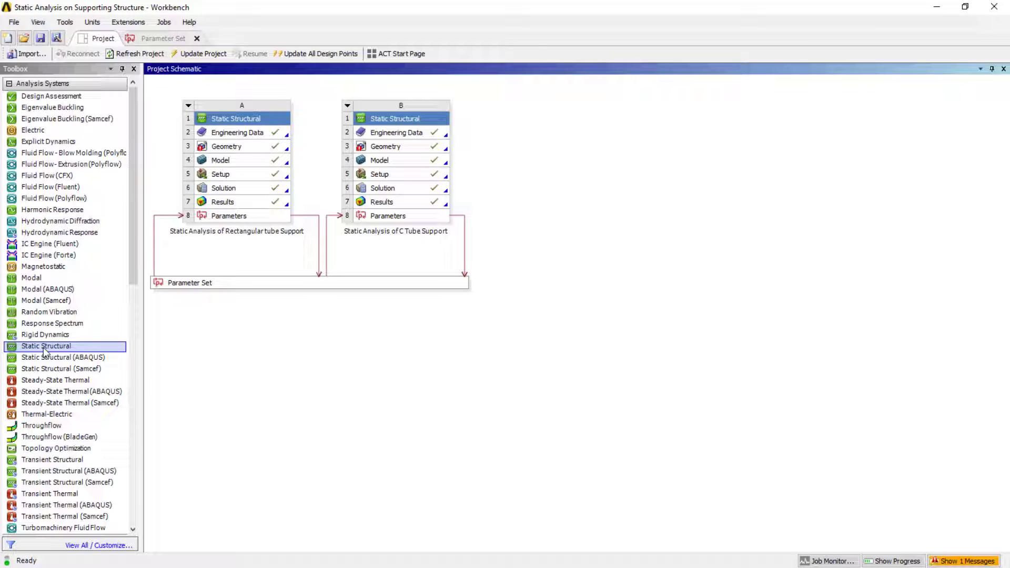
{"action": "mouse_move", "coordinate": [46, 347]}
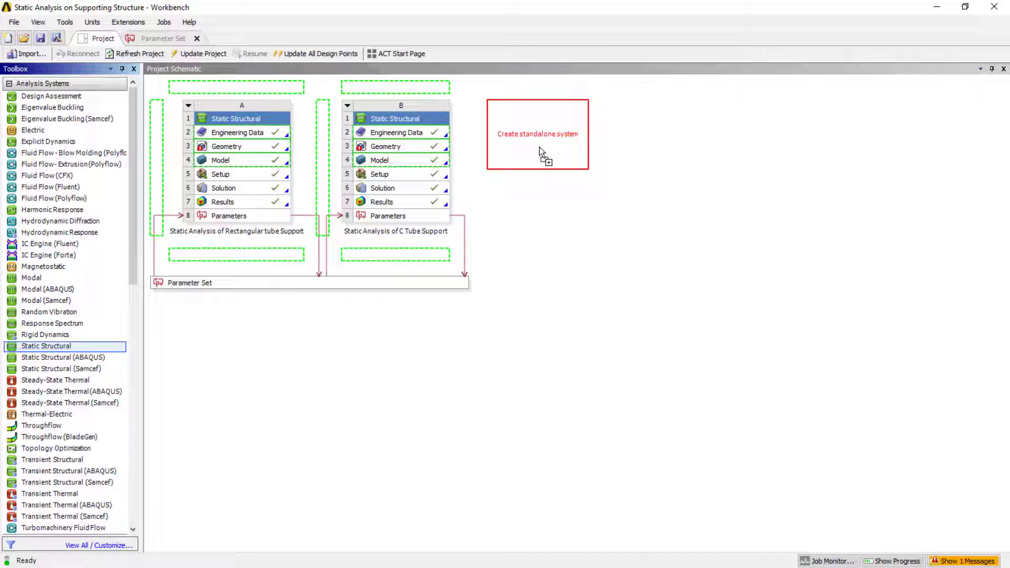
Add a standalone Static Structural system named 'Demo' and select its Engineering Data cell.
{"action": "left_click", "coordinate": [537, 151]}
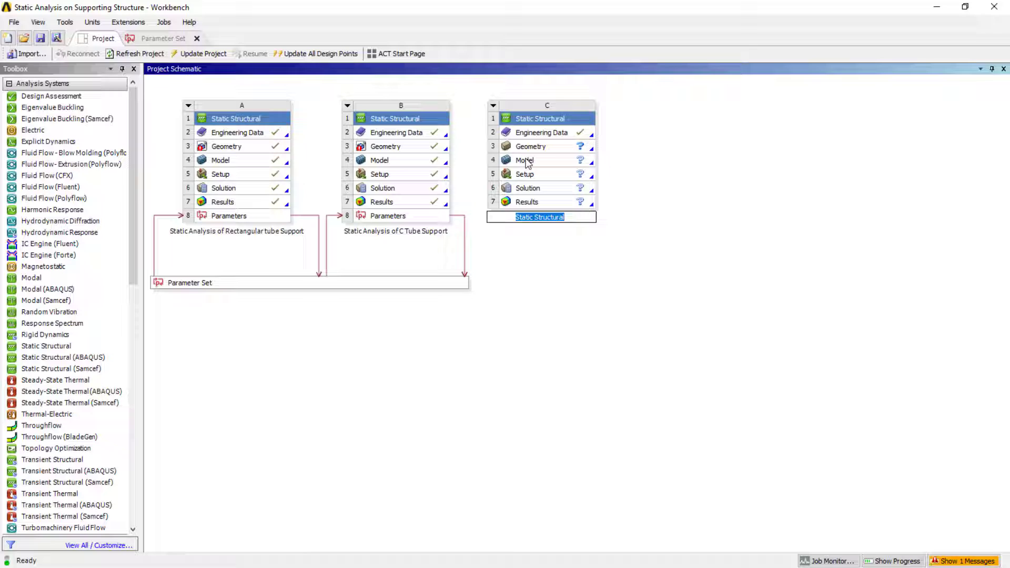
{"action": "mouse_move", "coordinate": [528, 174]}
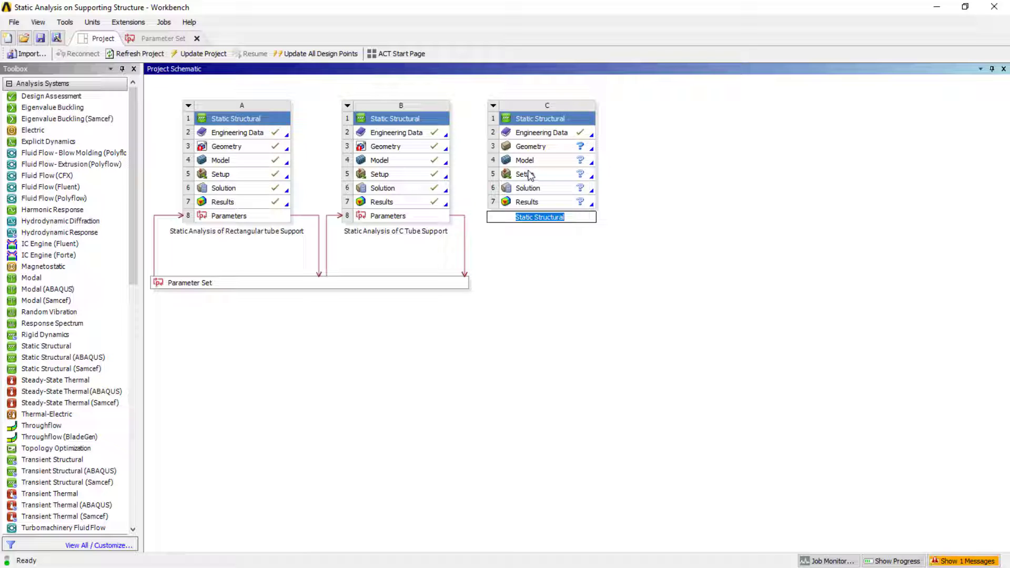
{"action": "type", "text": "Demo"}
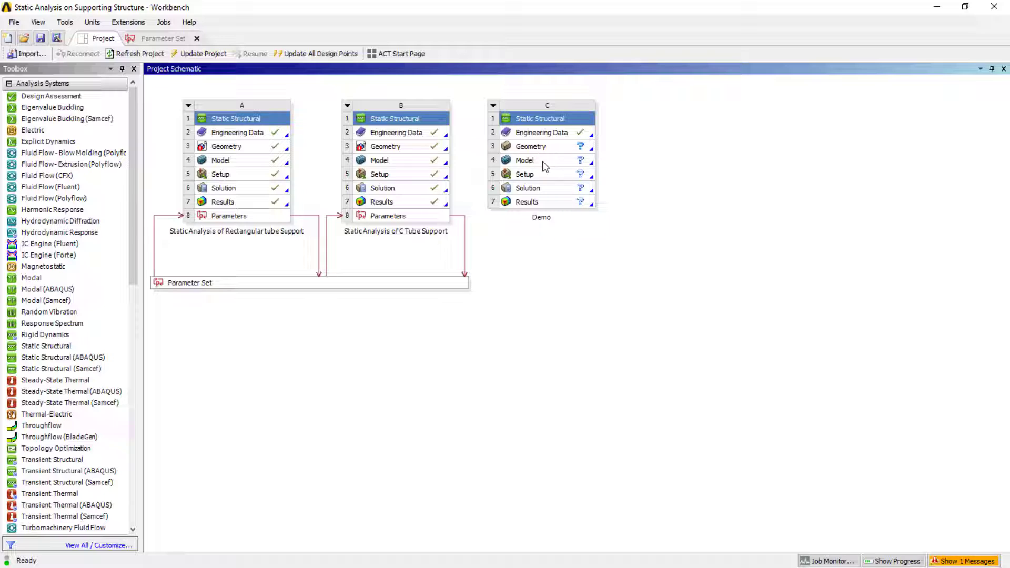
{"action": "left_click", "coordinate": [541, 132]}
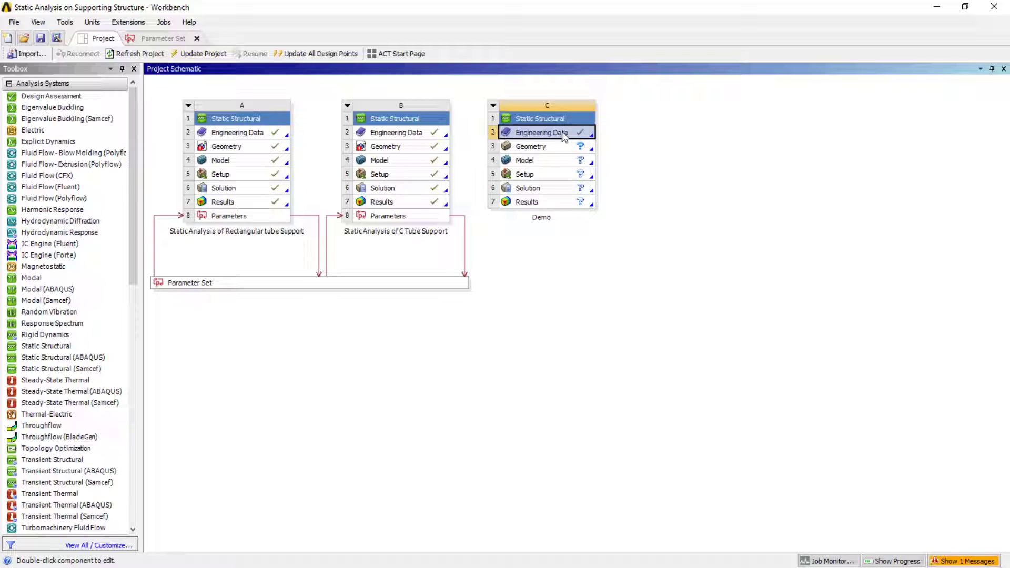
{"action": "mouse_move", "coordinate": [560, 133]}
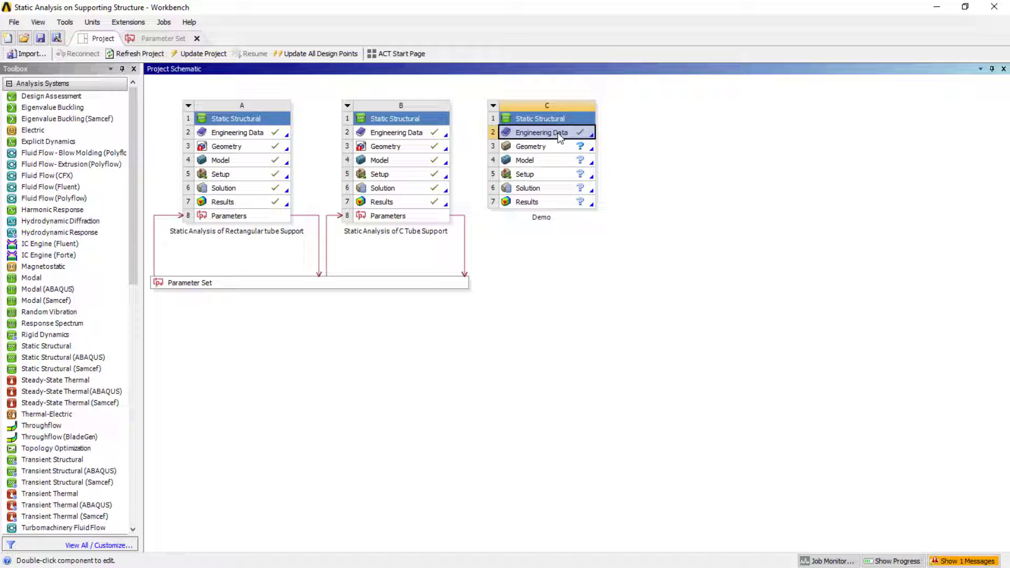
Open Demo's Engineering Data, scroll past Structural Steel, and show the data sources.
{"action": "double_click", "coordinate": [541, 132]}
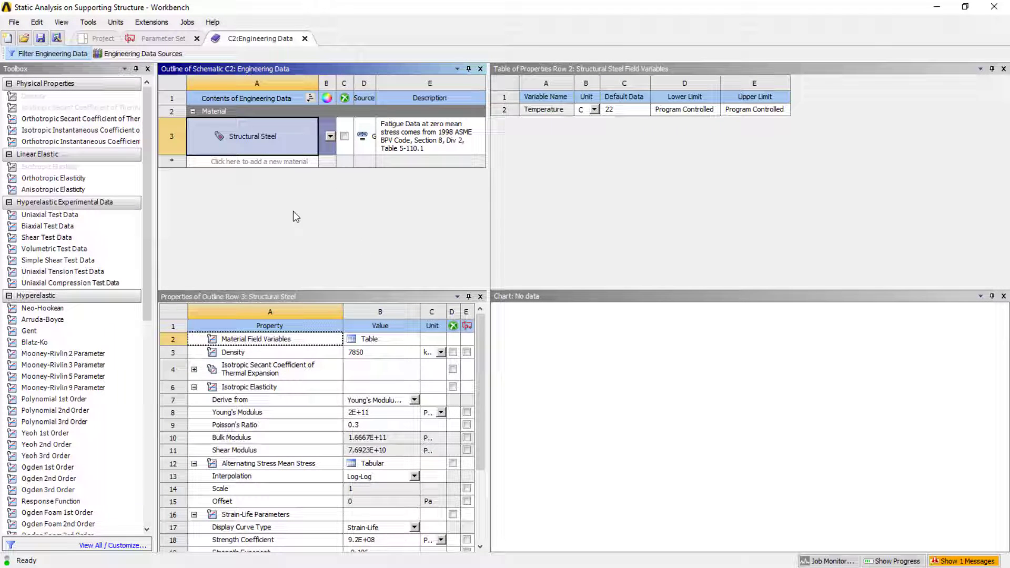
{"action": "mouse_move", "coordinate": [348, 380]}
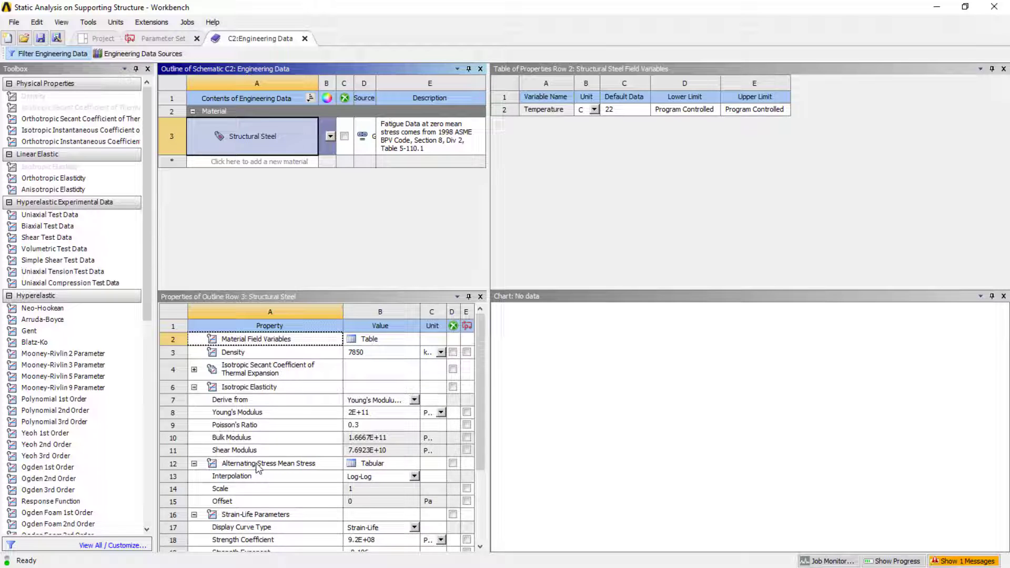
{"action": "scroll", "scroll_direction": "down", "scroll_amount": 3}
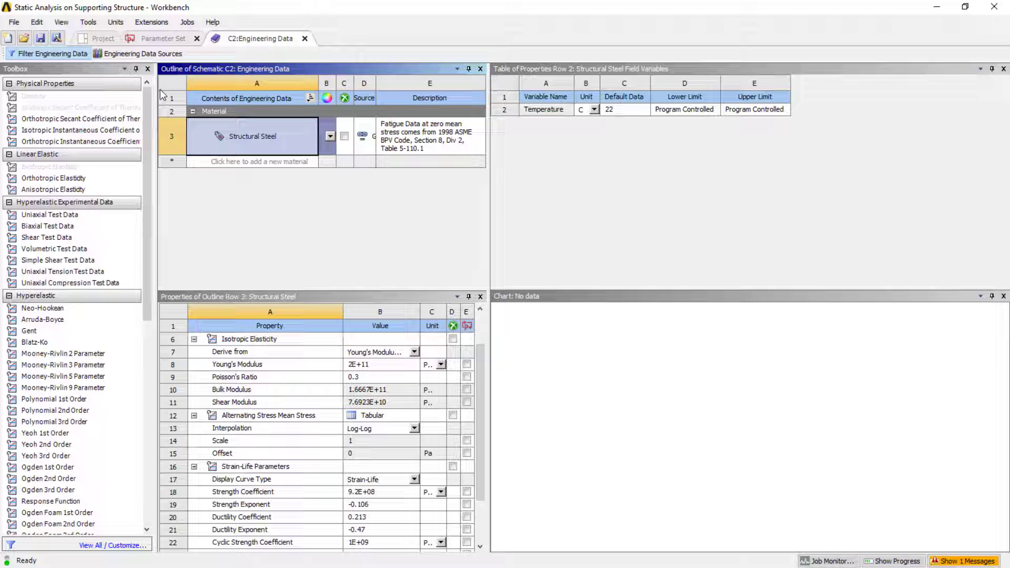
{"action": "left_click", "coordinate": [142, 54]}
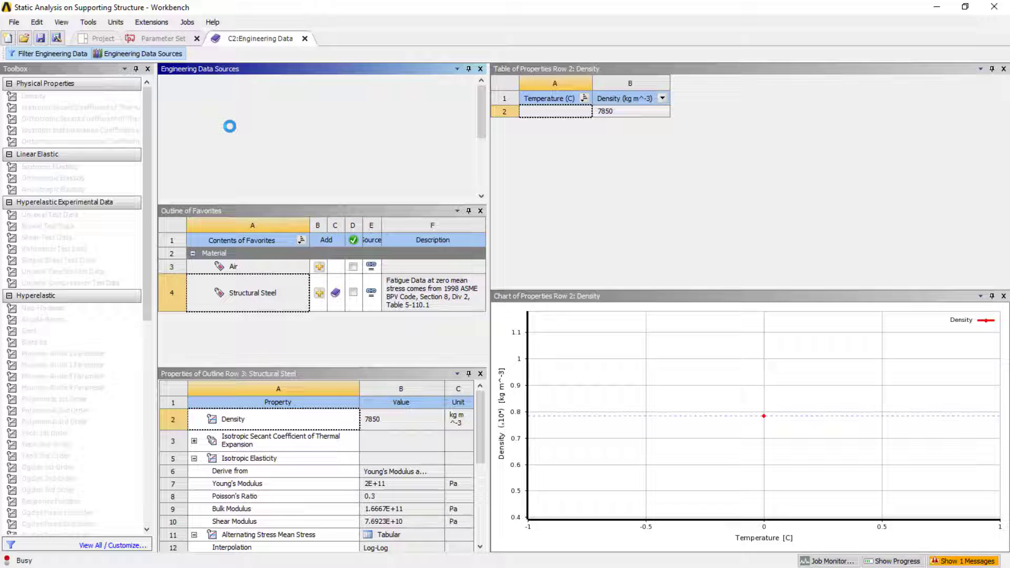
Browse General Materials, then open General Non-linear Materials showing Aluminum Alloy NL.
{"action": "left_click", "coordinate": [230, 127]}
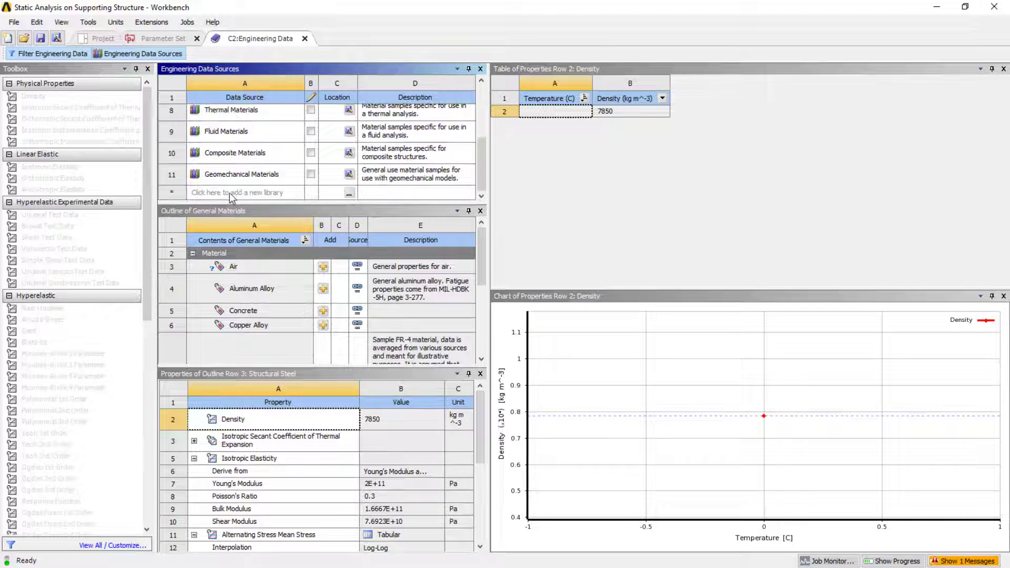
{"action": "scroll", "scroll_direction": "up", "scroll_amount": 3}
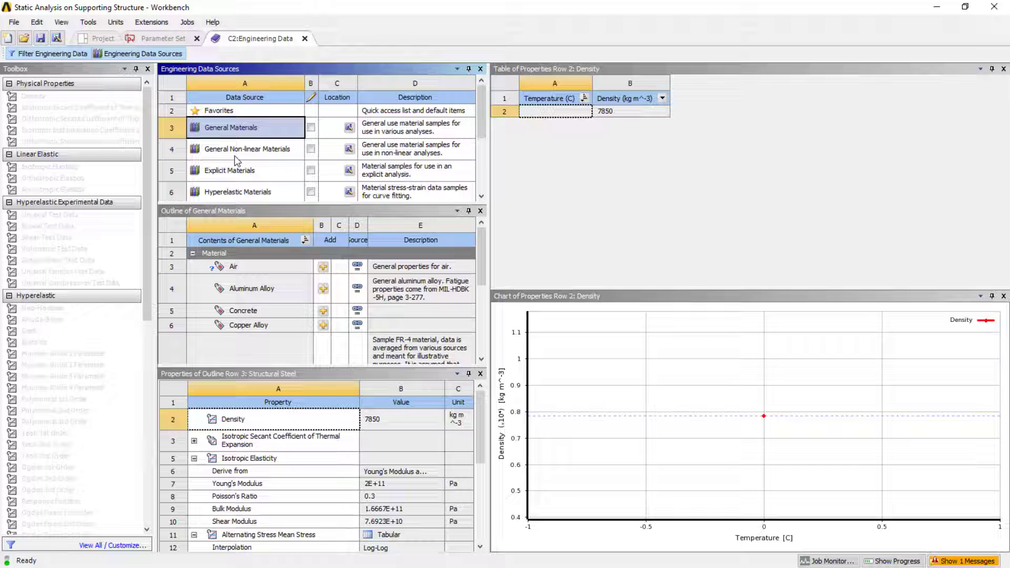
{"action": "left_click", "coordinate": [247, 149]}
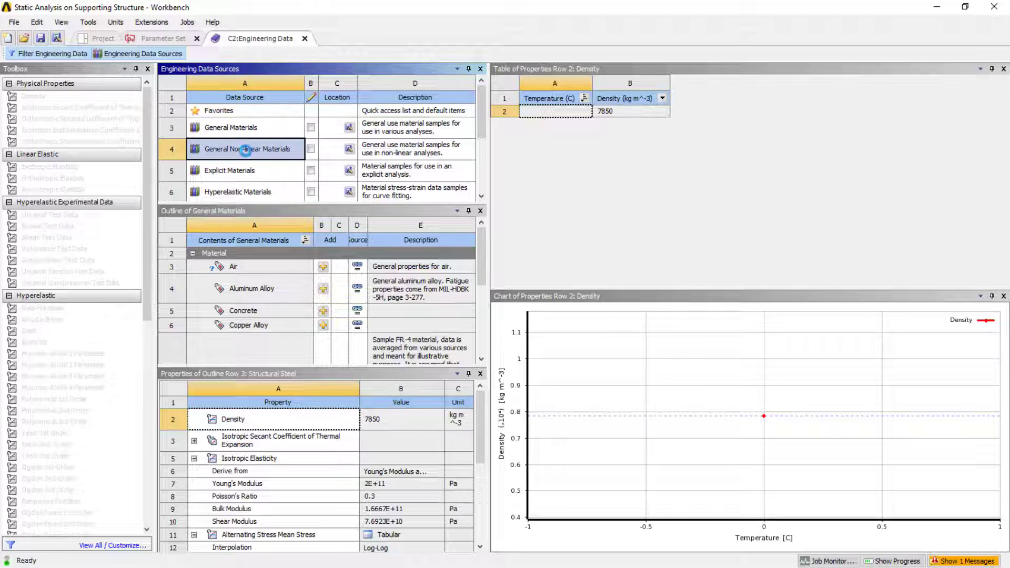
{"action": "left_click", "coordinate": [247, 149]}
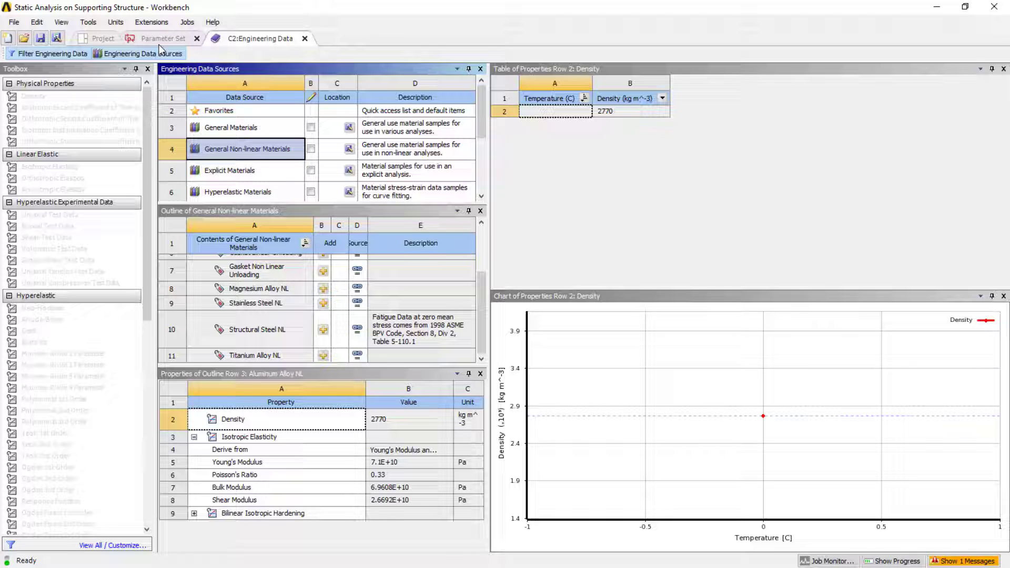
{"action": "mouse_move", "coordinate": [161, 41]}
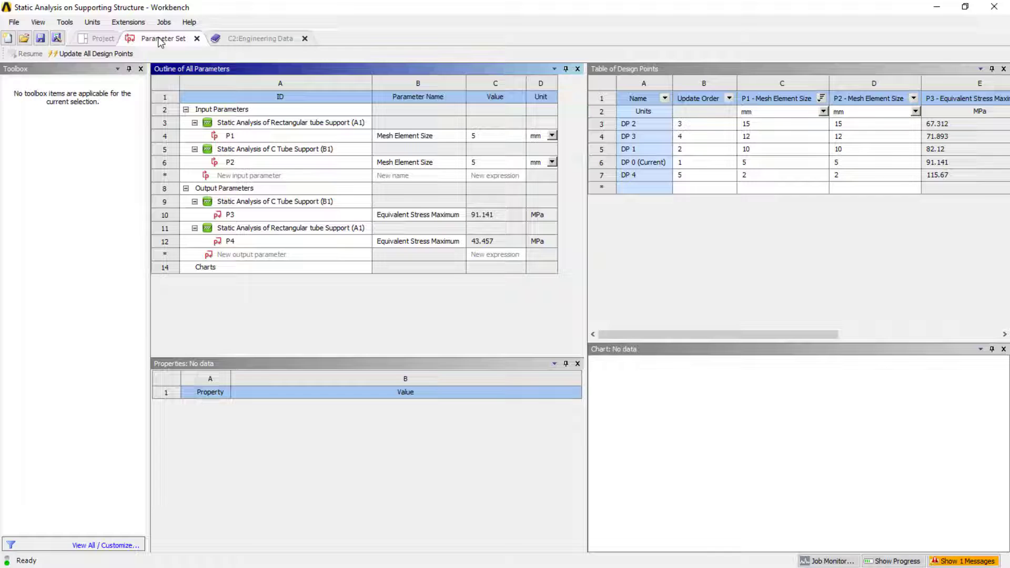
Import the csection file as the Demo system's geometry via Import Geometry > Browse.
{"action": "left_click", "coordinate": [103, 38]}
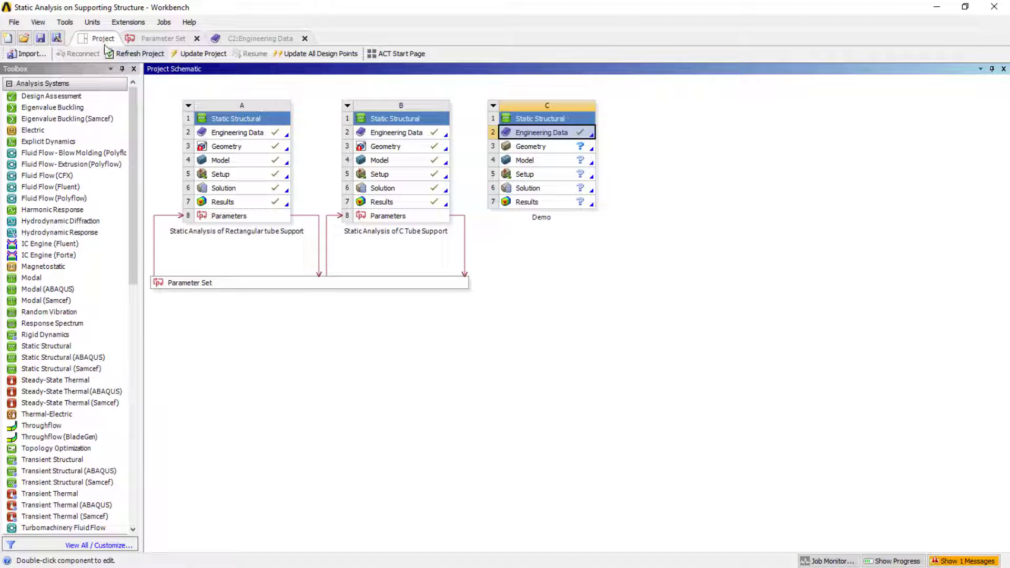
{"action": "mouse_move", "coordinate": [548, 132]}
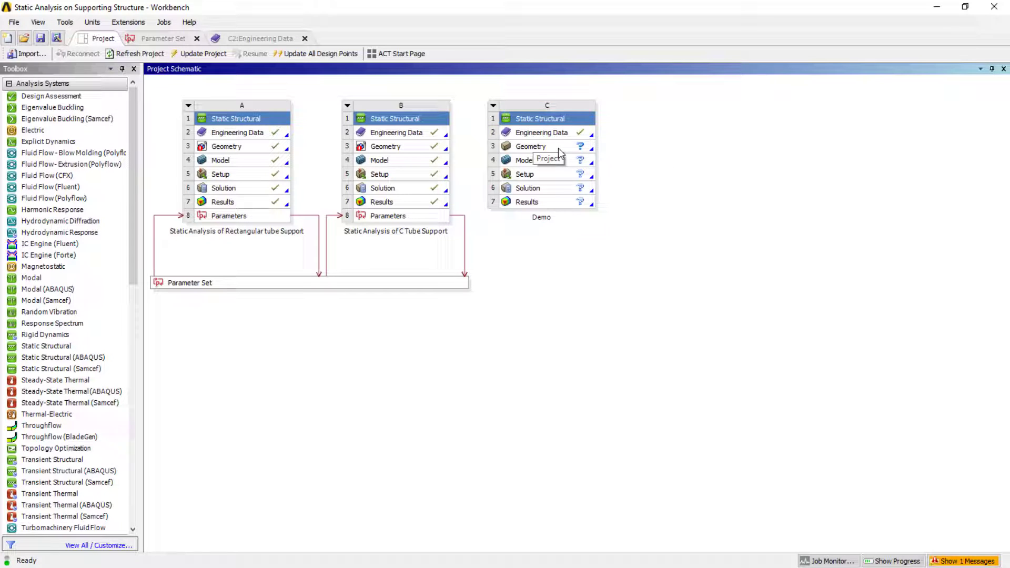
{"action": "left_click", "coordinate": [530, 145]}
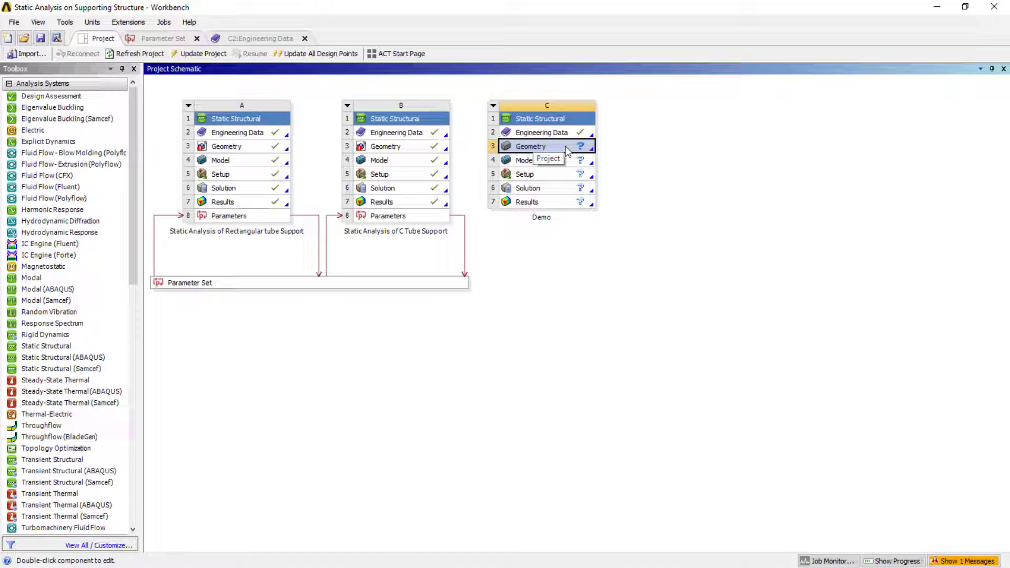
{"action": "right_click", "coordinate": [530, 146]}
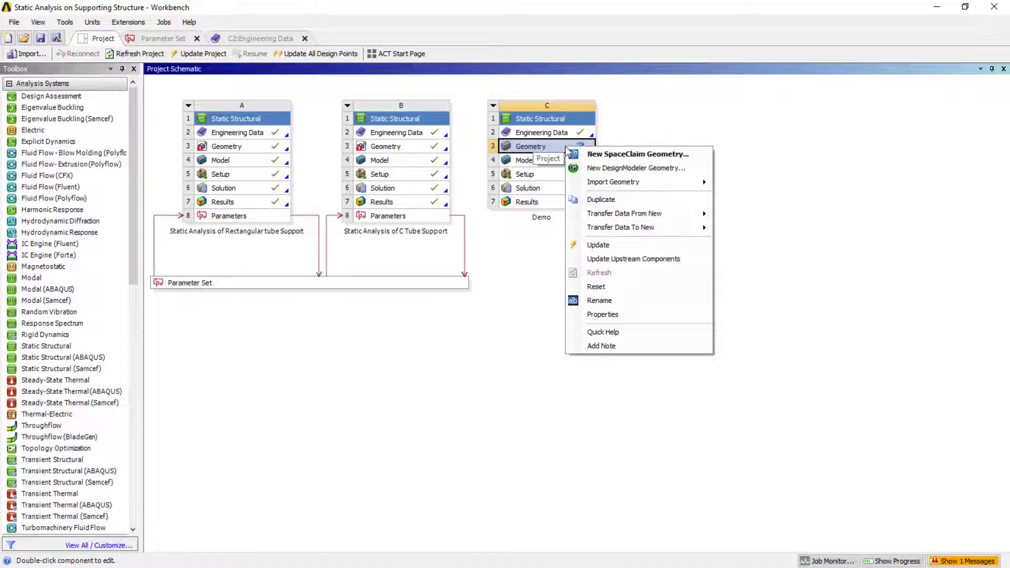
{"action": "mouse_move", "coordinate": [636, 167]}
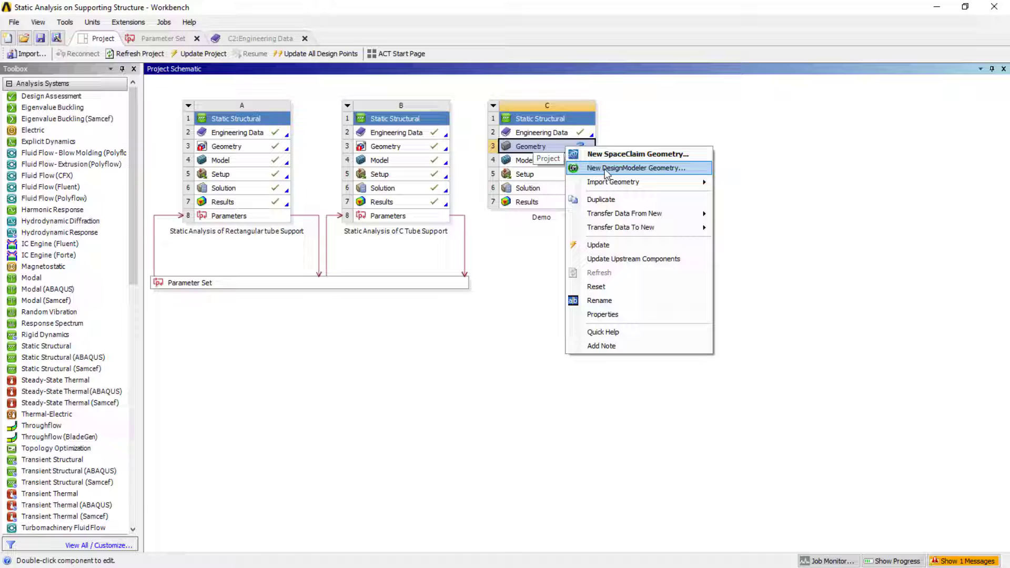
{"action": "mouse_move", "coordinate": [637, 154]}
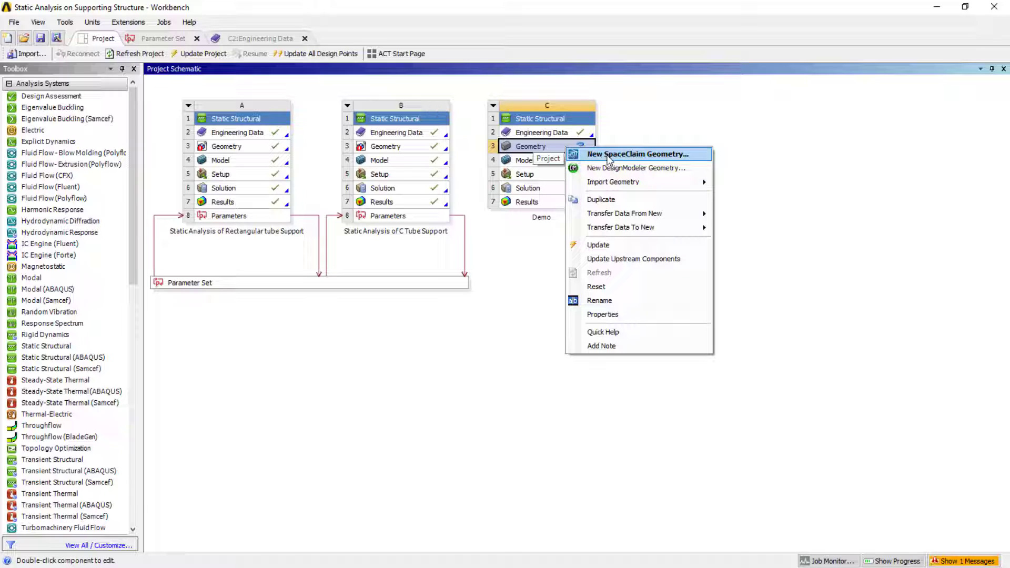
{"action": "mouse_move", "coordinate": [613, 181]}
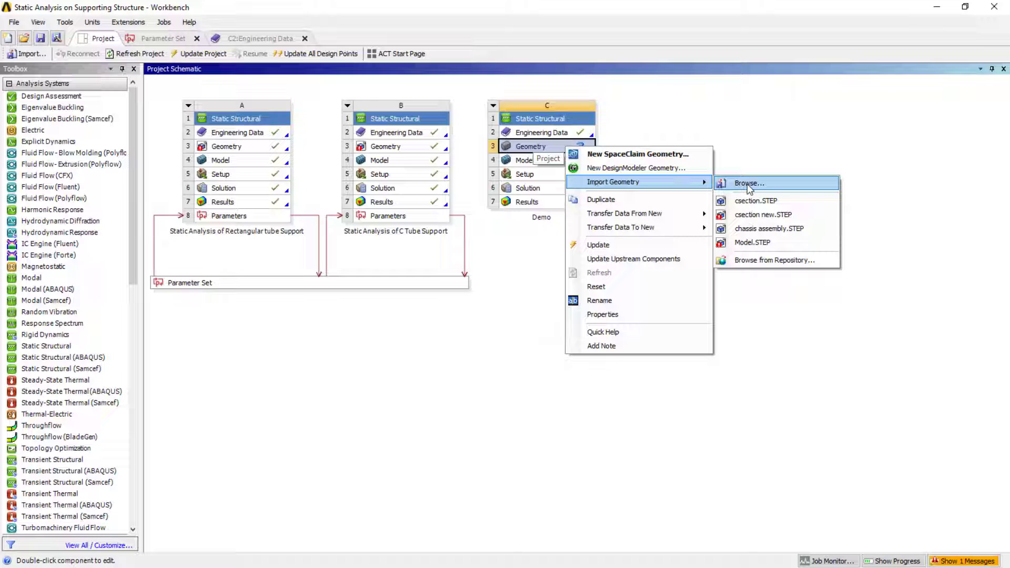
{"action": "left_click", "coordinate": [748, 183]}
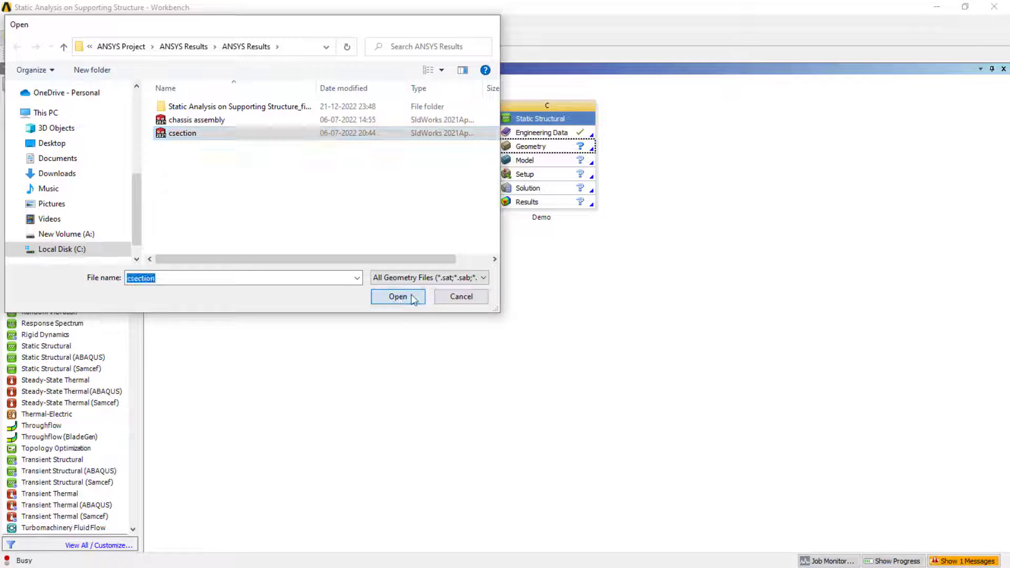
{"action": "left_click", "coordinate": [398, 297]}
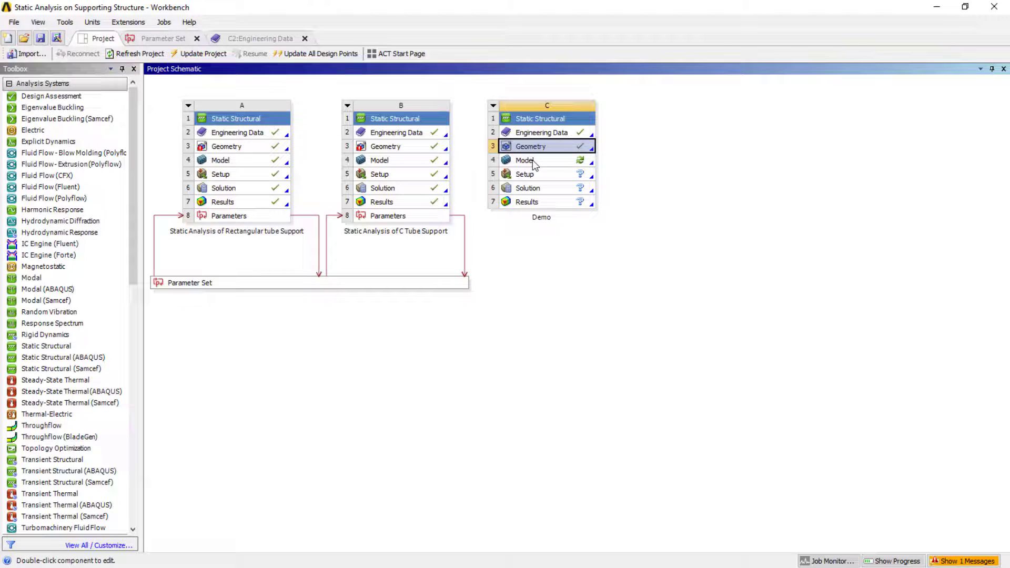
Start Mechanical from the Demo system's Model cell to load the csection frame.
{"action": "left_click", "coordinate": [525, 160]}
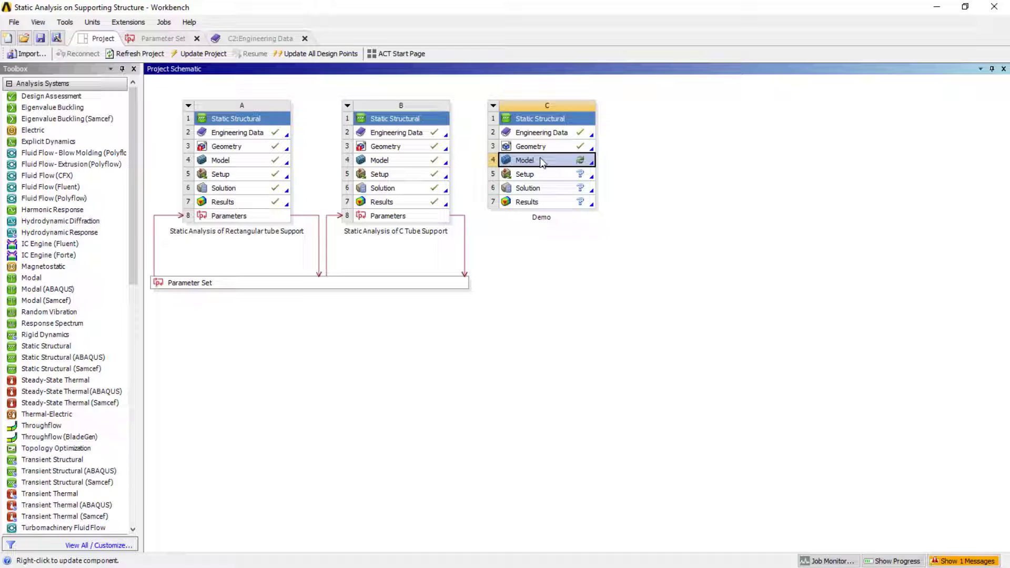
{"action": "double_click", "coordinate": [524, 160]}
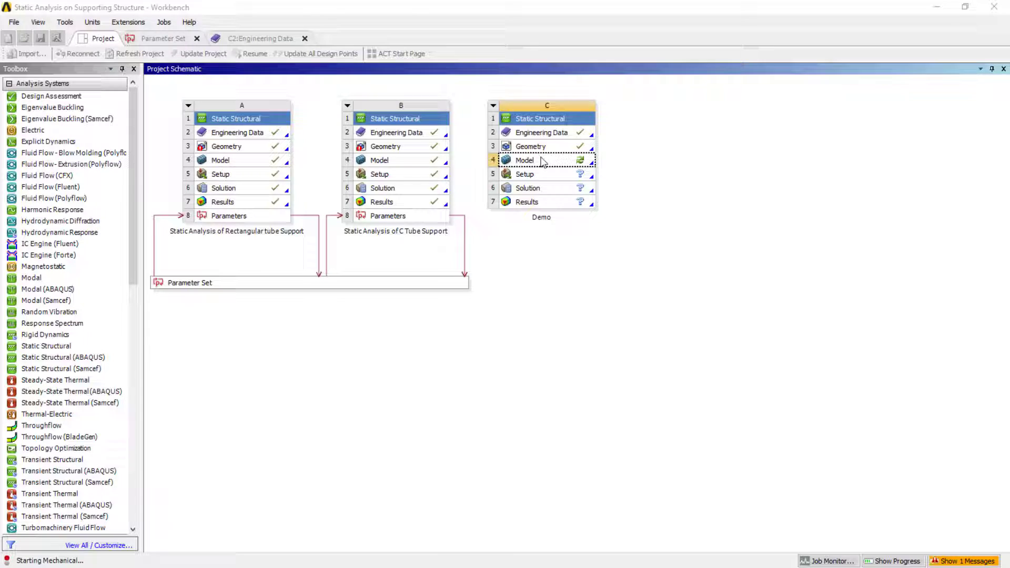
{"action": "double_click", "coordinate": [524, 160]}
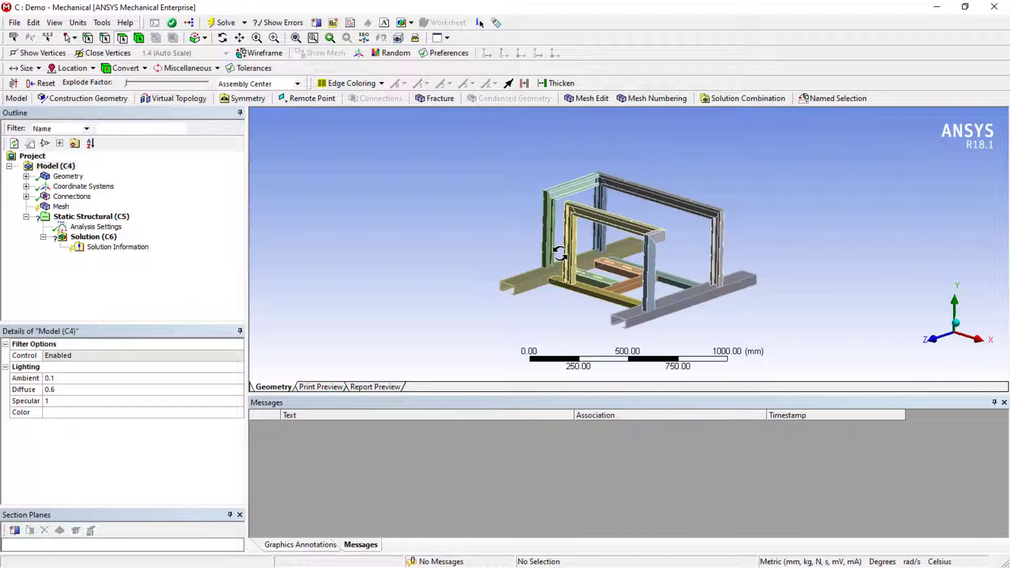
Select Mesh in the Outline to display the frame's coarse mesh and its details.
{"action": "left_click", "coordinate": [77, 23]}
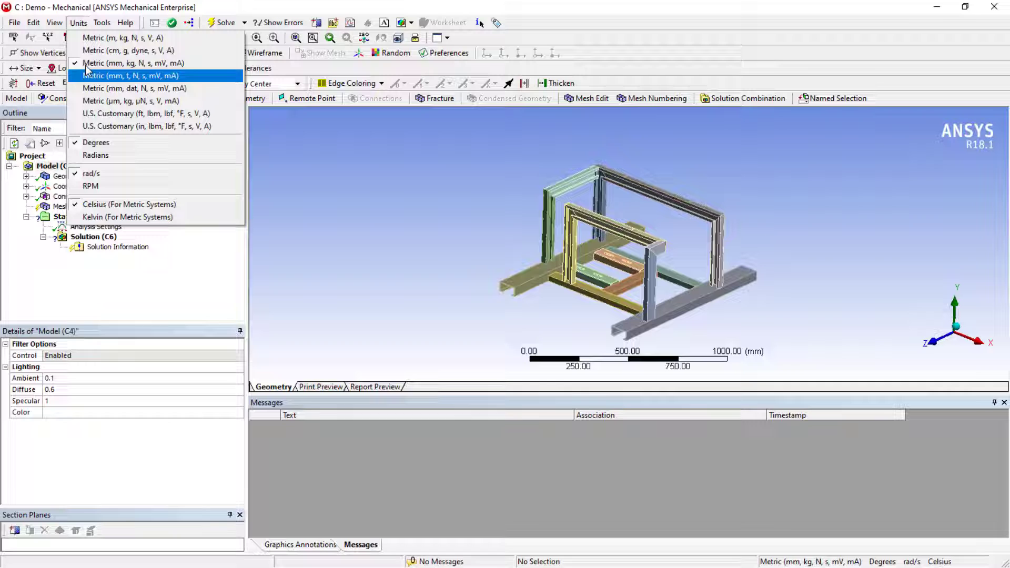
{"action": "mouse_move", "coordinate": [135, 62]}
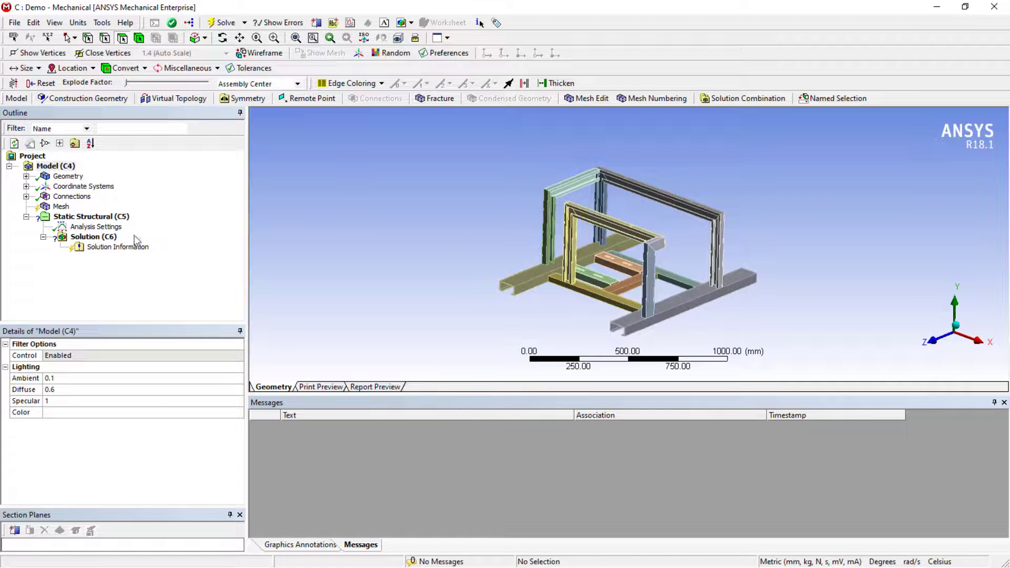
{"action": "left_click", "coordinate": [61, 206]}
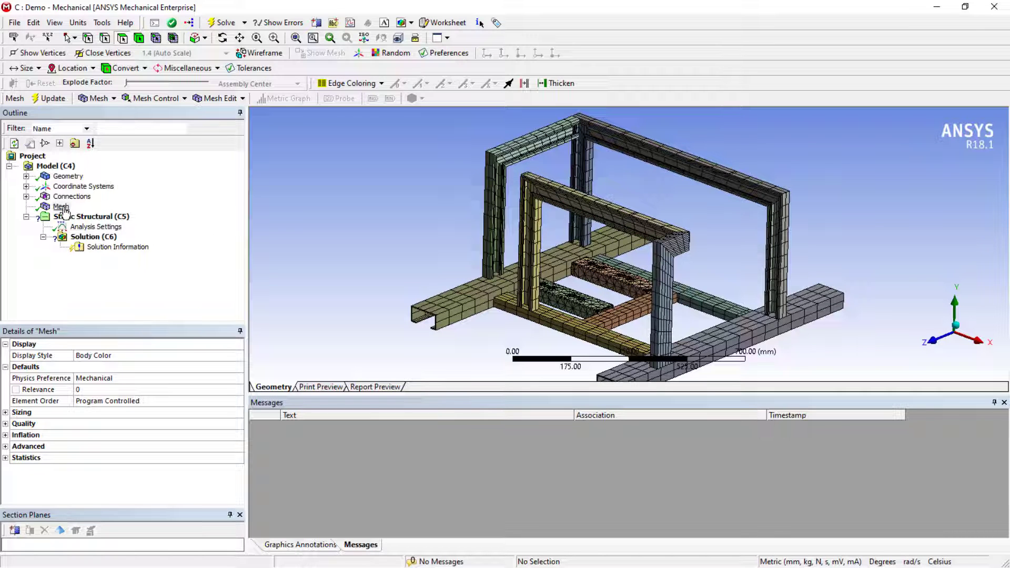
Set Relevance Center and Span Angle Center to Fine and regenerate the frame's mesh.
{"action": "left_click", "coordinate": [61, 206]}
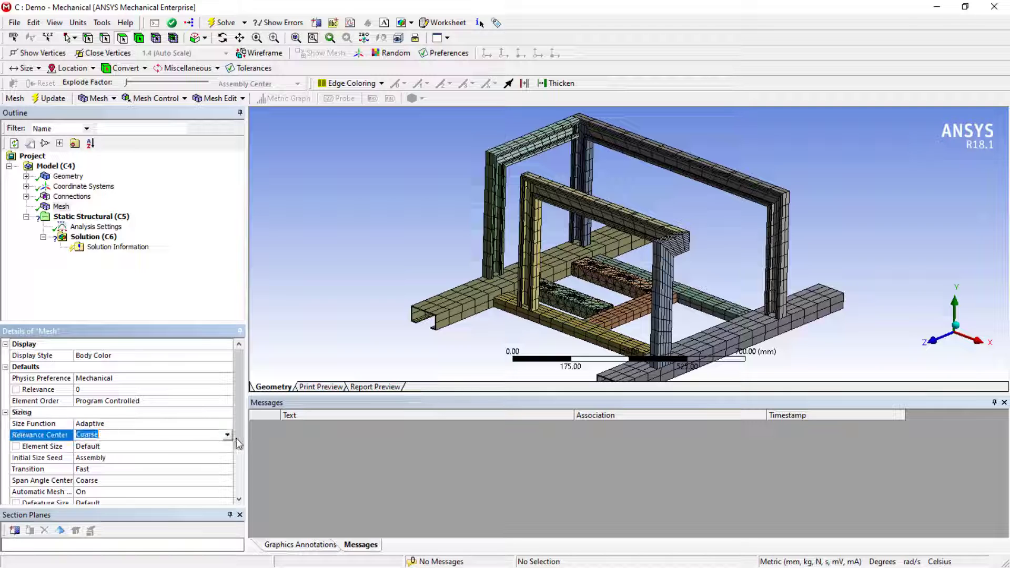
{"action": "scroll", "scroll_direction": "down", "scroll_amount": 3}
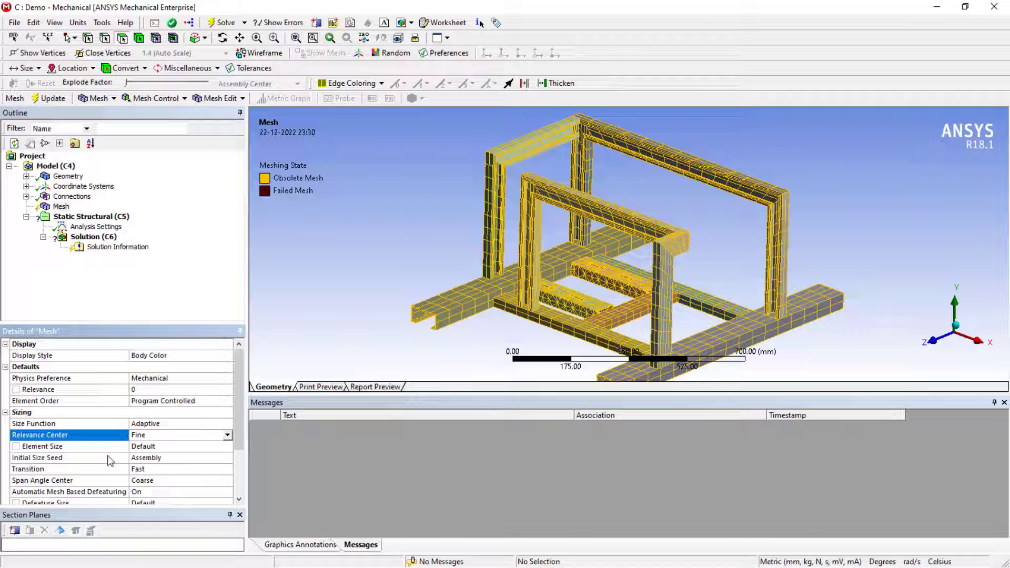
{"action": "scroll", "scroll_direction": "down", "scroll_amount": 3}
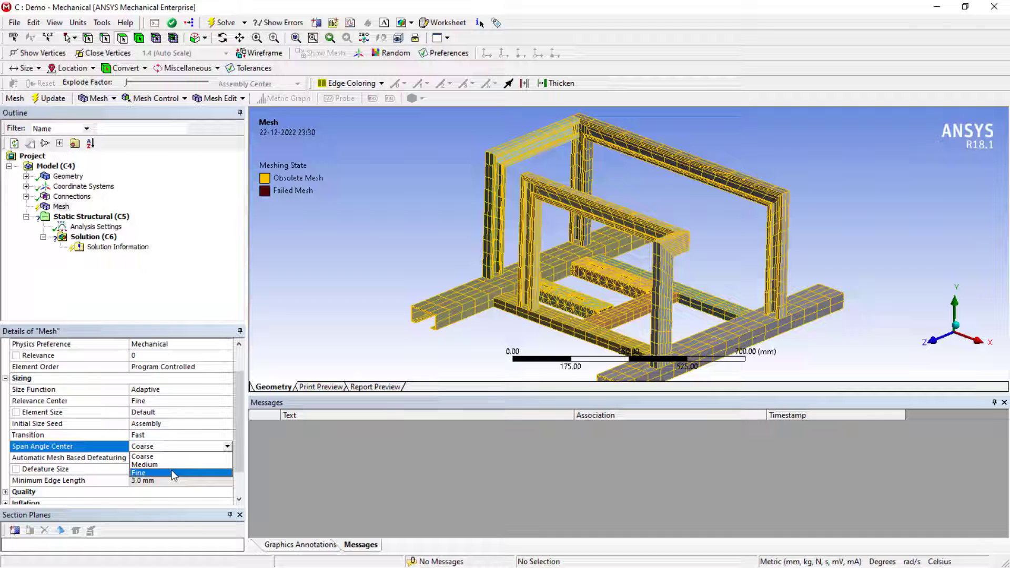
{"action": "left_click", "coordinate": [138, 473]}
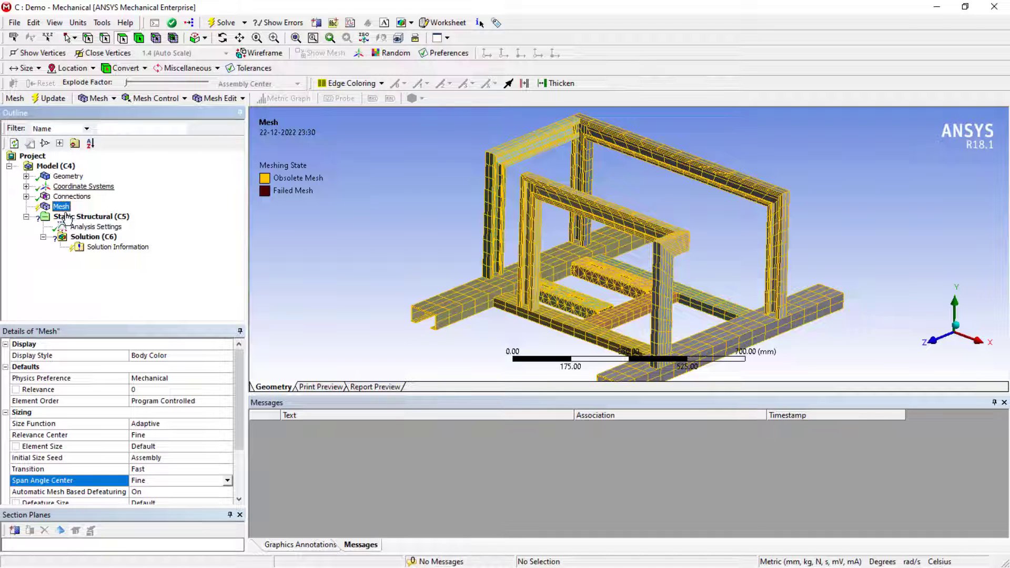
{"action": "right_click", "coordinate": [61, 205]}
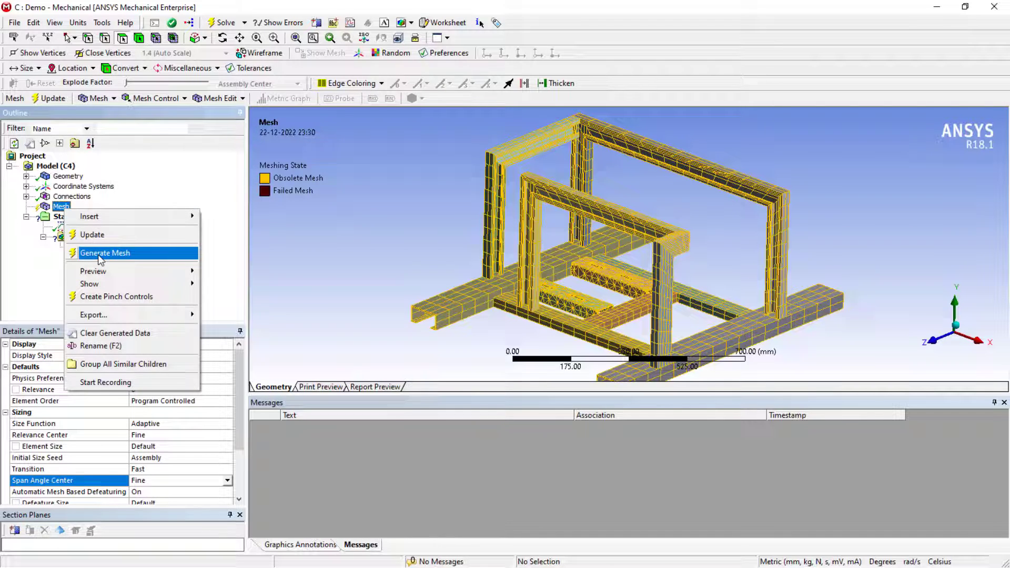
{"action": "left_click", "coordinate": [104, 252]}
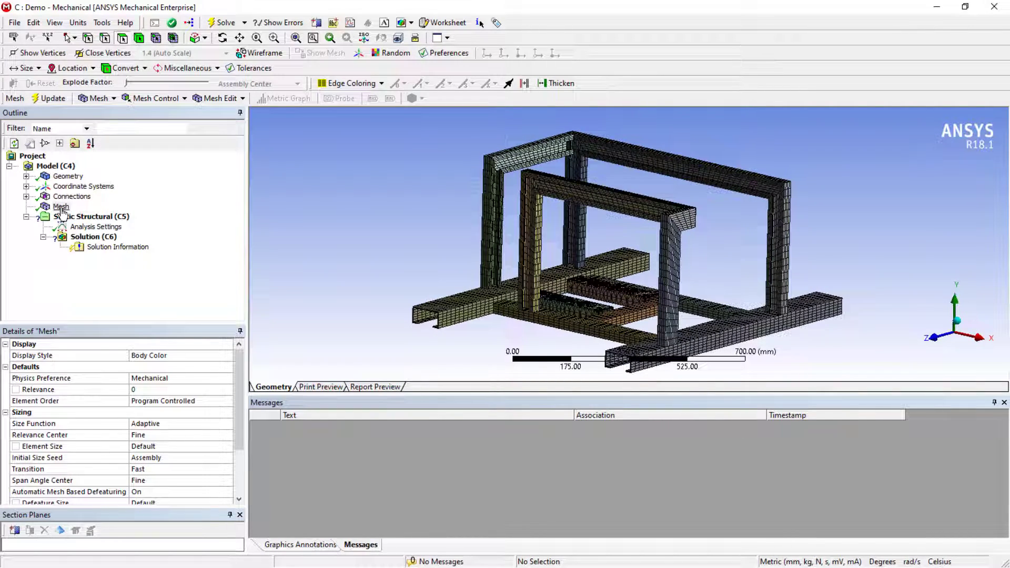
{"action": "left_click", "coordinate": [154, 98]}
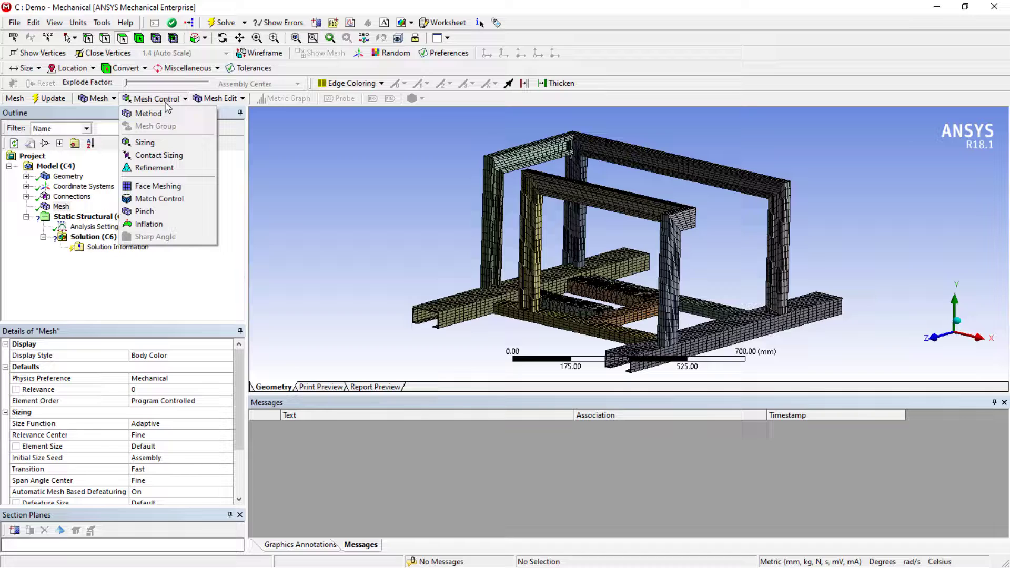
{"action": "mouse_move", "coordinate": [155, 167]}
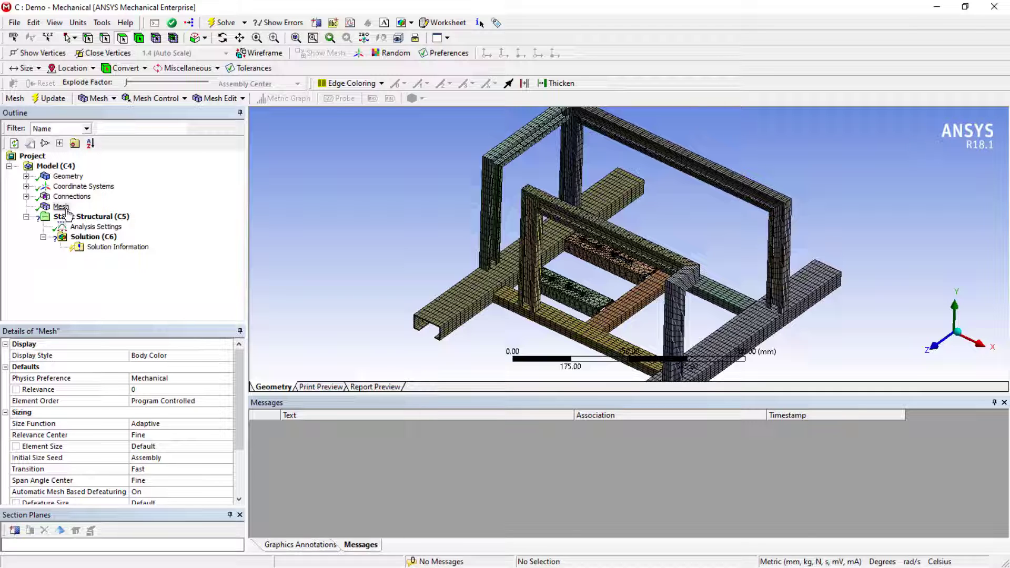
Add a Force load on four top faces of the frame with magnitude 500 N.
{"action": "left_click", "coordinate": [92, 216]}
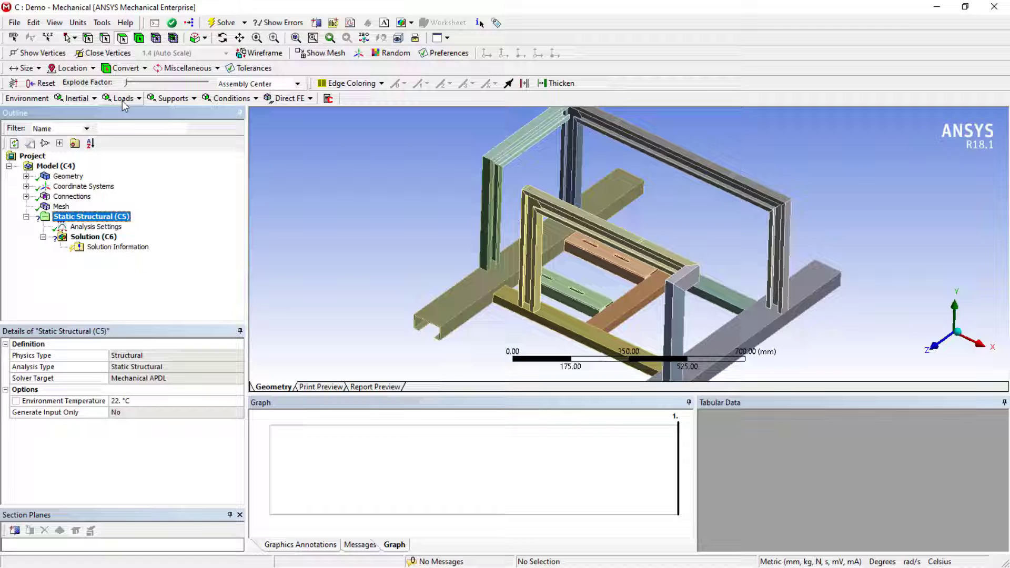
{"action": "mouse_move", "coordinate": [141, 106]}
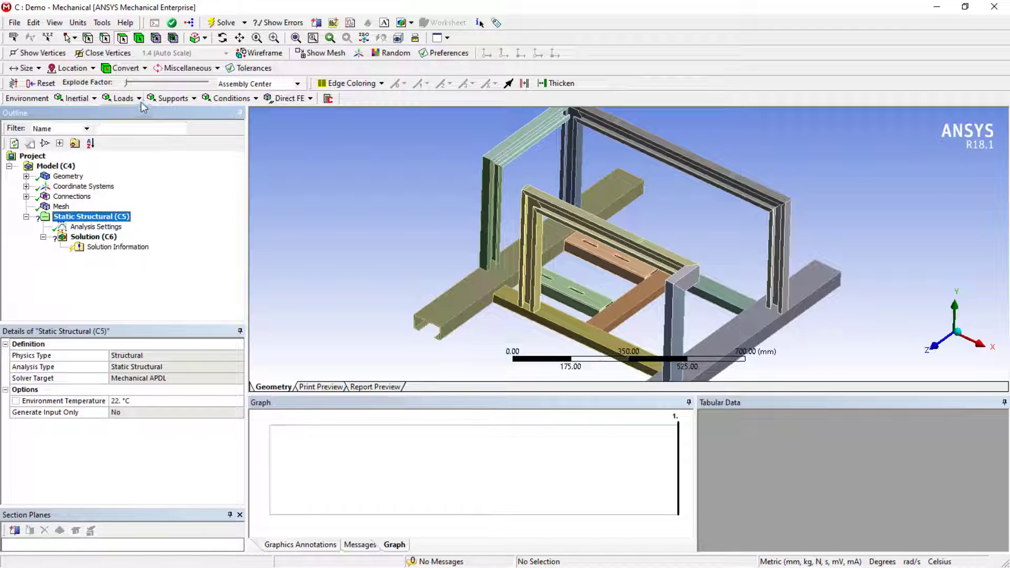
{"action": "left_click", "coordinate": [122, 98]}
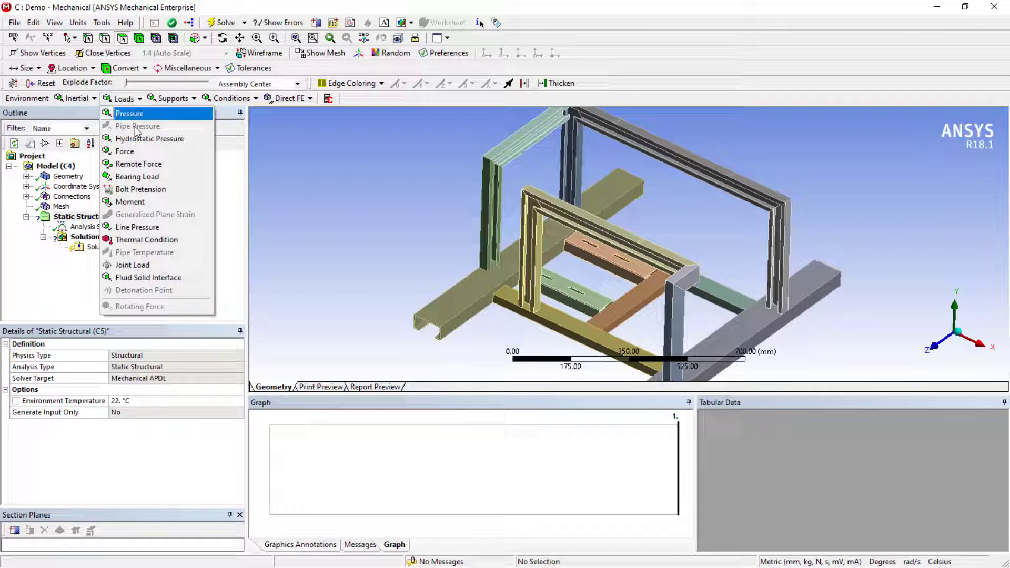
{"action": "mouse_move", "coordinate": [145, 153]}
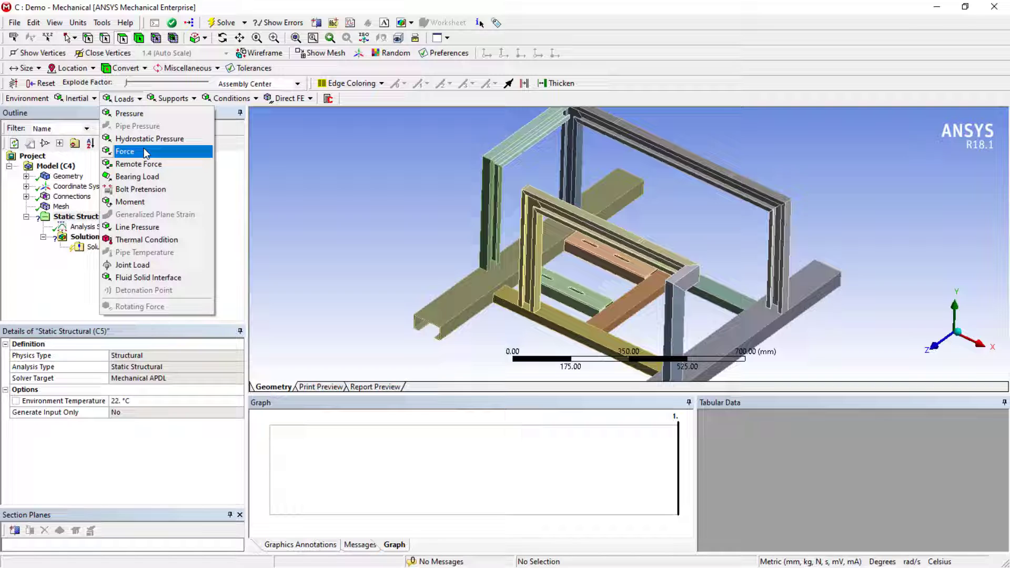
{"action": "left_click", "coordinate": [126, 151]}
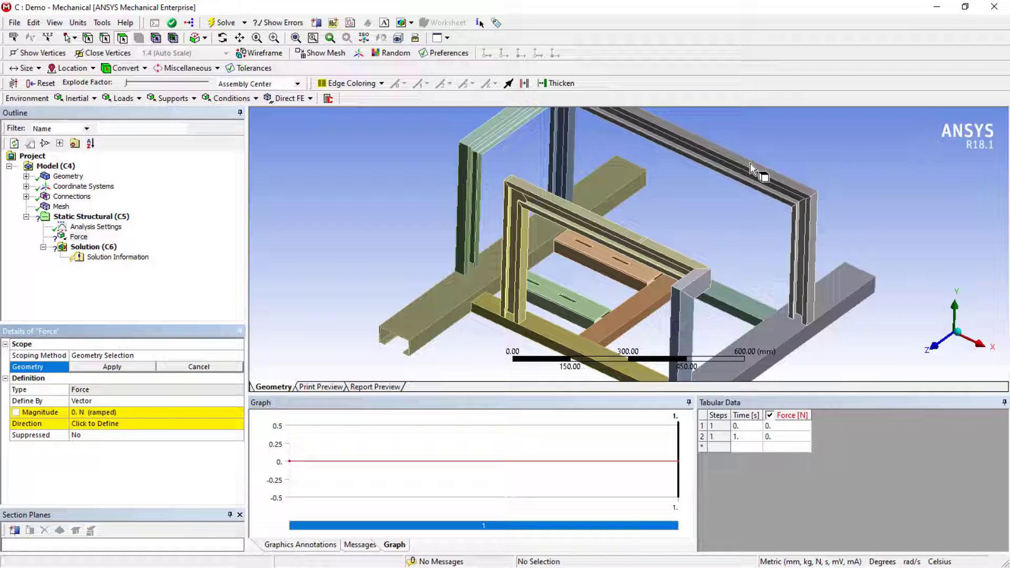
{"action": "left_click", "coordinate": [646, 245]}
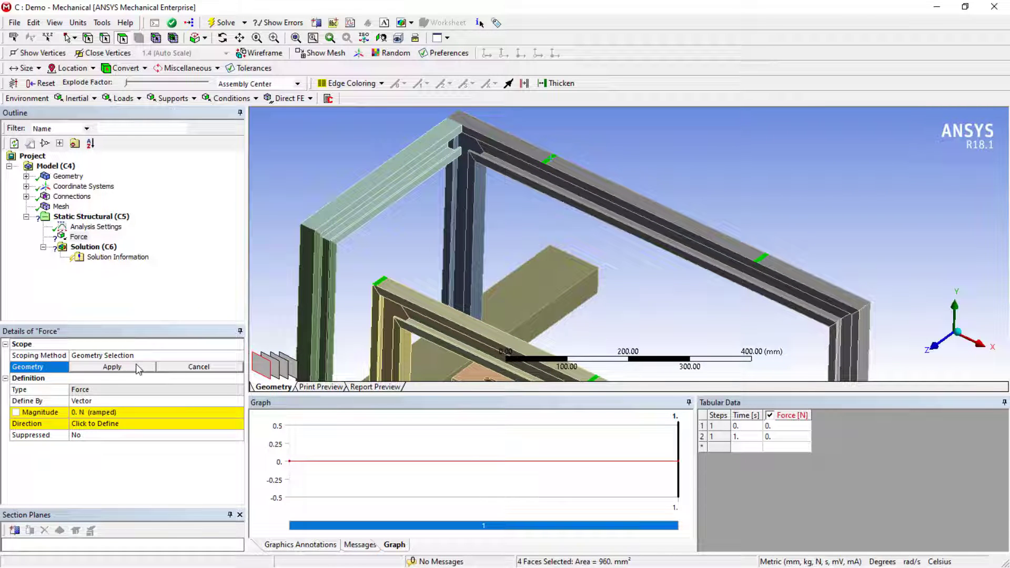
{"action": "left_click", "coordinate": [112, 366]}
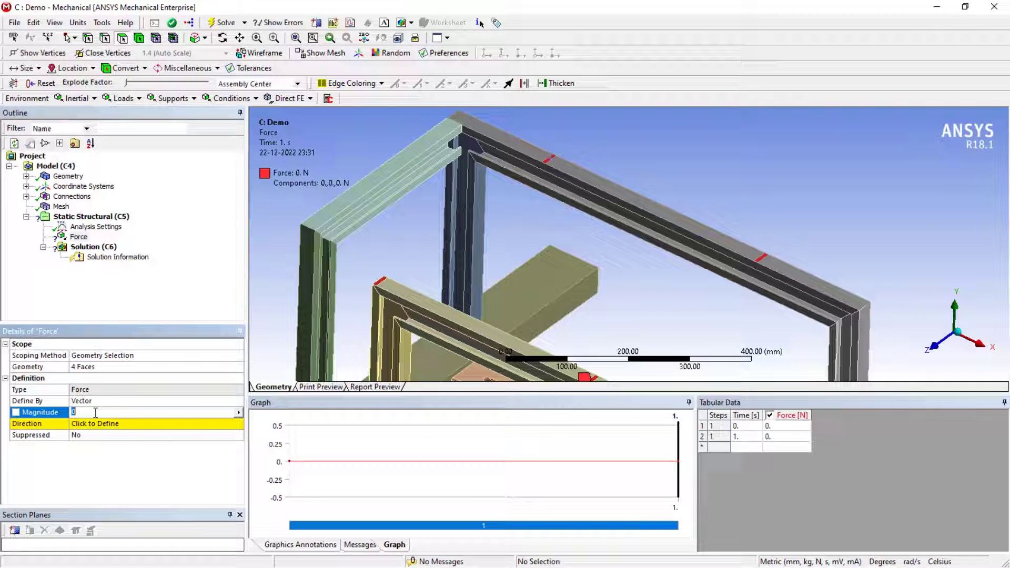
{"action": "type", "text": "500. N (ramped"}
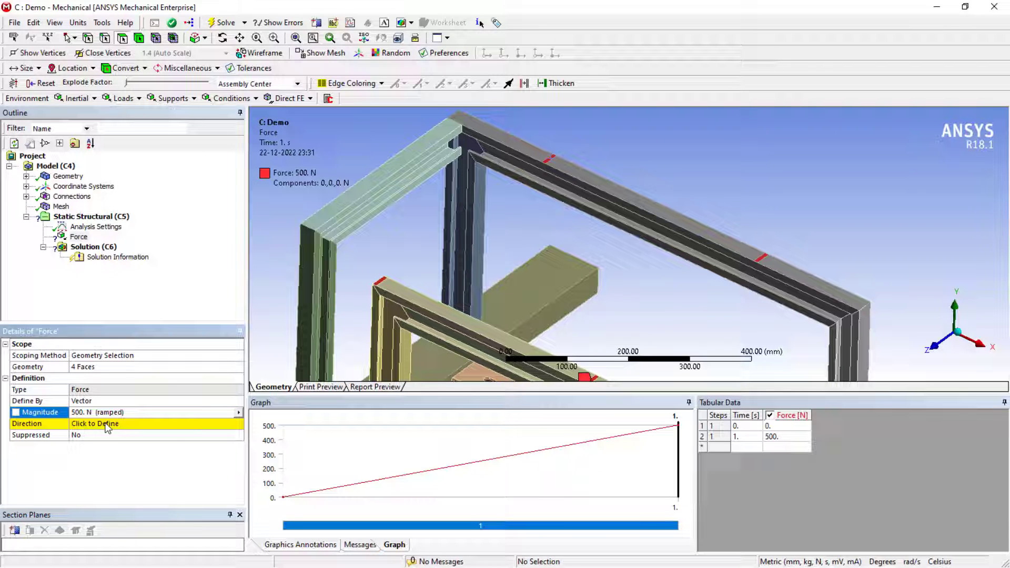
Define the force direction by a top face and set the magnitude to -500 N.
{"action": "left_click", "coordinate": [95, 423]}
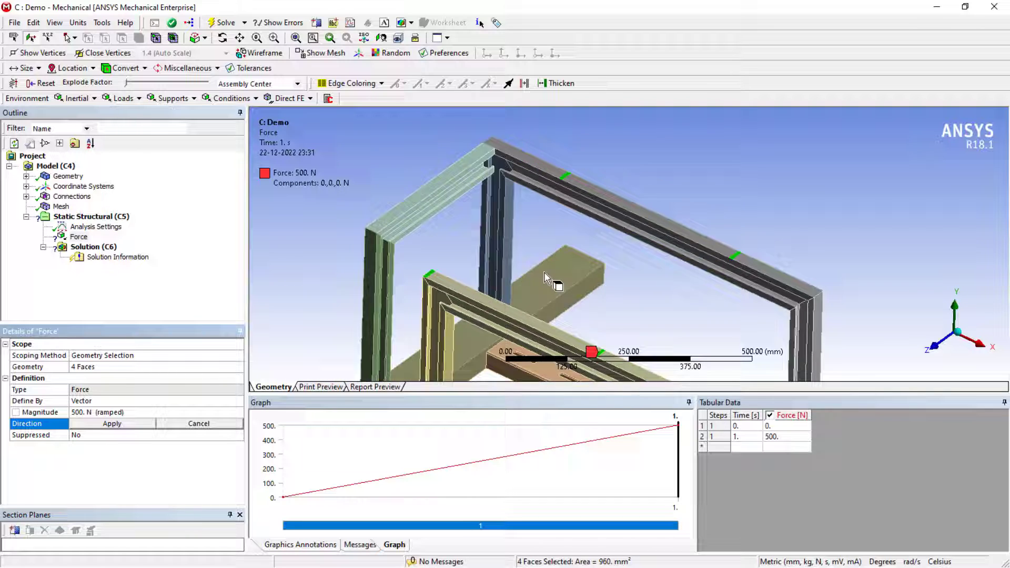
{"action": "left_click_drag", "start_coordinate": [548, 284], "coordinate": [451, 376]}
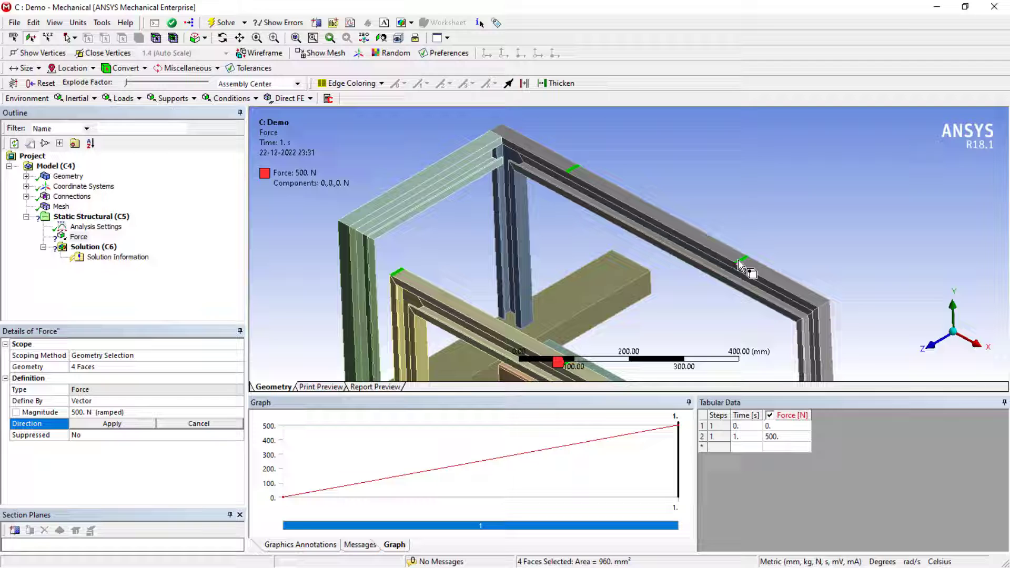
{"action": "left_click", "coordinate": [741, 267]}
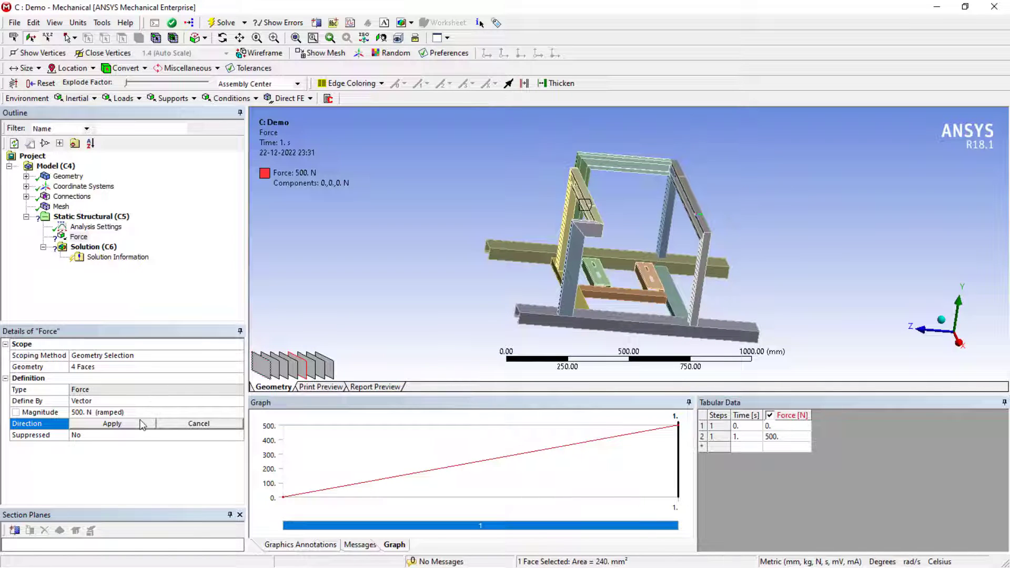
{"action": "left_click", "coordinate": [111, 423]}
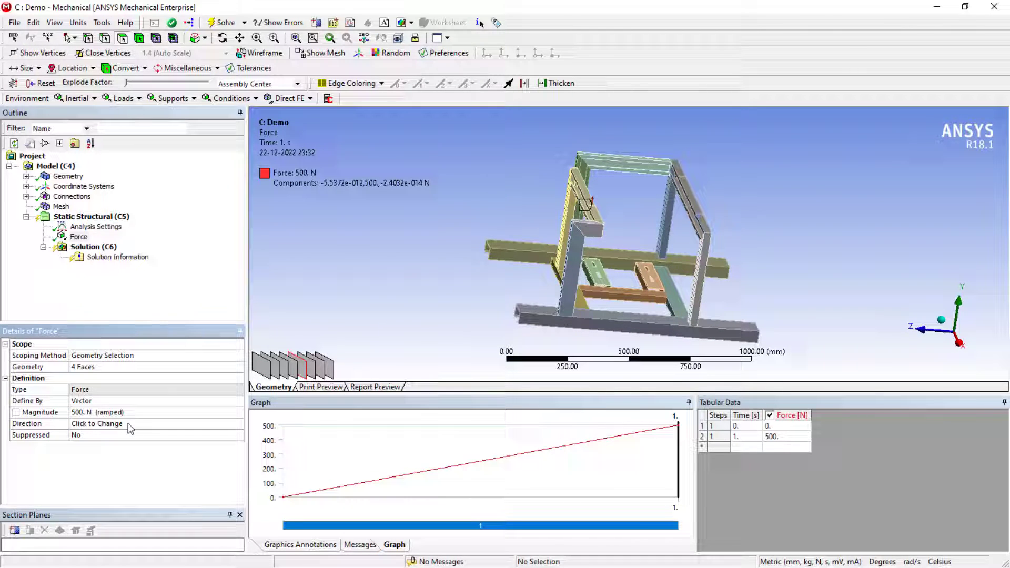
{"action": "left_click", "coordinate": [97, 423]}
{"action": "type", "text": "-"}
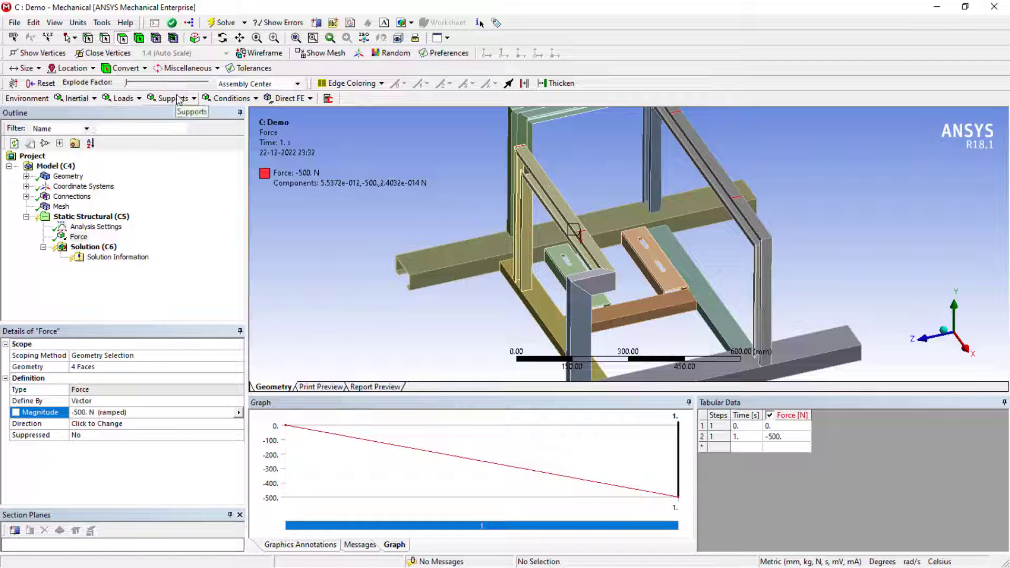
Apply a Fixed Support to the 14 bottom support faces of the frame.
{"action": "left_click", "coordinate": [172, 98]}
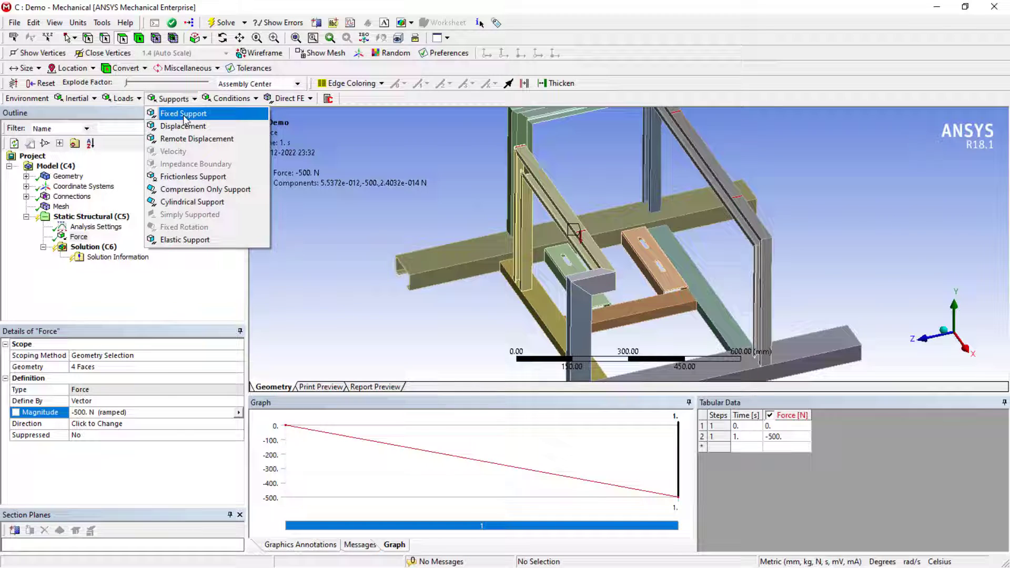
{"action": "mouse_move", "coordinate": [290, 265]}
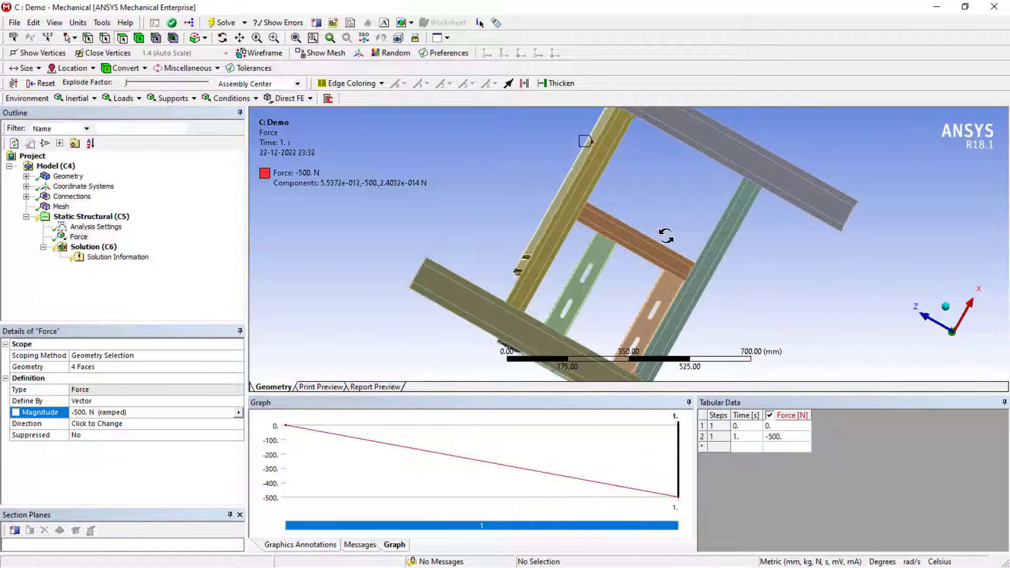
{"action": "left_click_drag", "start_coordinate": [666, 235], "coordinate": [464, 322]}
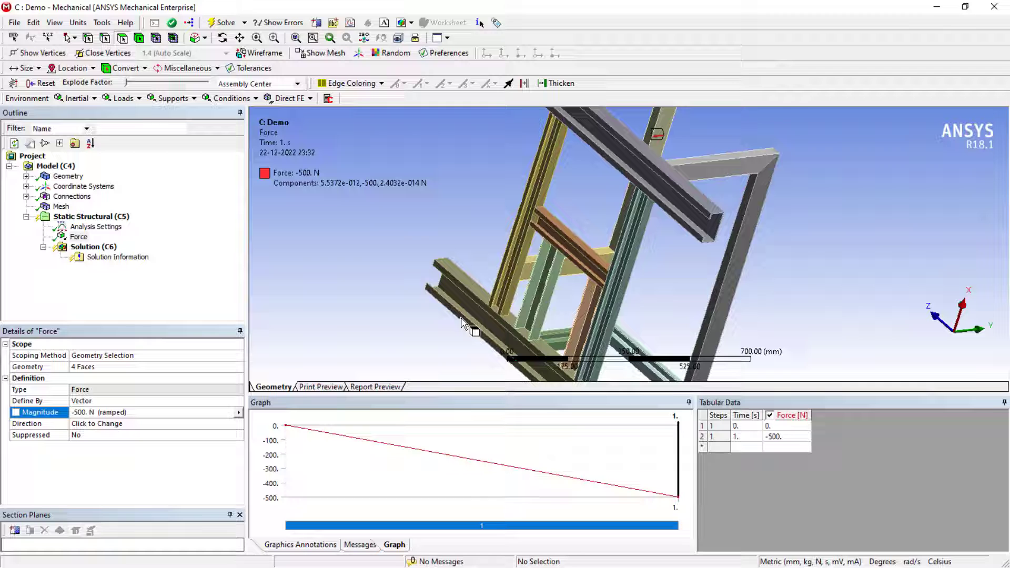
{"action": "right_click", "coordinate": [464, 322]}
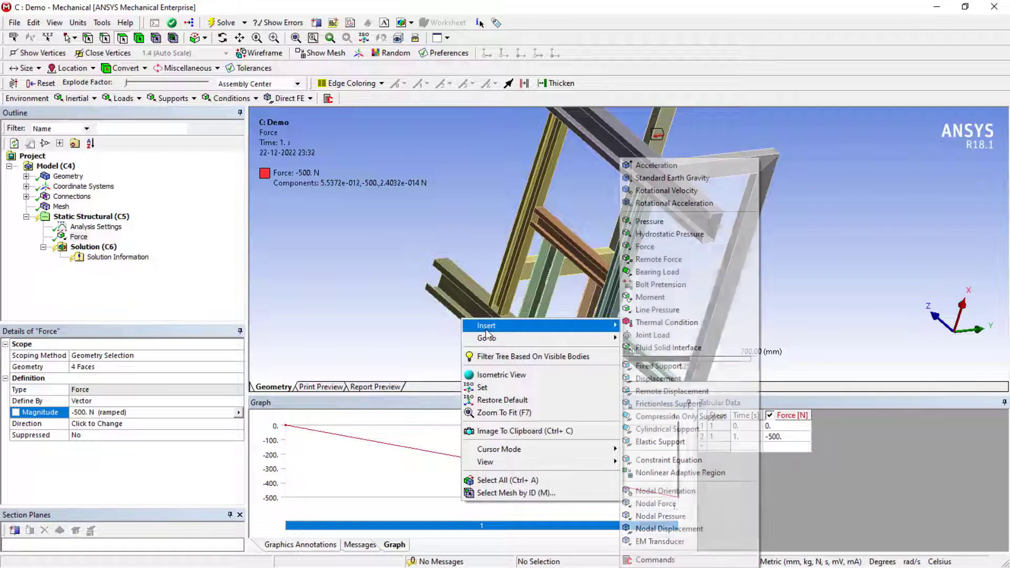
{"action": "mouse_move", "coordinate": [658, 366]}
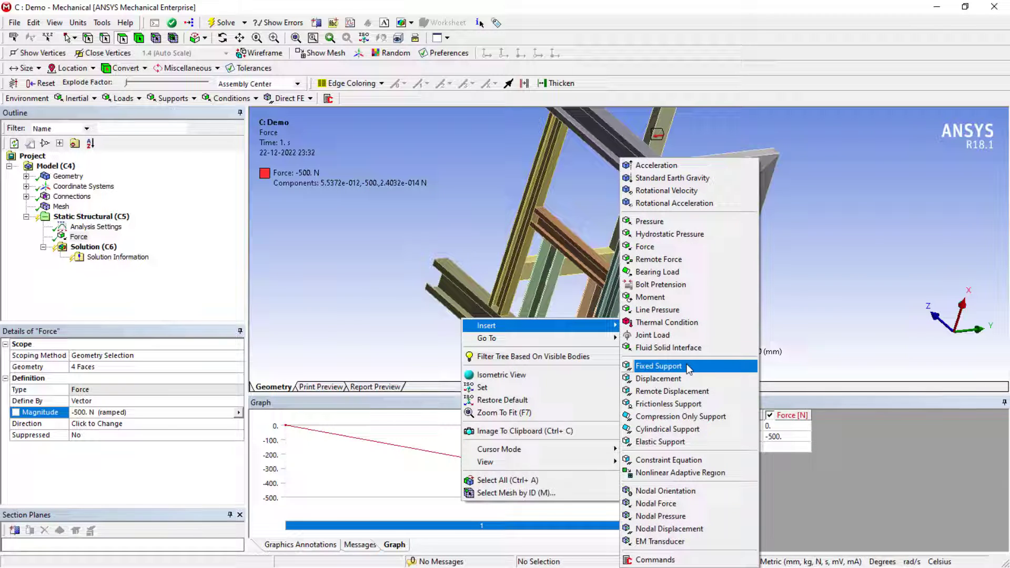
{"action": "left_click", "coordinate": [658, 366]}
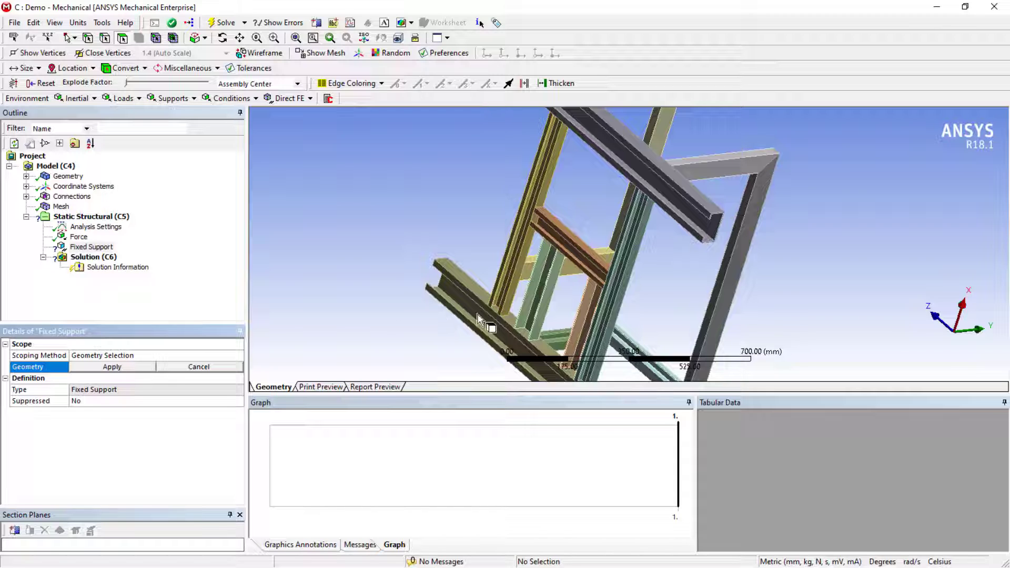
{"action": "left_click", "coordinate": [490, 325]}
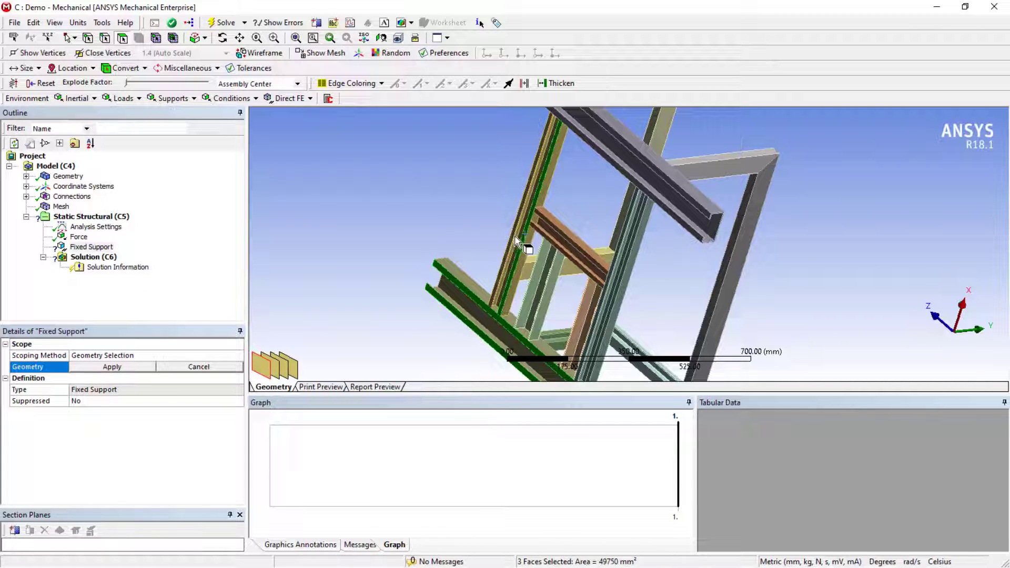
{"action": "left_click", "coordinate": [689, 203]}
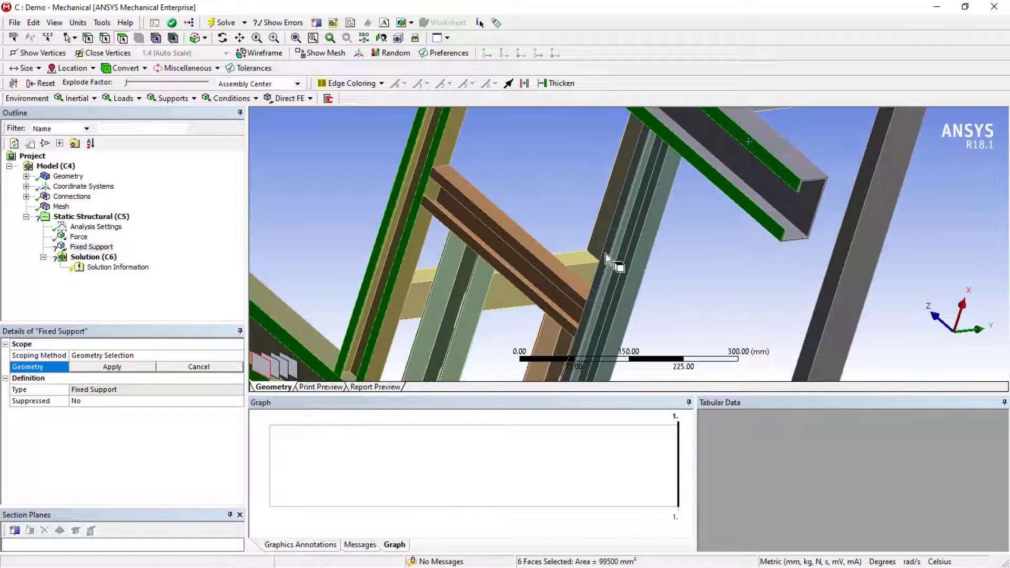
{"action": "left_click", "coordinate": [618, 264]}
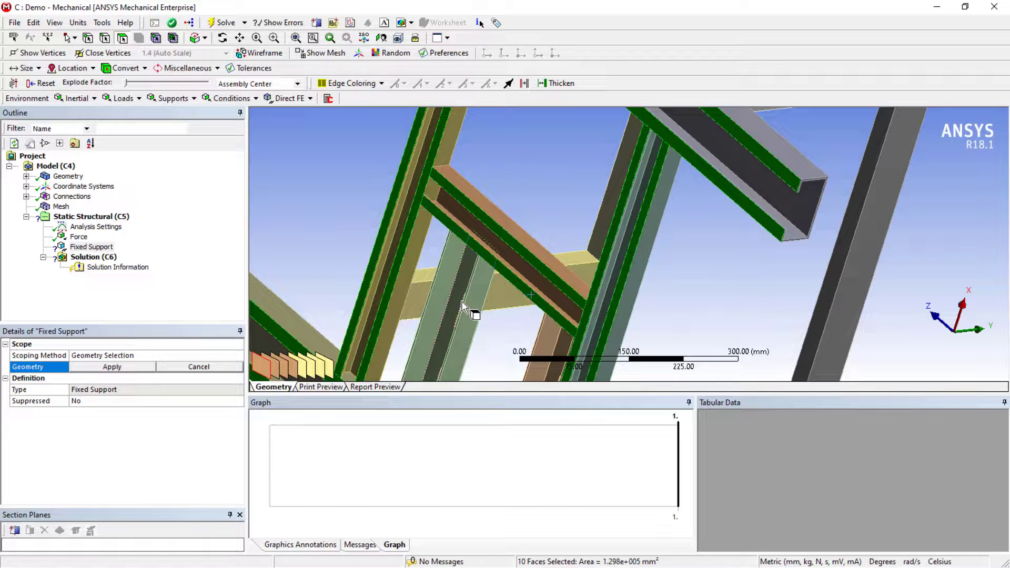
{"action": "left_click", "coordinate": [464, 310]}
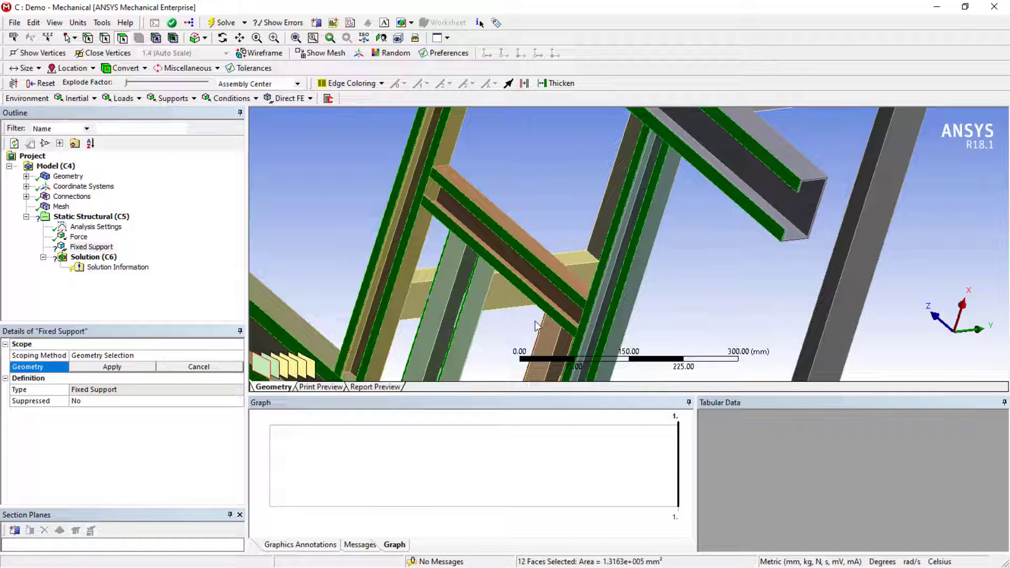
{"action": "left_click", "coordinate": [565, 348]}
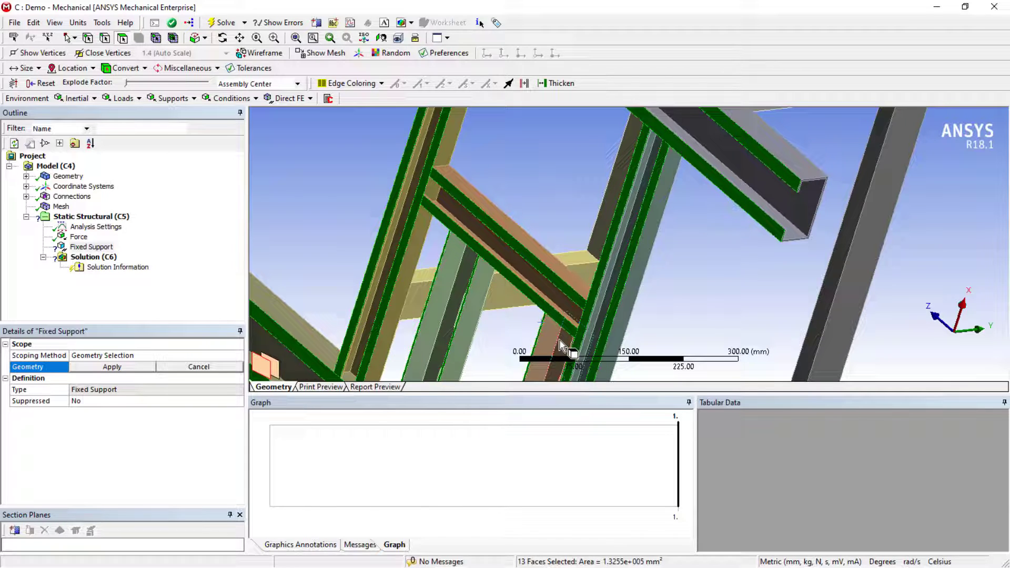
{"action": "left_click", "coordinate": [580, 341]}
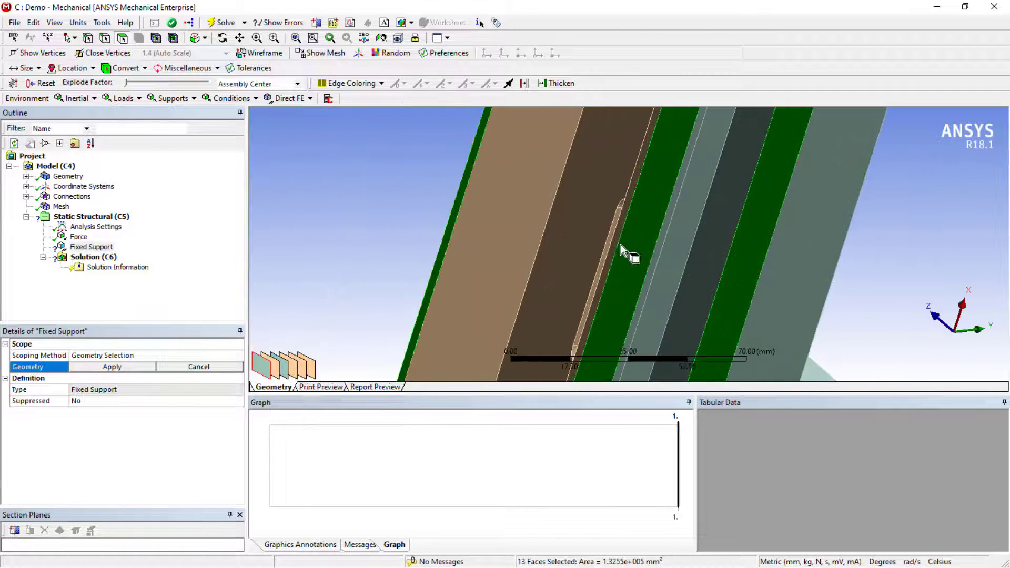
{"action": "left_click_drag", "start_coordinate": [622, 252], "coordinate": [725, 237]}
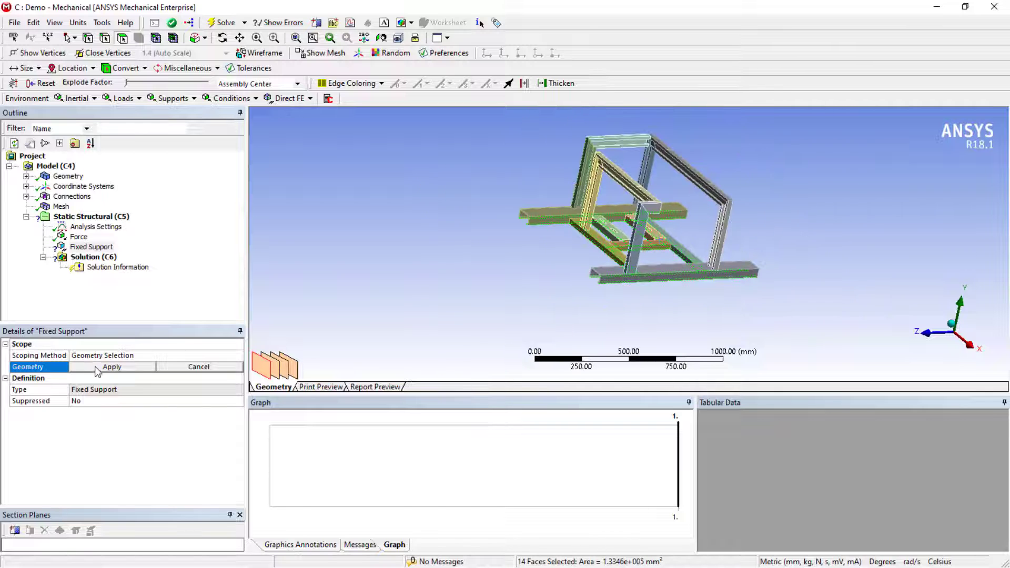
{"action": "left_click", "coordinate": [112, 367]}
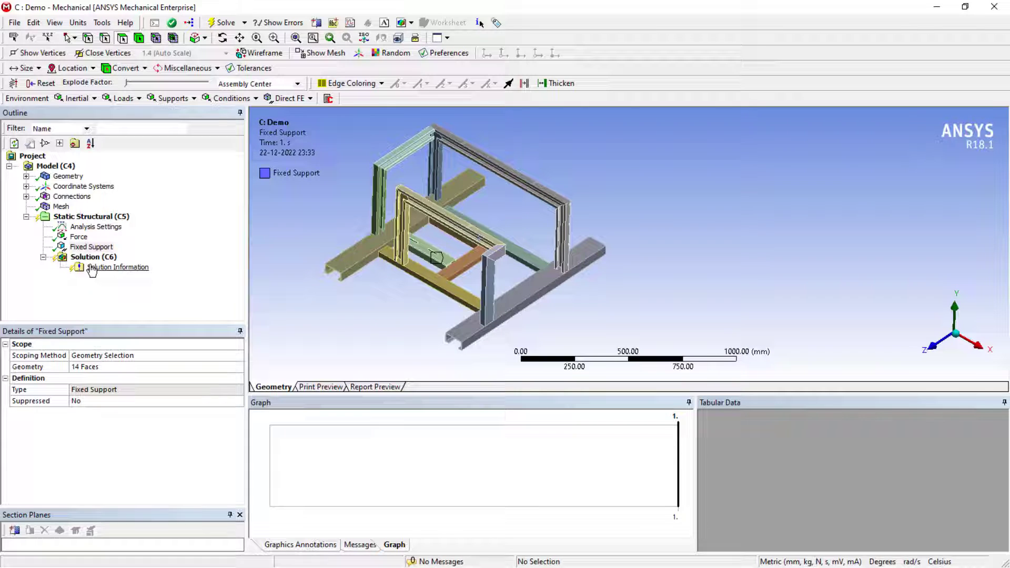
Insert a Max Equivalent Stress safety factor and a Total Deformation result under Solution.
{"action": "left_click", "coordinate": [94, 256]}
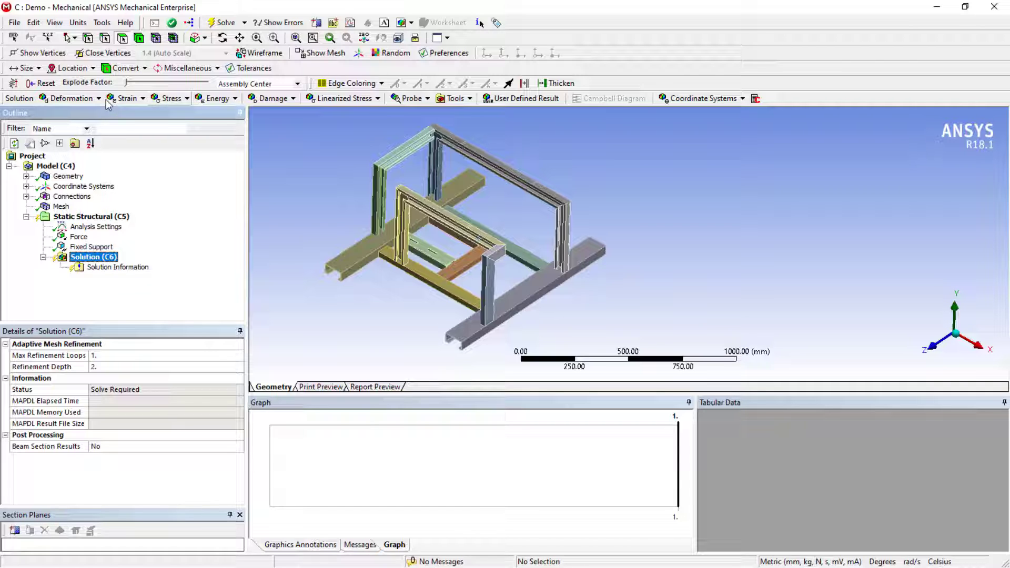
{"action": "right_click", "coordinate": [94, 257]}
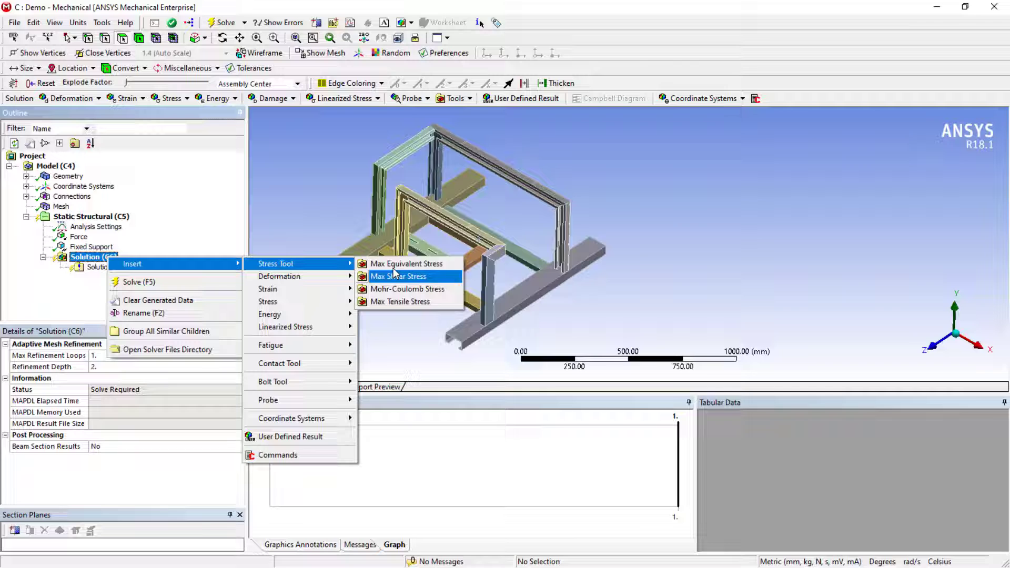
{"action": "mouse_move", "coordinate": [406, 264]}
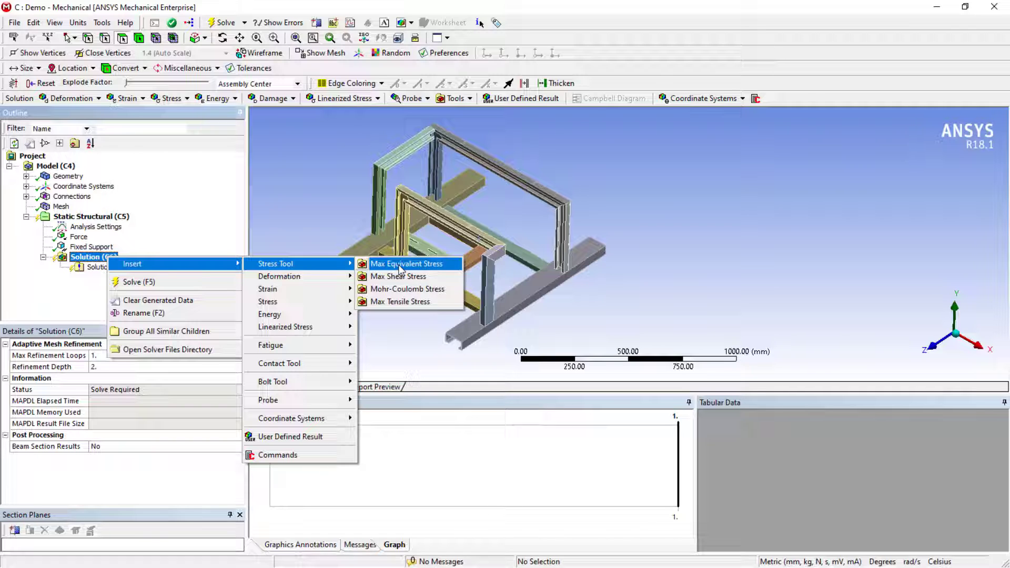
{"action": "left_click", "coordinate": [407, 263]}
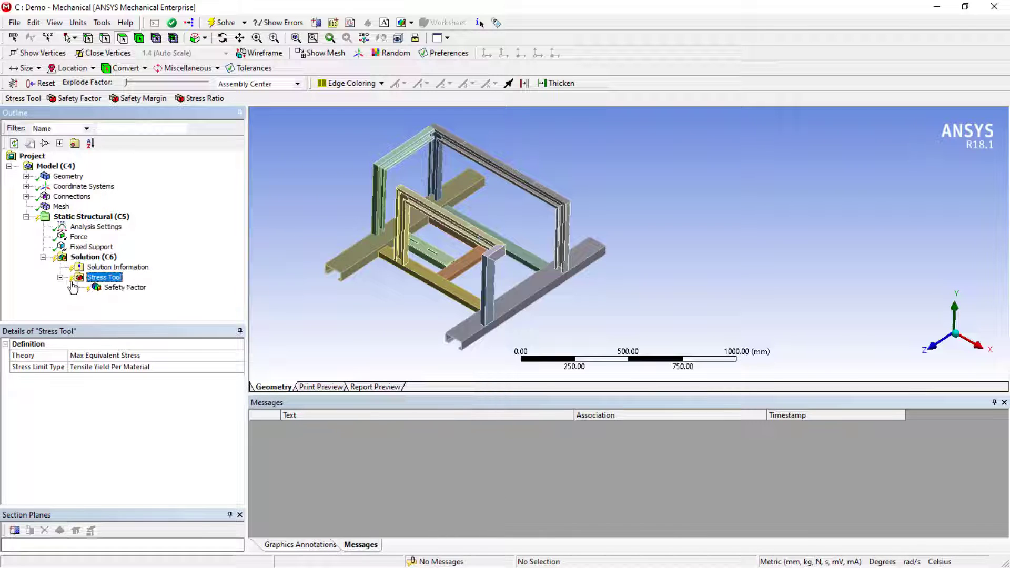
{"action": "right_click", "coordinate": [94, 256]}
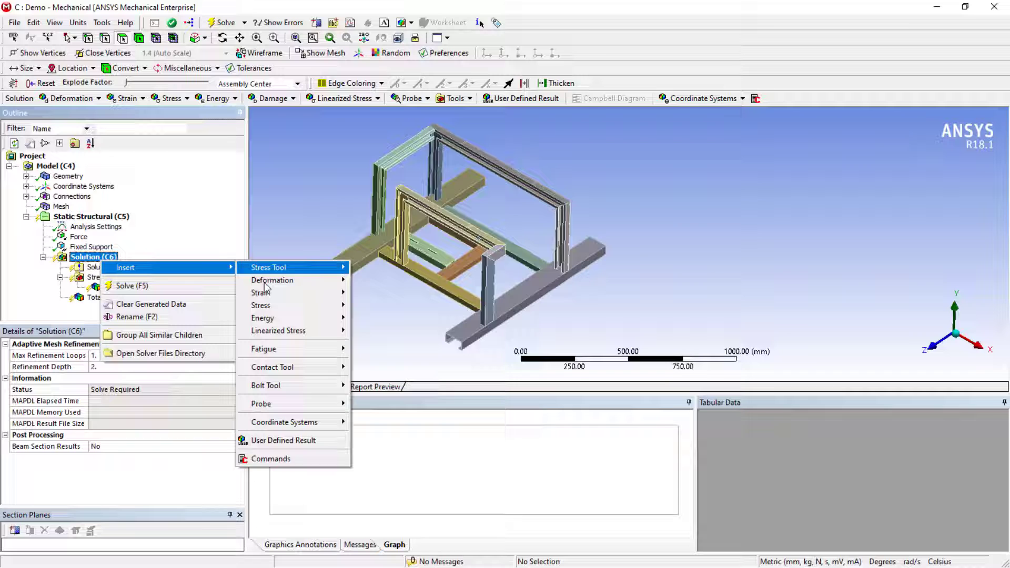
{"action": "left_click", "coordinate": [261, 305]}
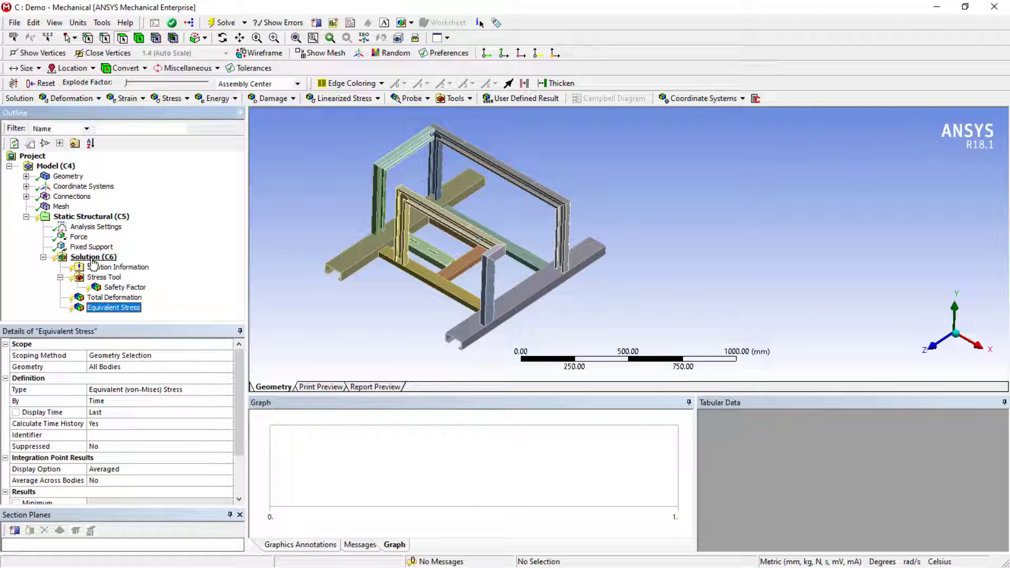
{"action": "left_click", "coordinate": [93, 256]}
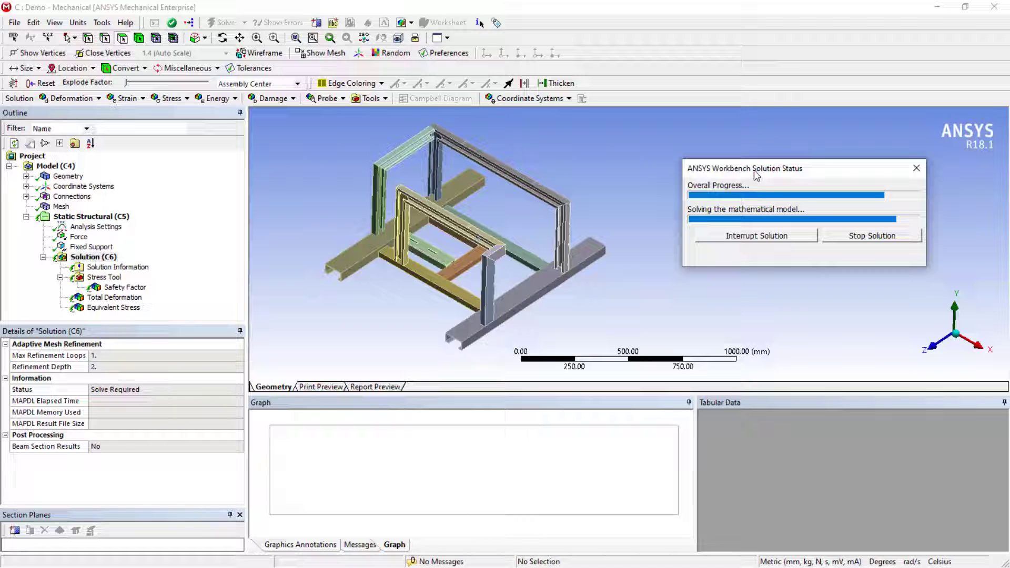
{"action": "mouse_move", "coordinate": [506, 264]}
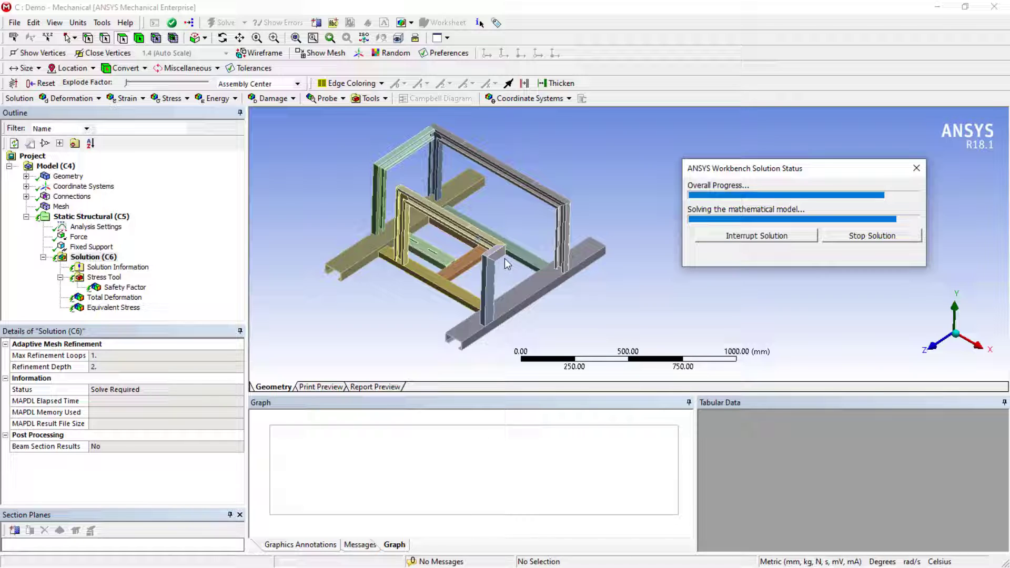
{"action": "mouse_move", "coordinate": [396, 303]}
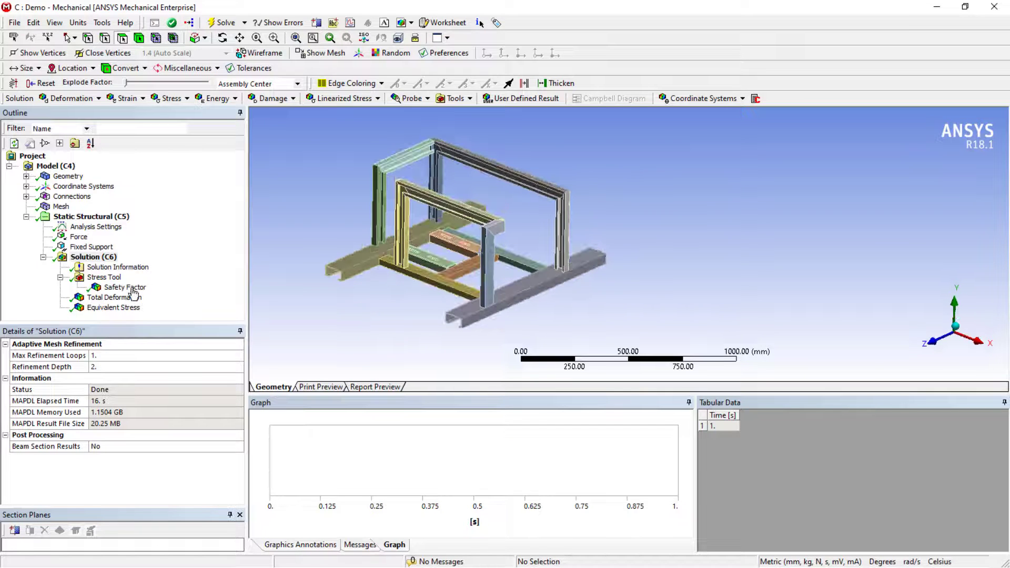
View safety factor 15, deformation 0.08485 mm and 14.53 MPa stress, orbiting to the peak.
{"action": "left_click", "coordinate": [124, 287]}
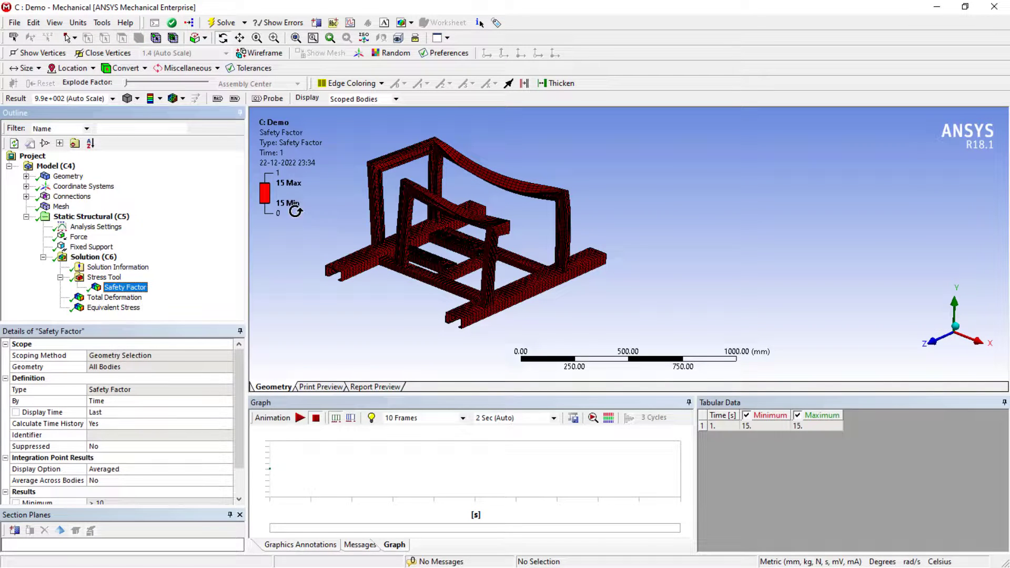
{"action": "left_click", "coordinate": [114, 297]}
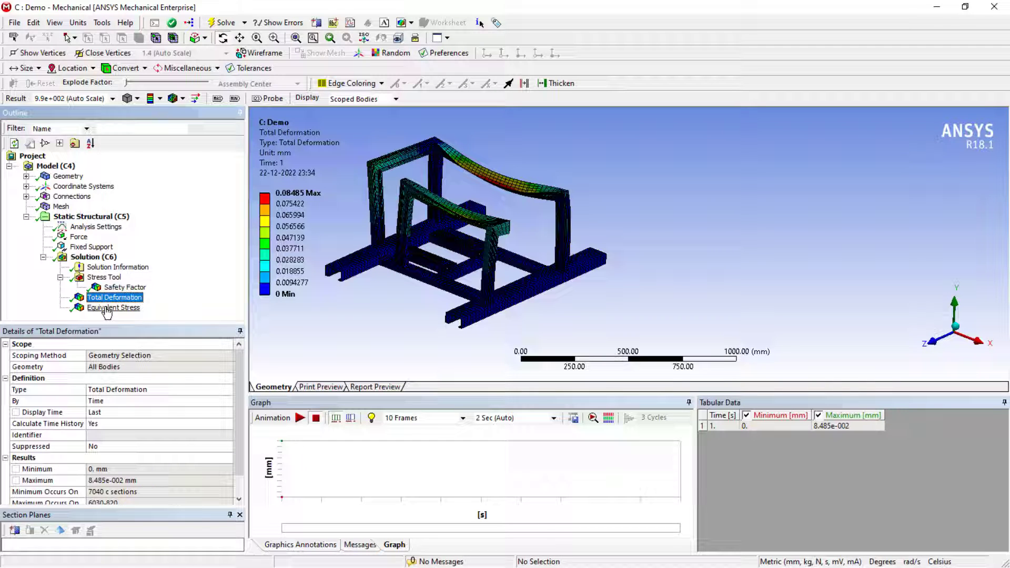
{"action": "left_click", "coordinate": [113, 308]}
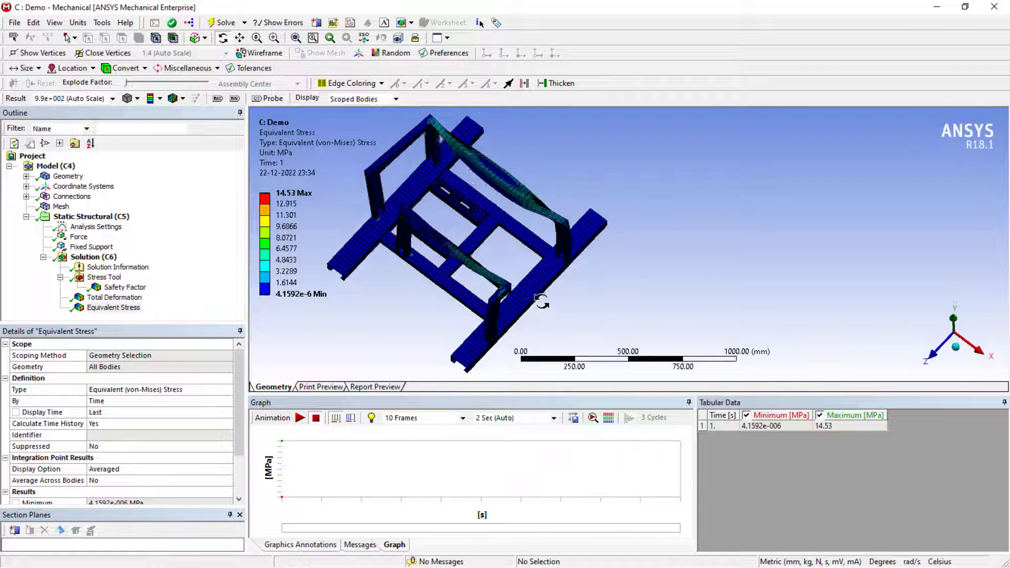
{"action": "left_click_drag", "start_coordinate": [541, 301], "coordinate": [345, 254]}
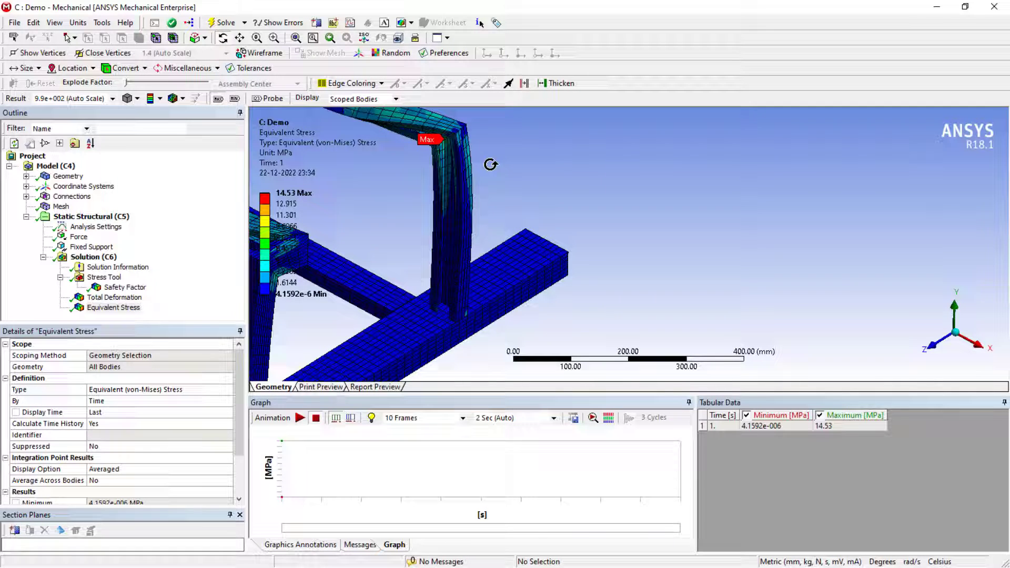
{"action": "left_click_drag", "start_coordinate": [491, 164], "coordinate": [441, 148]}
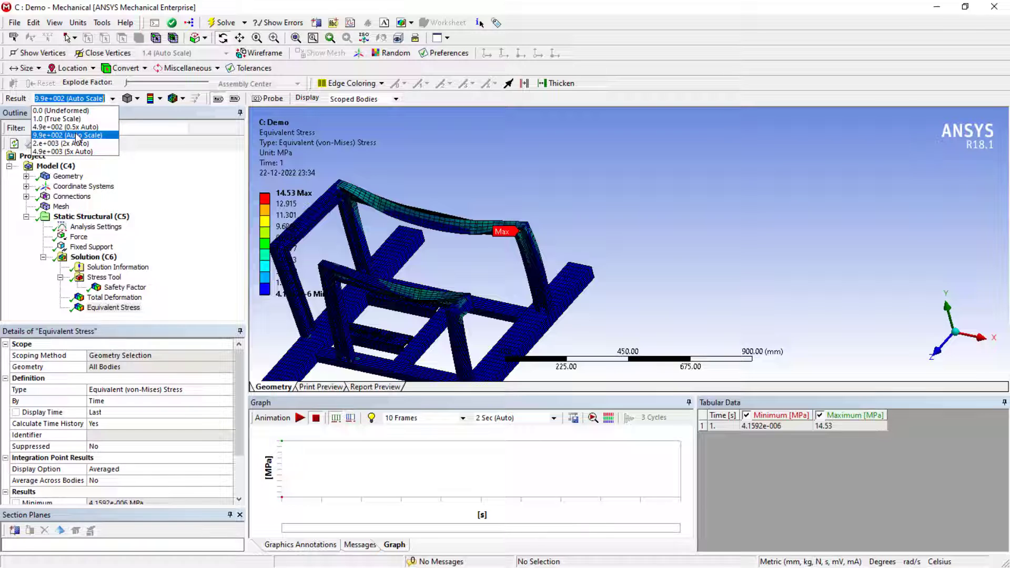
Show equivalent stress at 1.0 (True Scale) and zoom in on the 14.53 MPa corner.
{"action": "left_click", "coordinate": [61, 118]}
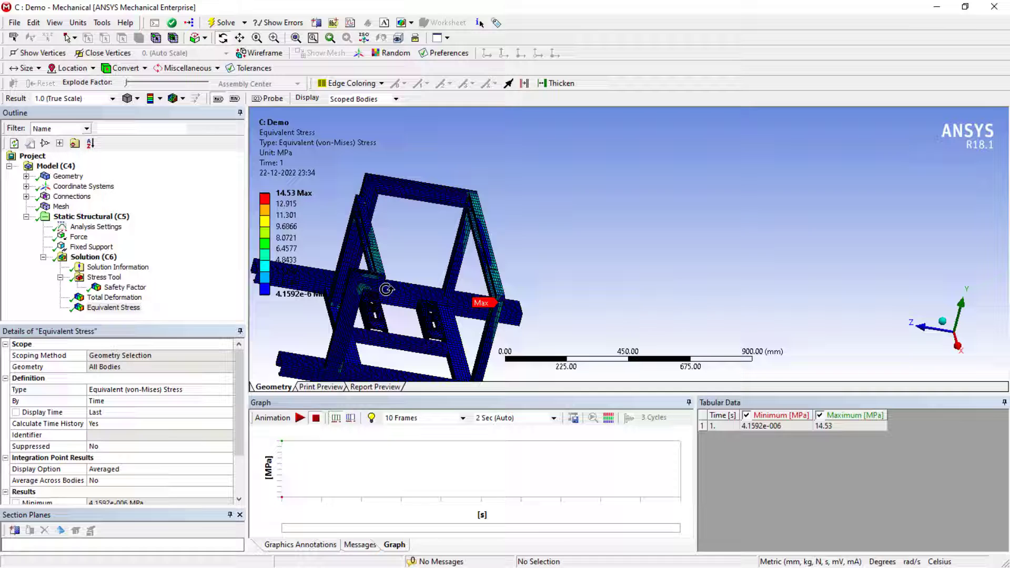
{"action": "left_click_drag", "start_coordinate": [386, 290], "coordinate": [503, 313]}
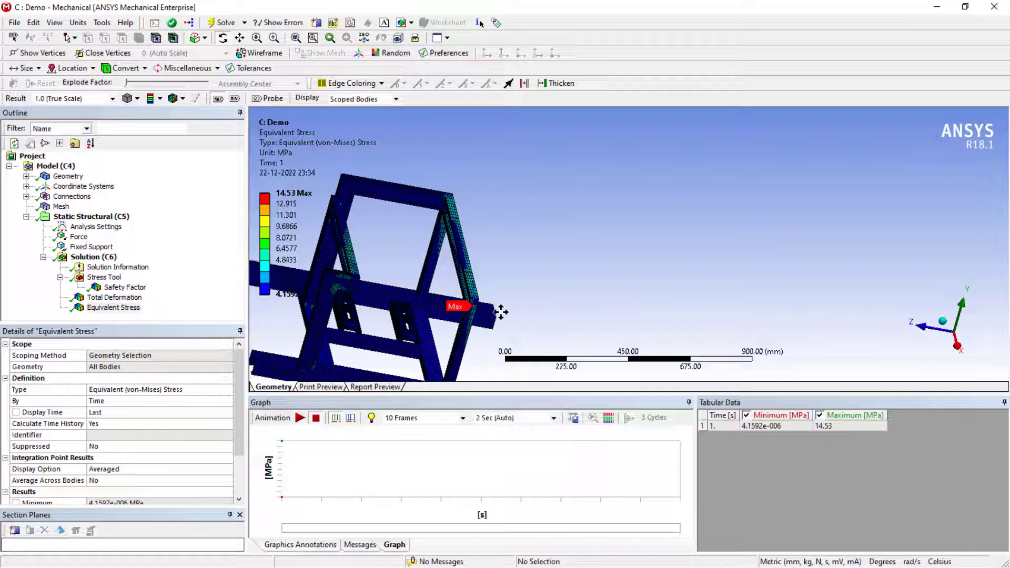
{"action": "left_click_drag", "start_coordinate": [502, 313], "coordinate": [472, 280]}
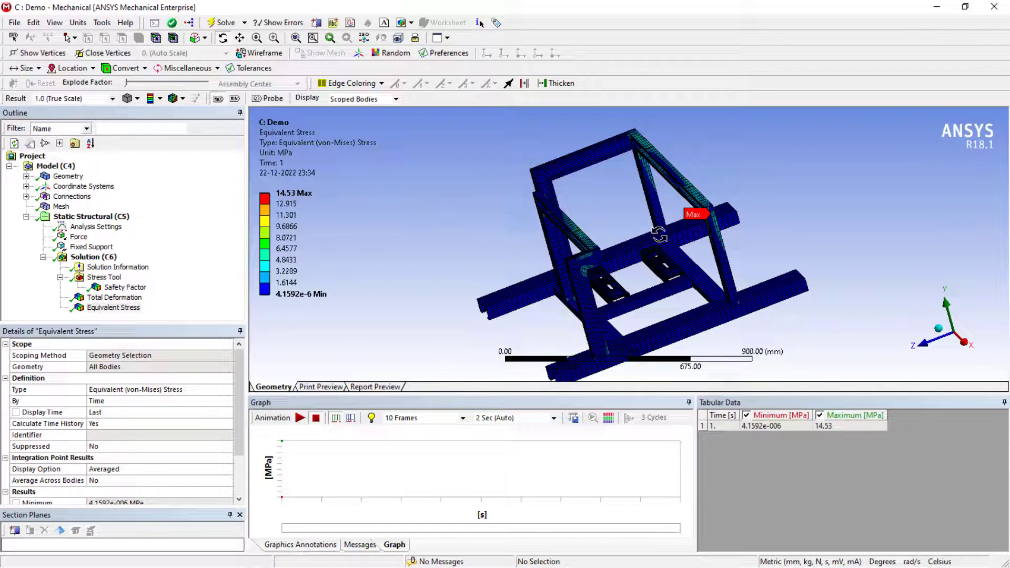
{"action": "left_click_drag", "start_coordinate": [657, 235], "coordinate": [440, 206]}
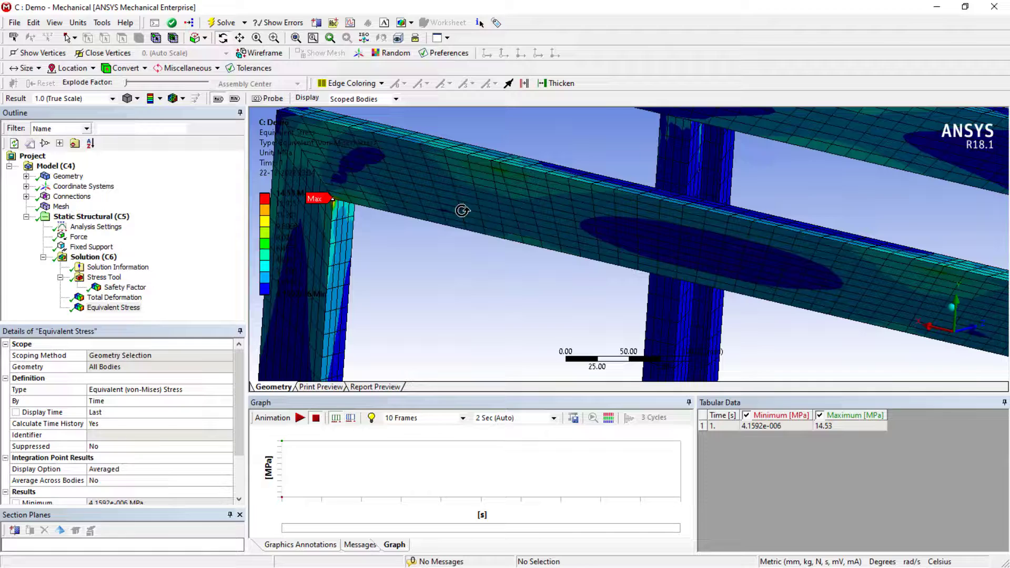
{"action": "left_click_drag", "start_coordinate": [463, 210], "coordinate": [559, 215]}
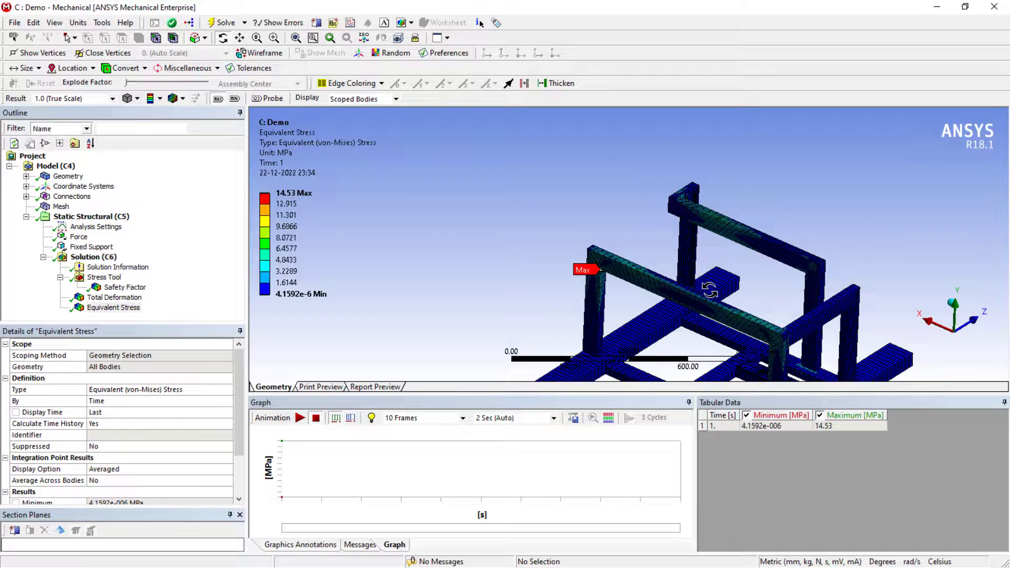
Probe the beam near the Max label, reading 4.2148 MPa equivalent stress.
{"action": "left_click", "coordinate": [184, 98]}
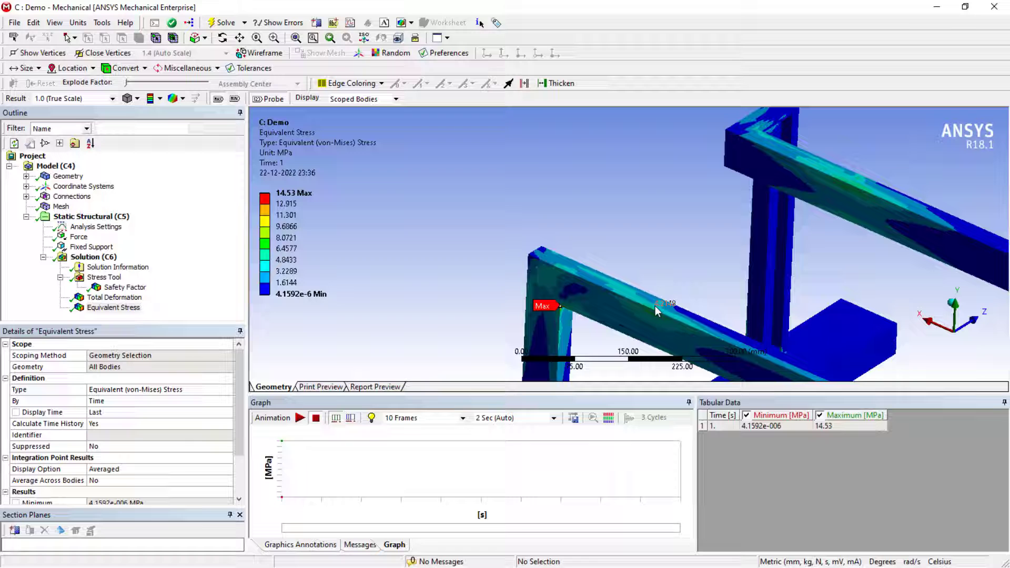
{"action": "left_click", "coordinate": [655, 307]}
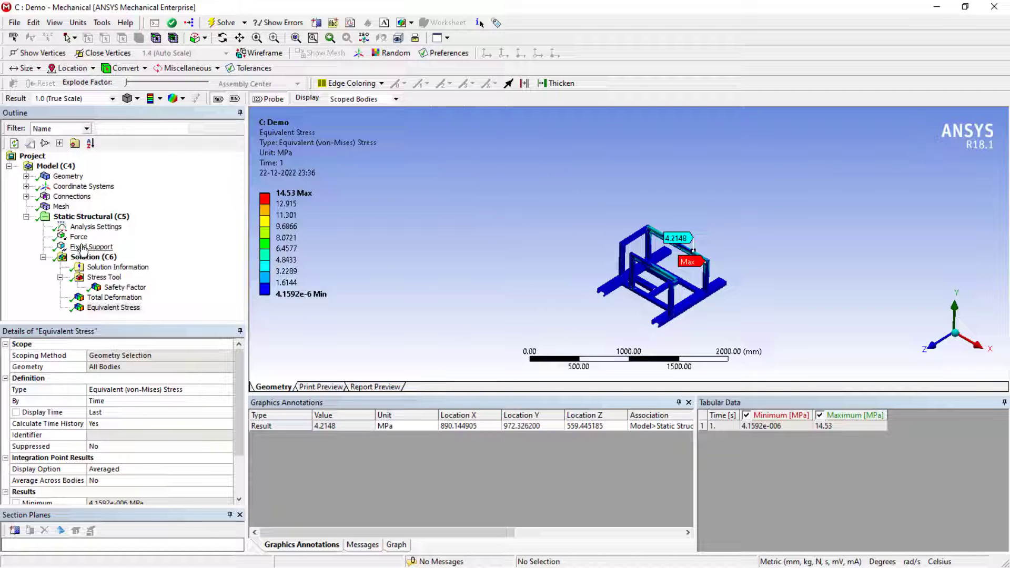
From the Project schematic, reopen system C's Model and show its Fine mesh settings.
{"action": "left_click", "coordinate": [9, 557]}
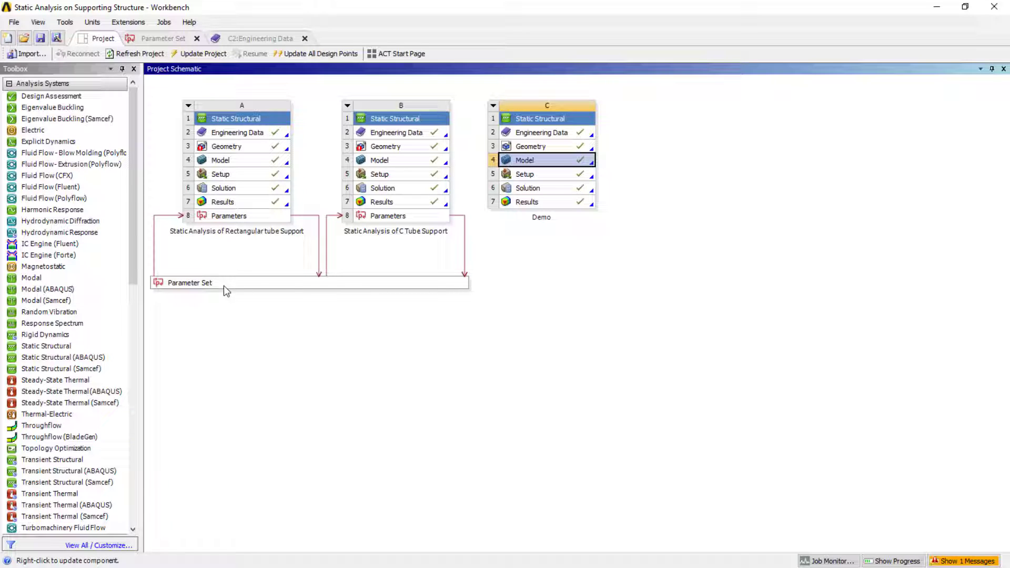
{"action": "mouse_move", "coordinate": [250, 227]}
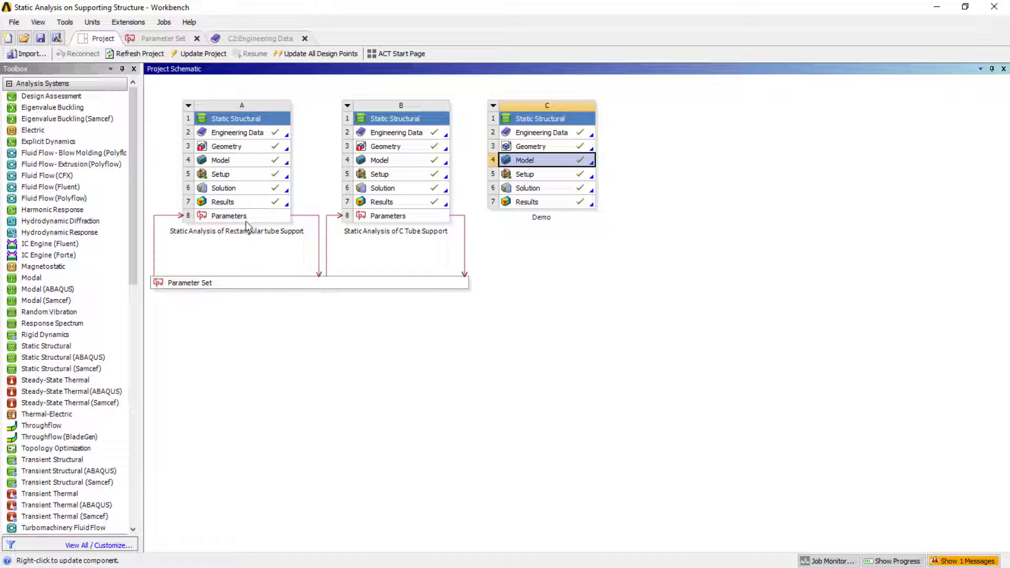
{"action": "double_click", "coordinate": [547, 160]}
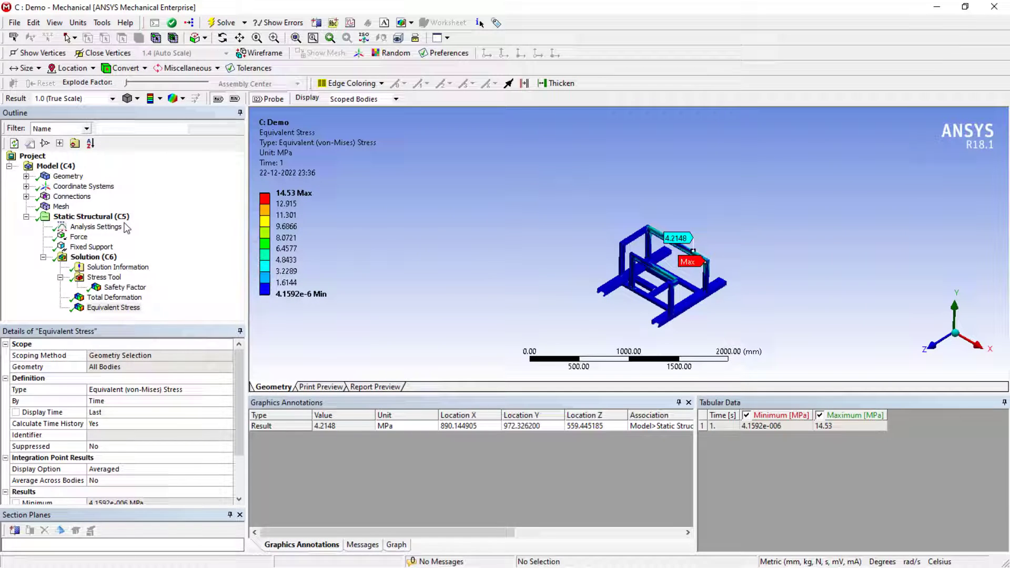
{"action": "left_click", "coordinate": [61, 207]}
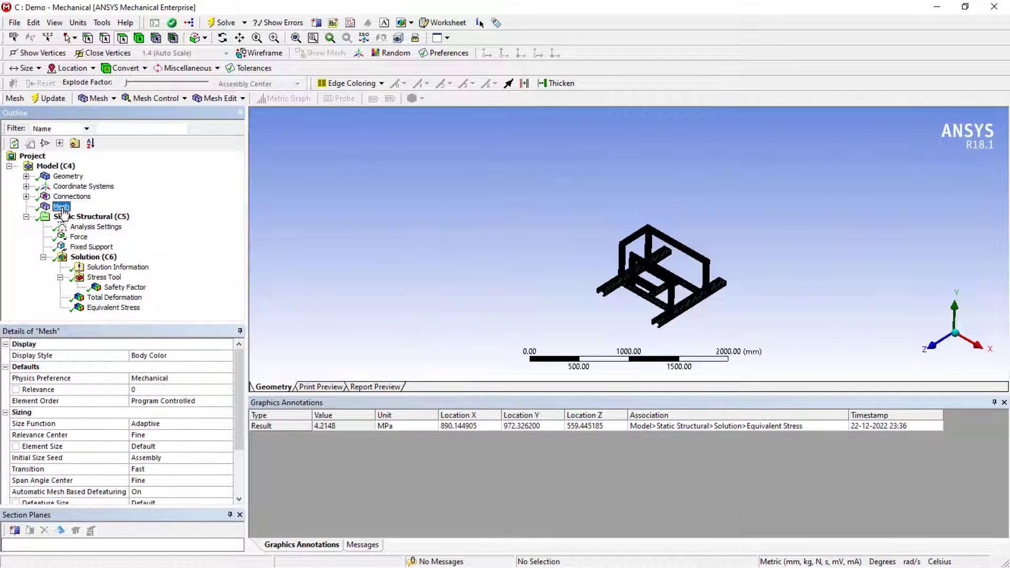
Parameterize the defeature size, check the 3.0 mm minimum edge length, and show equivalent stress.
{"action": "scroll", "scroll_direction": "down", "scroll_amount": 3}
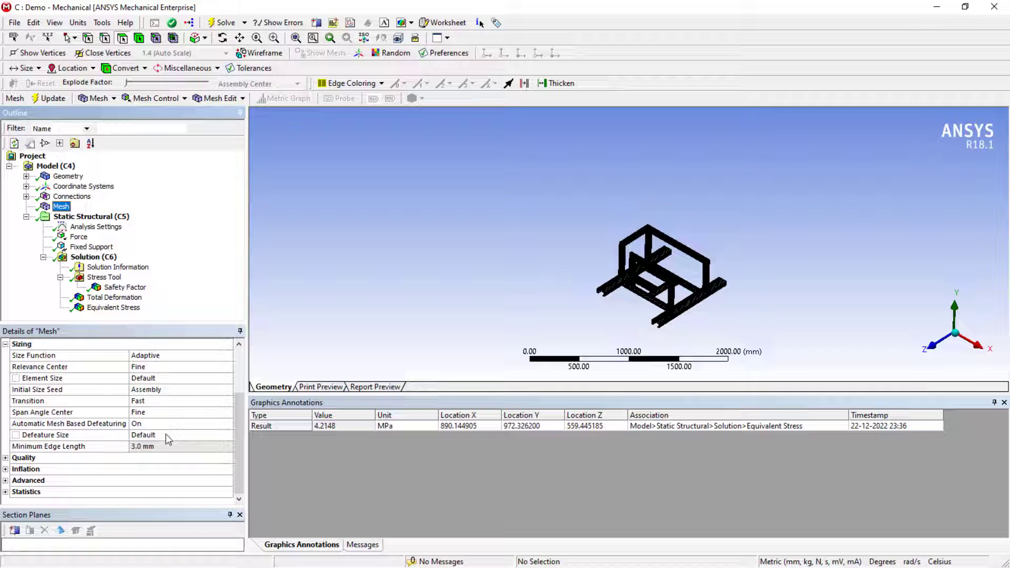
{"action": "left_click", "coordinate": [45, 435]}
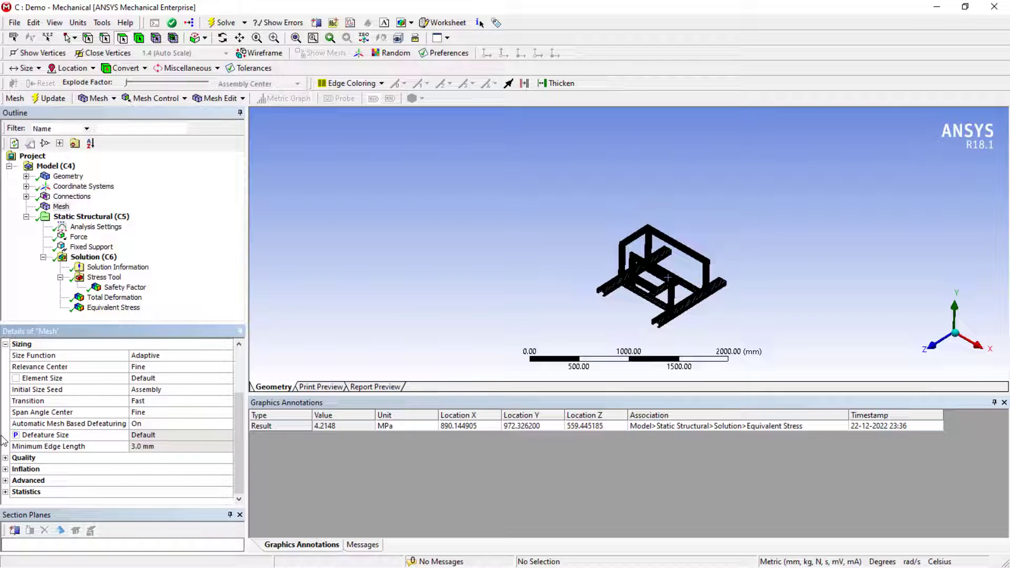
{"action": "mouse_move", "coordinate": [36, 468]}
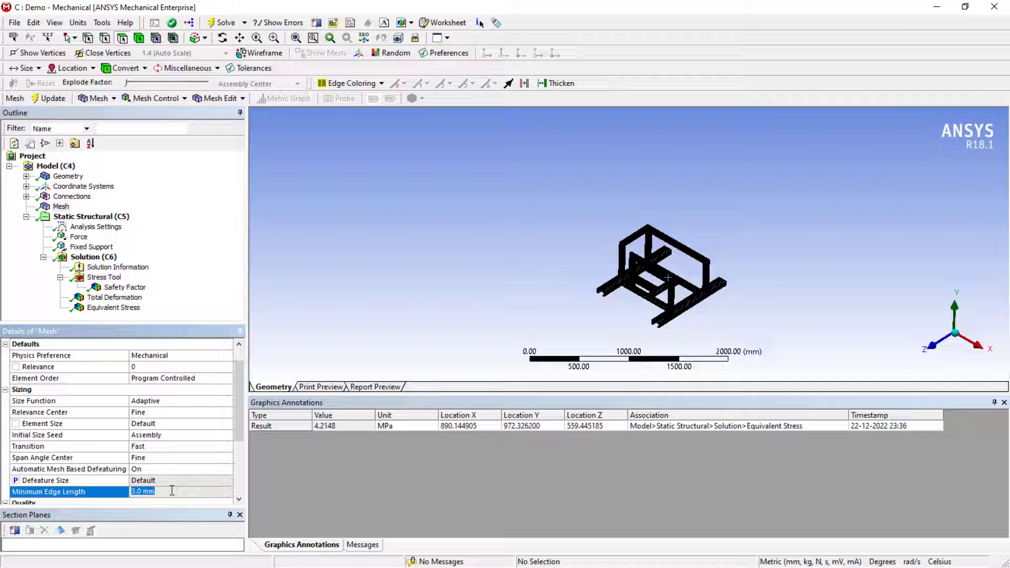
{"action": "left_click", "coordinate": [45, 481]}
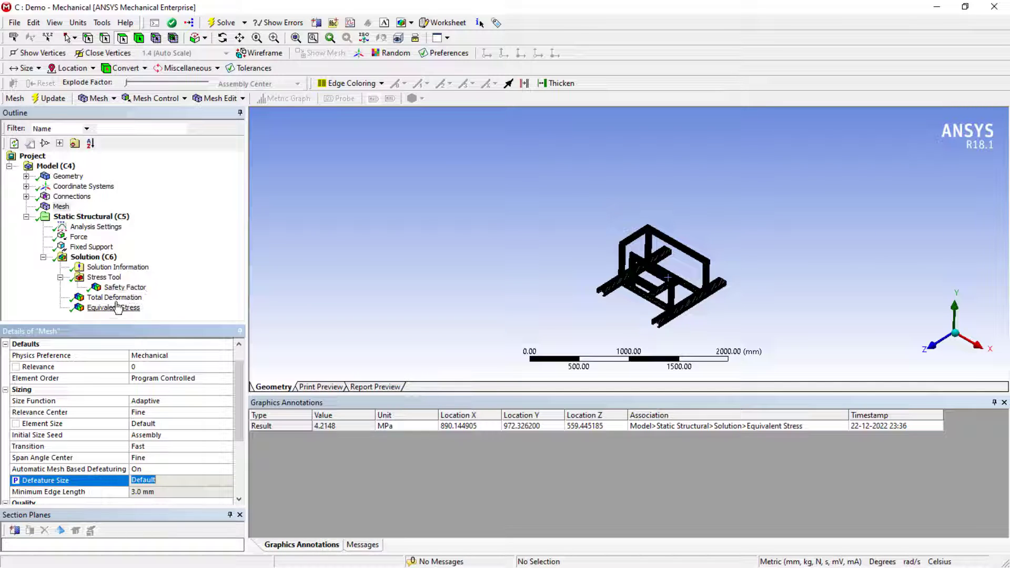
{"action": "left_click", "coordinate": [114, 307]}
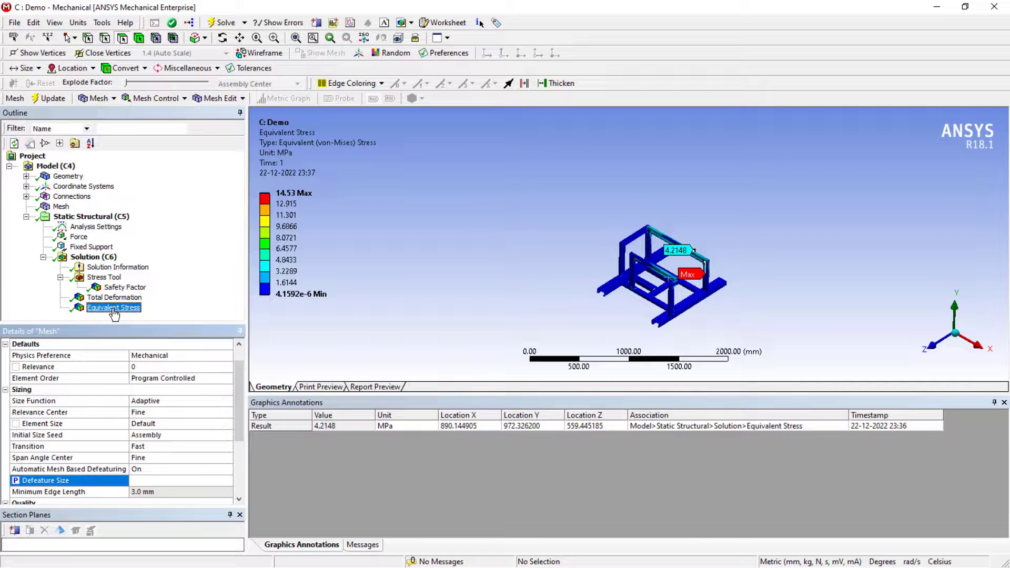
Tick the P box for the 14.53 MPa Maximum stress, then close Mechanical.
{"action": "left_click", "coordinate": [113, 307]}
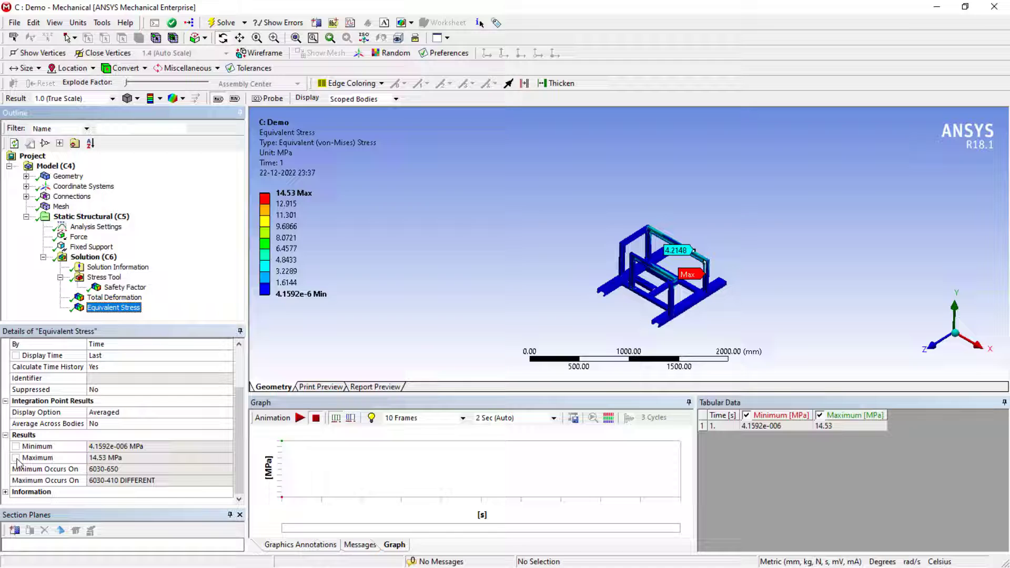
{"action": "left_click", "coordinate": [37, 457]}
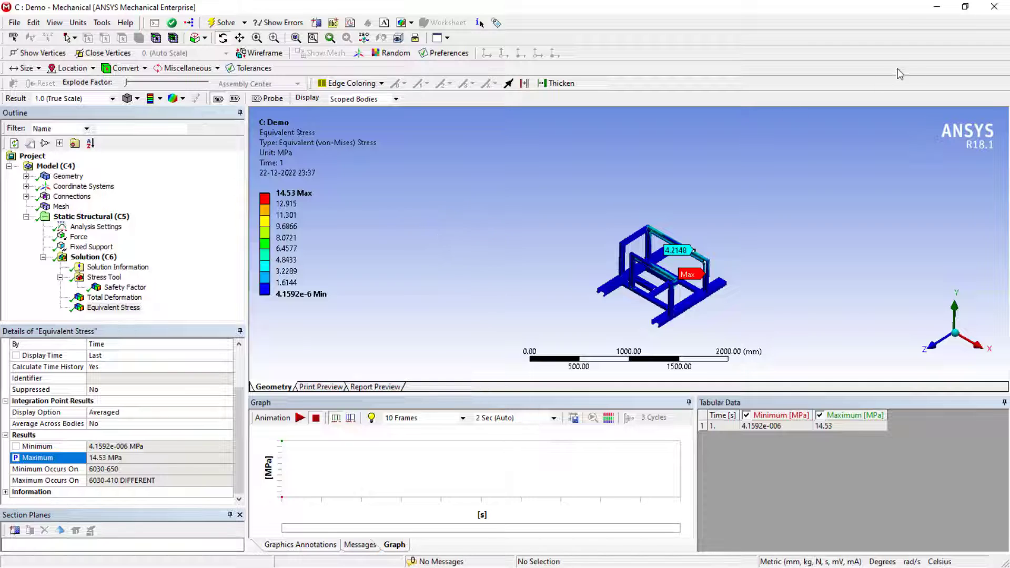
{"action": "left_click", "coordinate": [14, 22]}
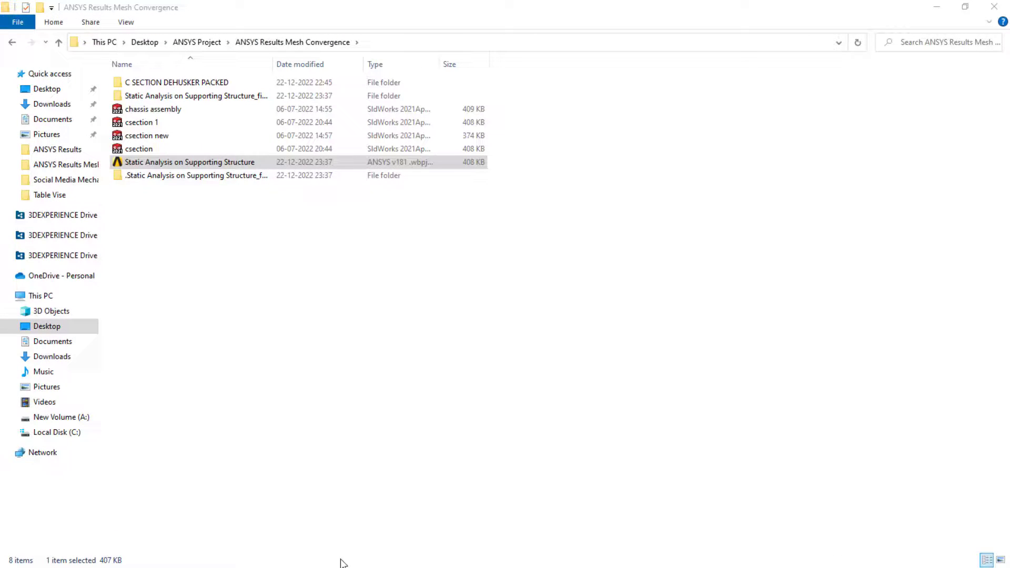
Open the Static Analysis on Supporting Structure project and view its Parameter Set.
{"action": "double_click", "coordinate": [189, 161]}
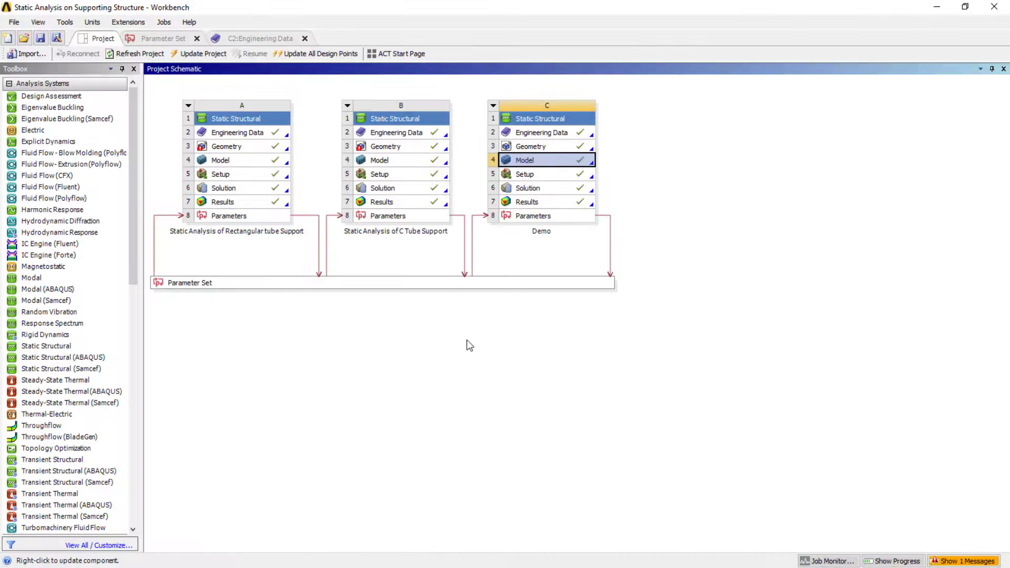
{"action": "left_click", "coordinate": [533, 215]}
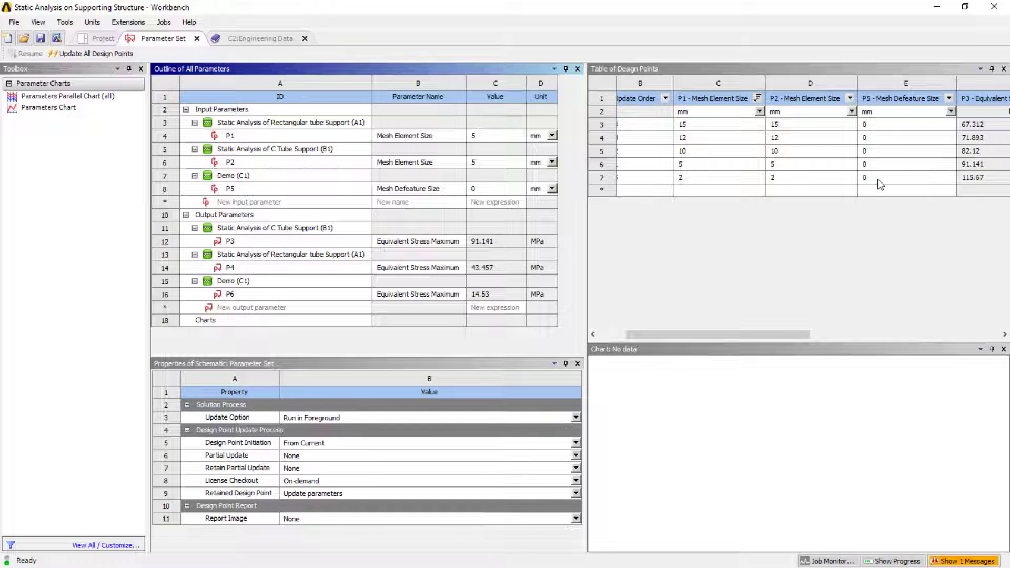
{"action": "mouse_move", "coordinate": [881, 127]}
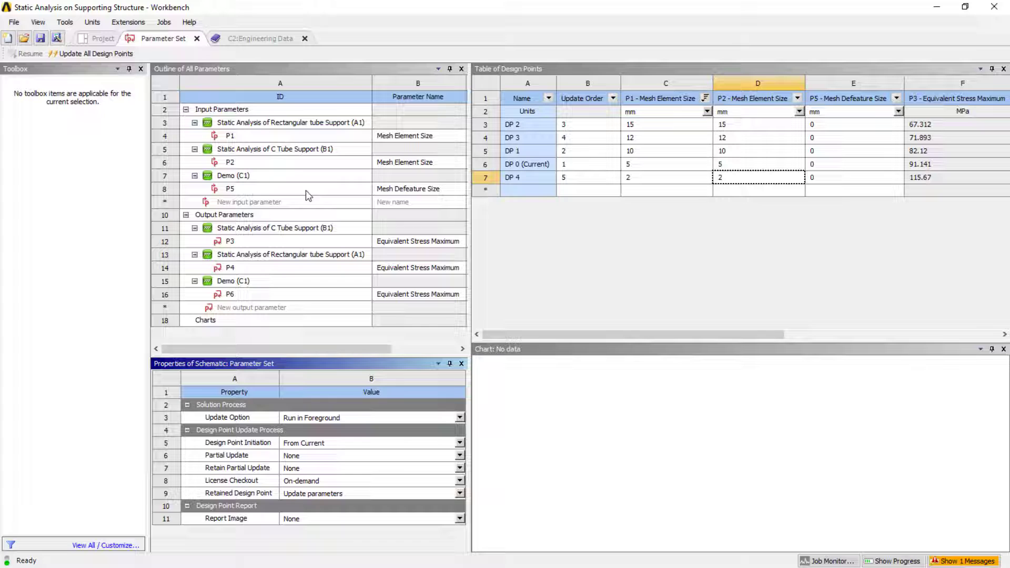
{"action": "mouse_move", "coordinate": [244, 127]}
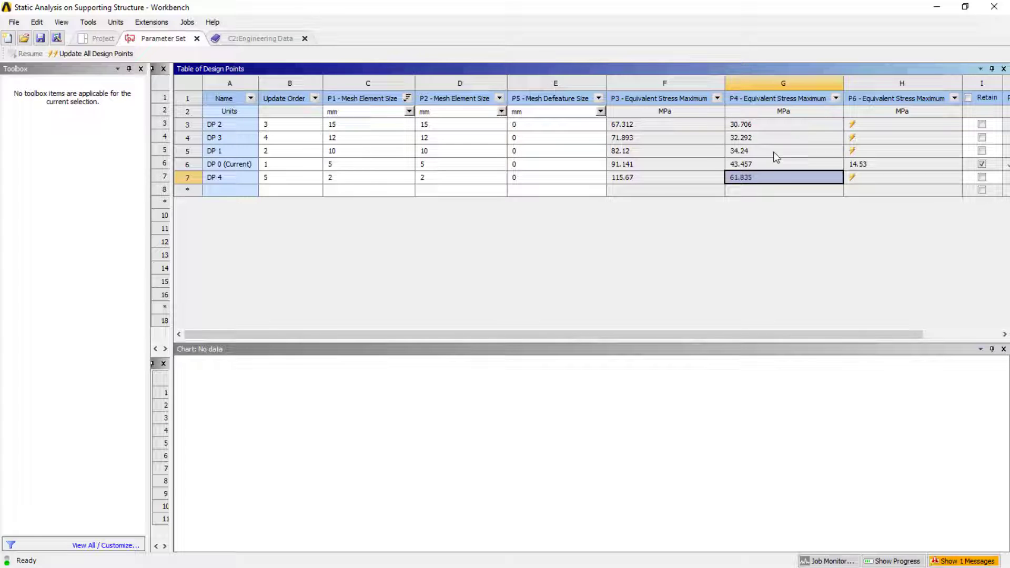
{"action": "mouse_move", "coordinate": [712, 179]}
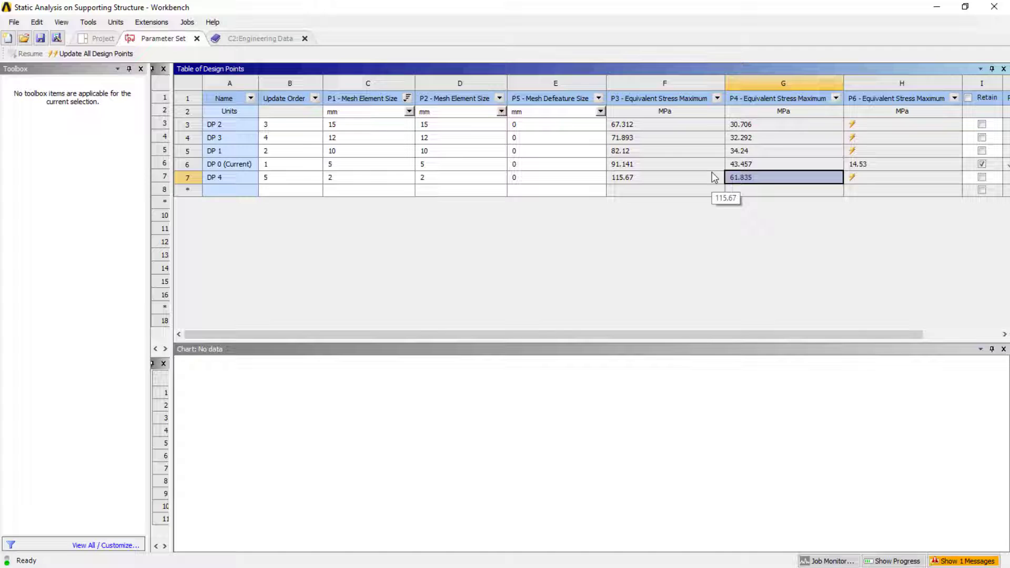
{"action": "mouse_move", "coordinate": [473, 322]}
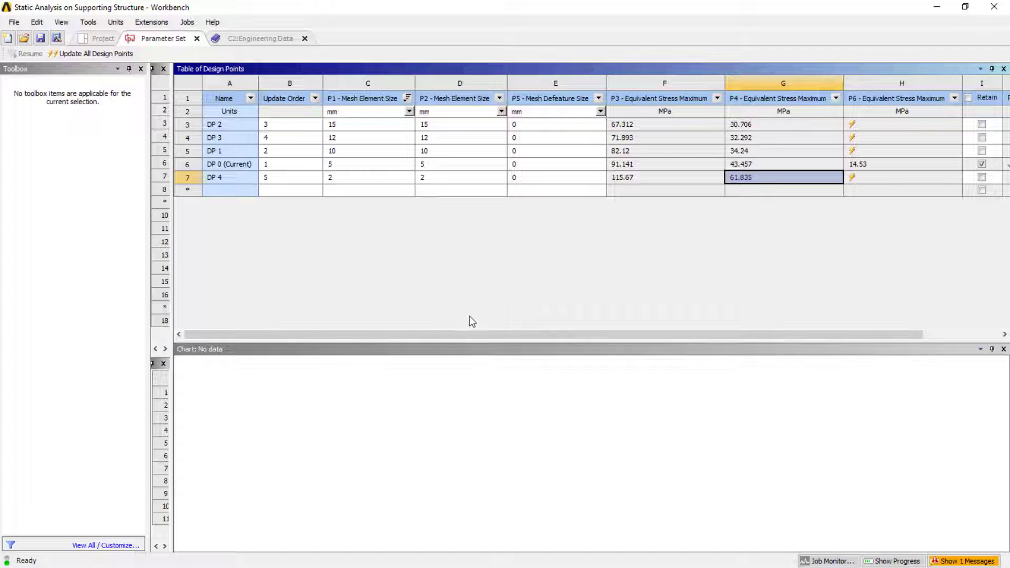
{"action": "mouse_move", "coordinate": [529, 264]}
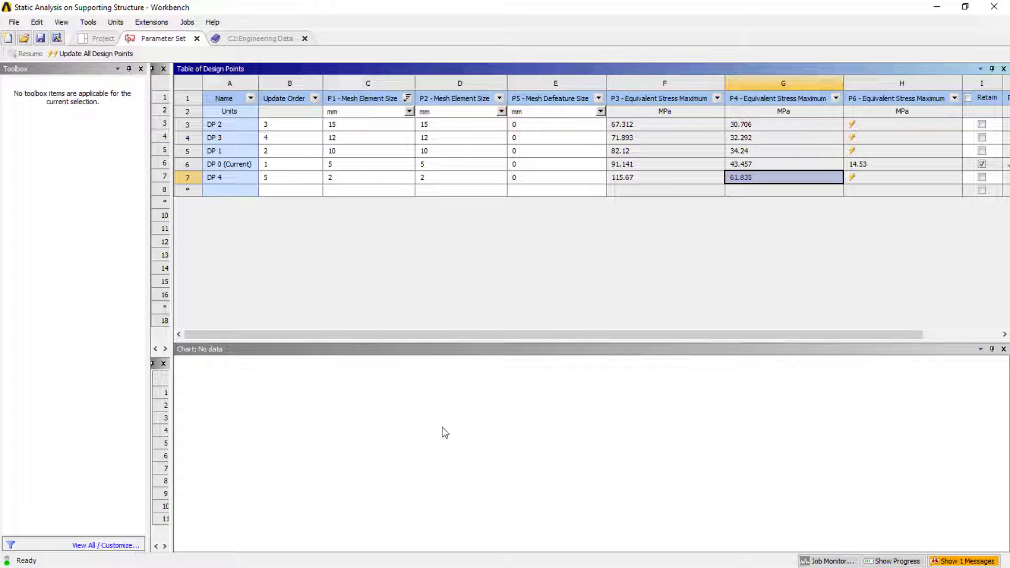
Switch from Workbench to Google Chrome via the taskbar.
{"action": "left_click", "coordinate": [10, 558]}
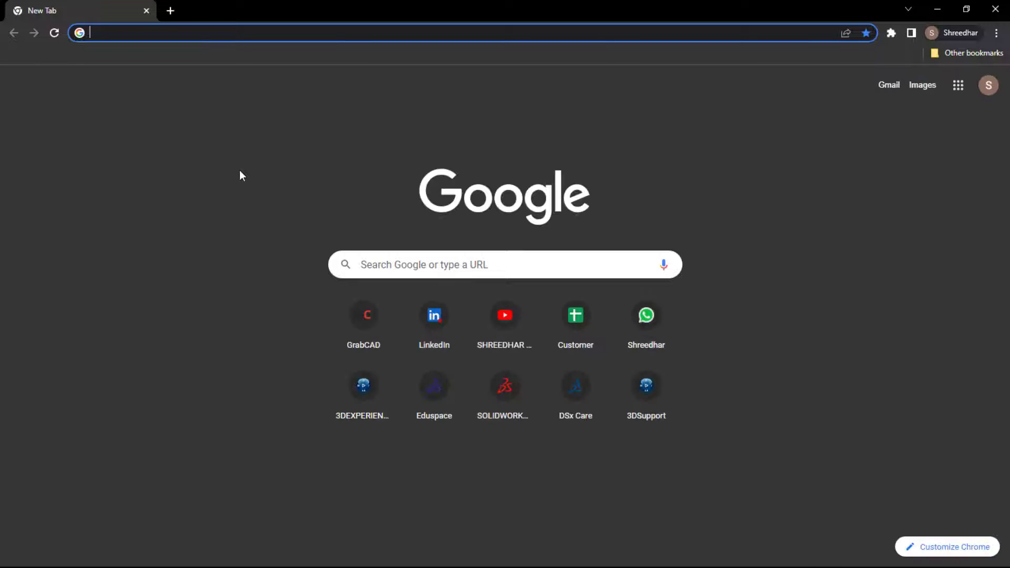
Search Google for 'mesh convergence' from the address bar.
{"action": "type", "text": "mesh"}
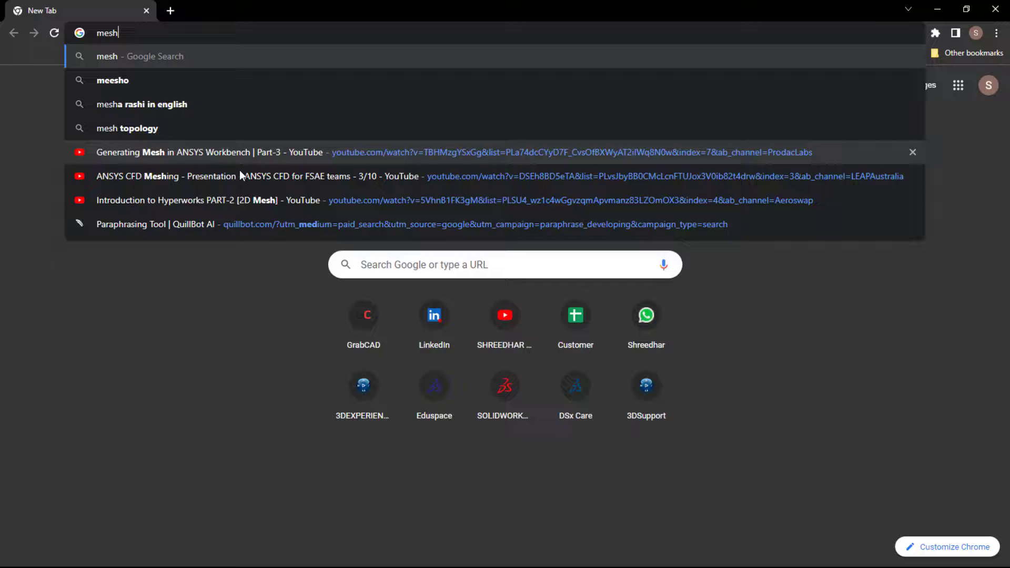
{"action": "type", "text": "con"}
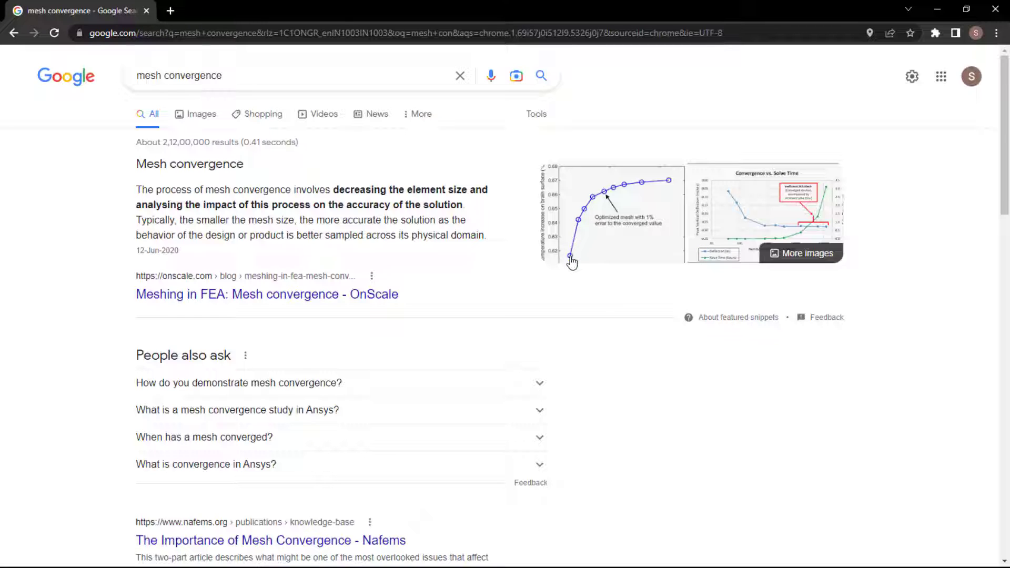
{"action": "mouse_move", "coordinate": [599, 196]}
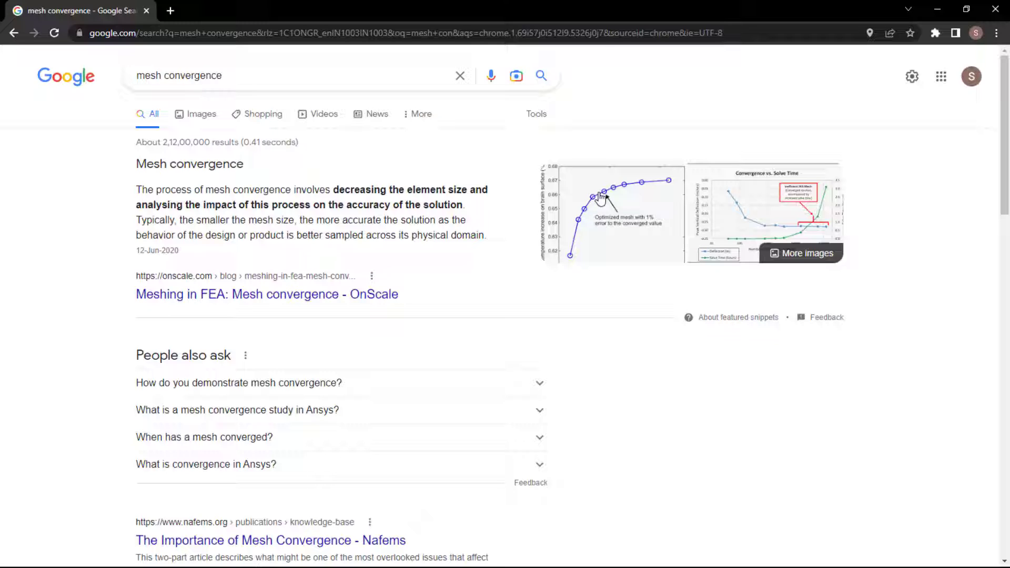
{"action": "mouse_move", "coordinate": [663, 187]}
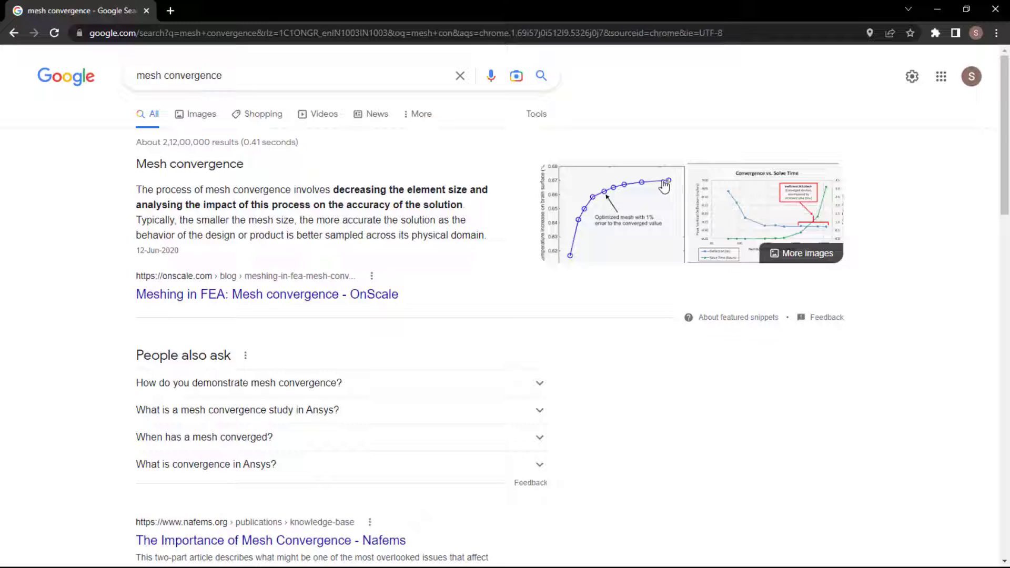
{"action": "mouse_move", "coordinate": [619, 186]}
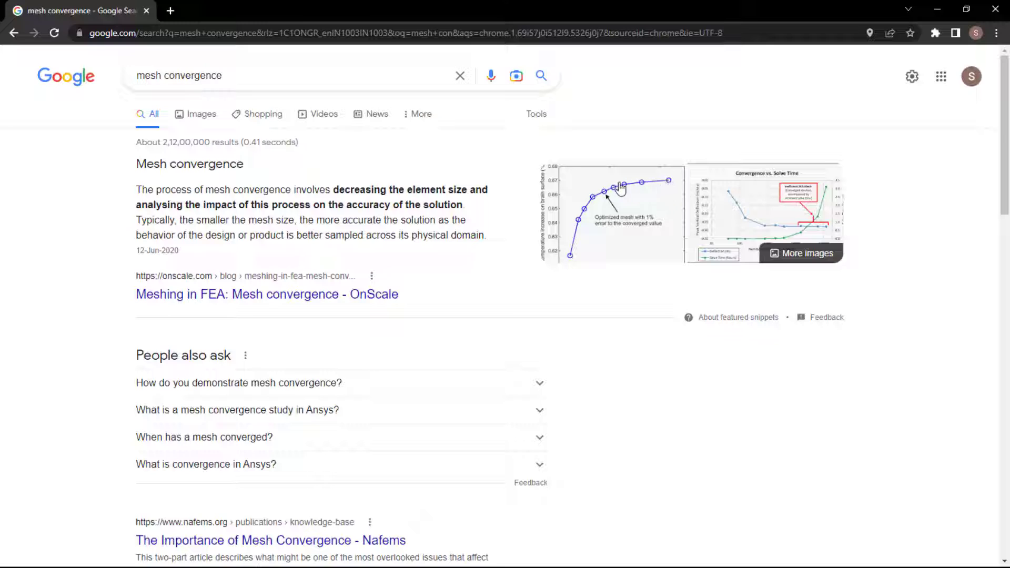
{"action": "mouse_move", "coordinate": [749, 215]}
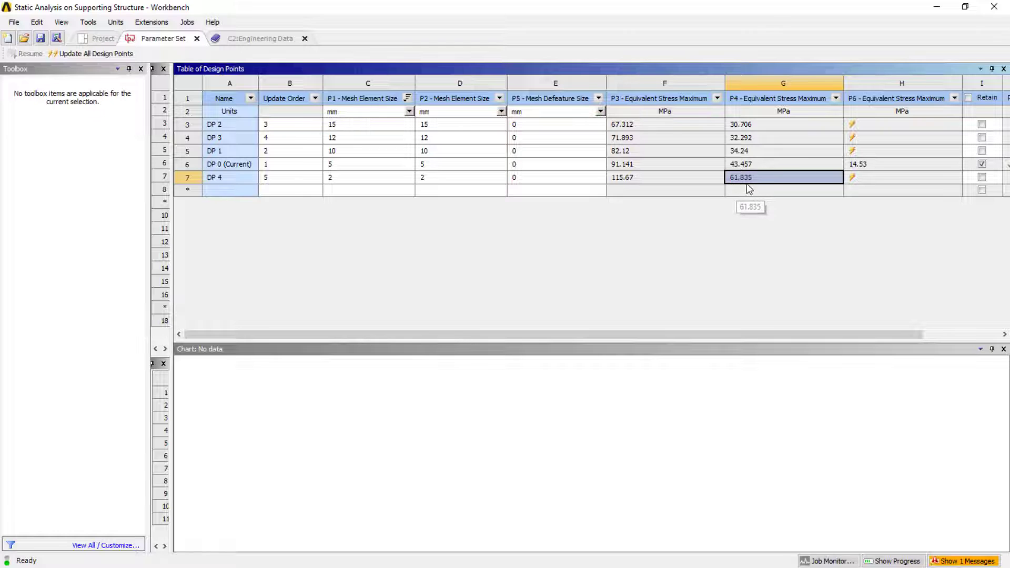
{"action": "mouse_move", "coordinate": [751, 193]}
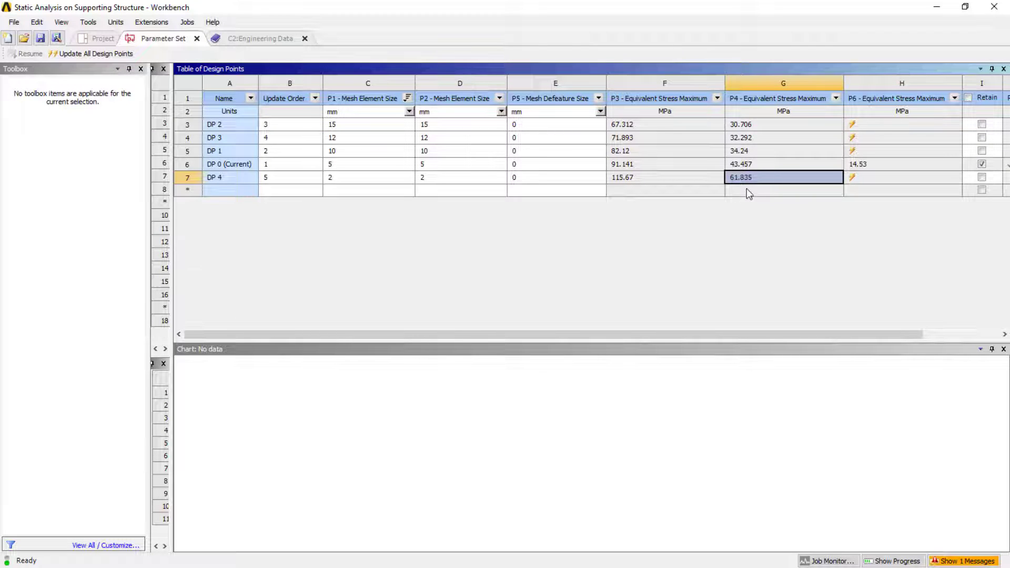
{"action": "mouse_move", "coordinate": [747, 193]}
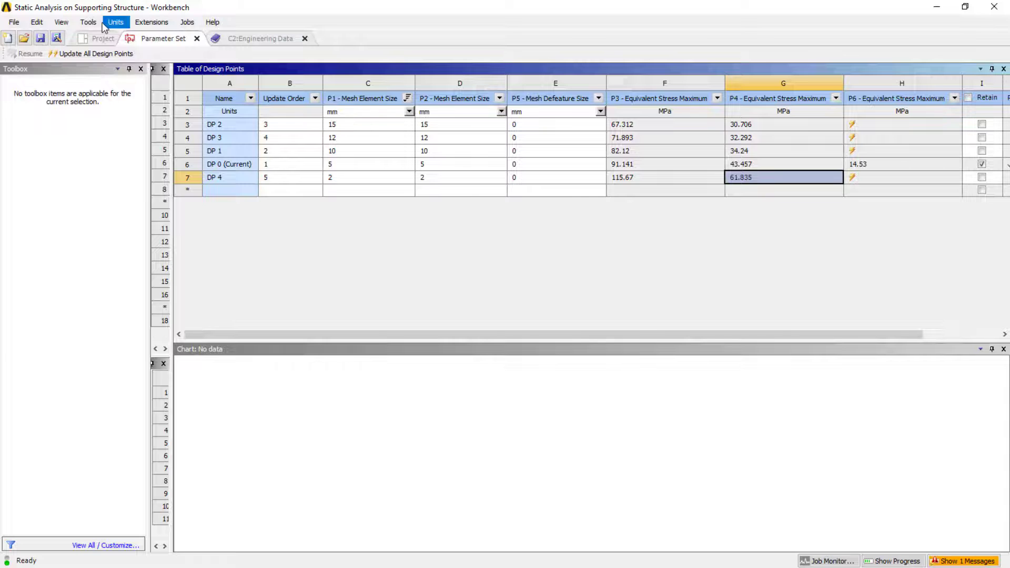
Return to the Project Schematic showing the three linked Static Structural systems.
{"action": "left_click", "coordinate": [102, 38]}
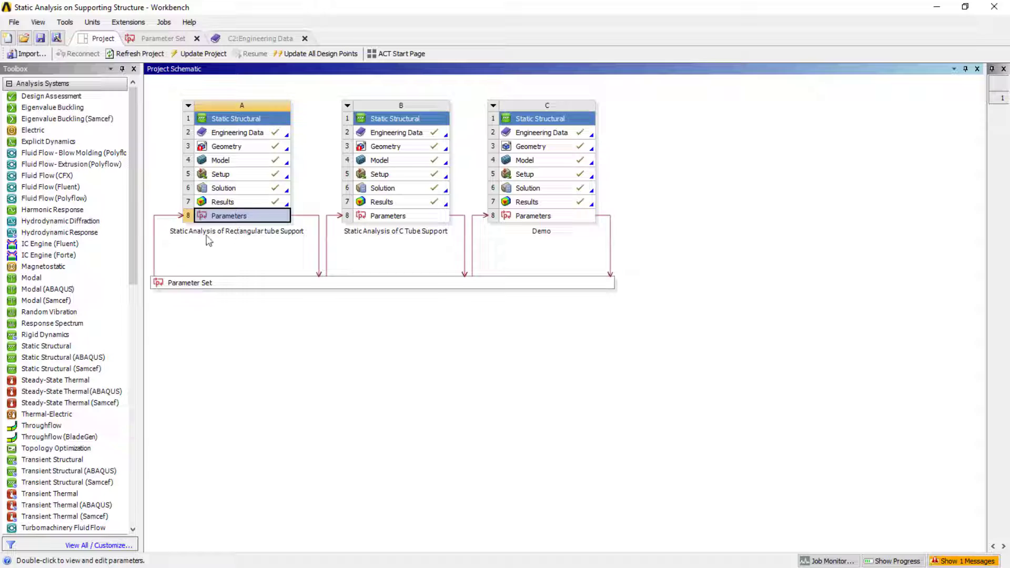
{"action": "mouse_move", "coordinate": [252, 241]}
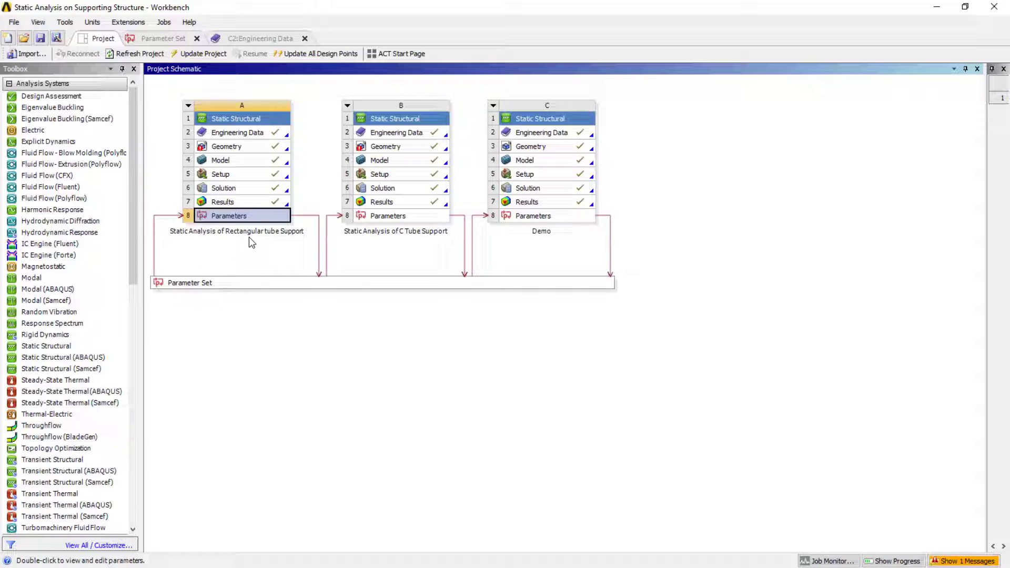
{"action": "mouse_move", "coordinate": [273, 175]}
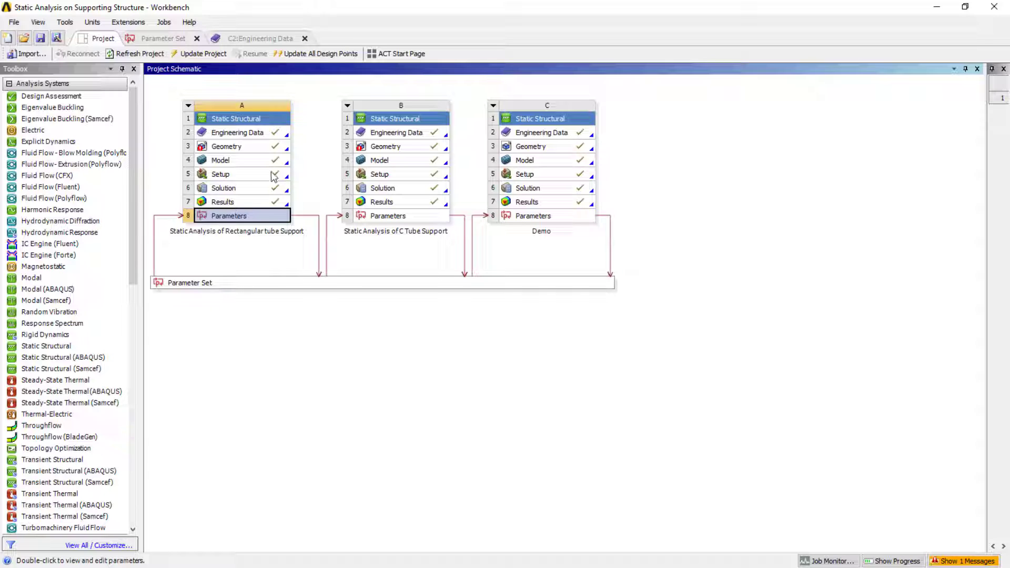
{"action": "mouse_move", "coordinate": [398, 238]}
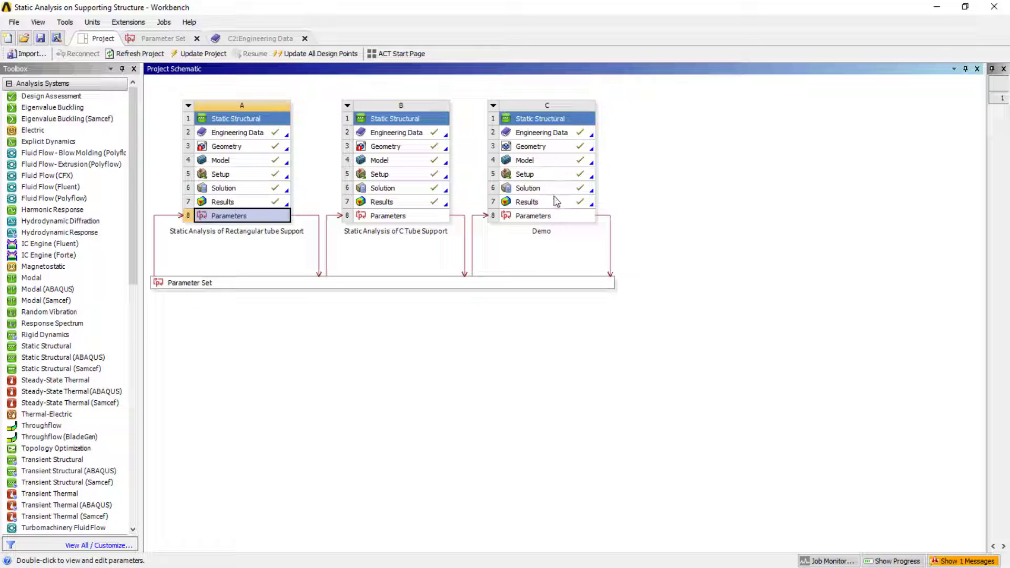
{"action": "mouse_move", "coordinate": [384, 234]}
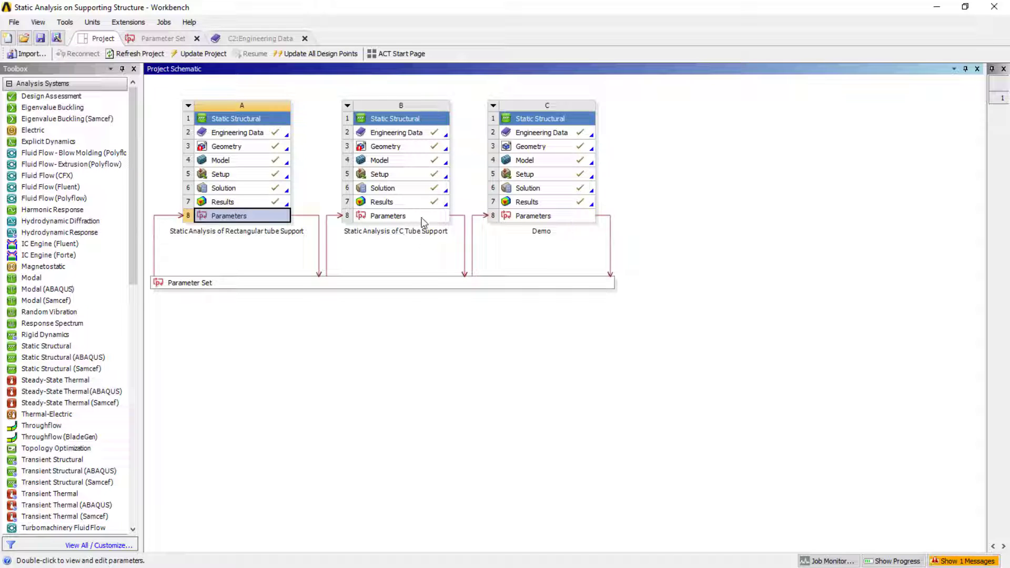
{"action": "mouse_move", "coordinate": [402, 241]}
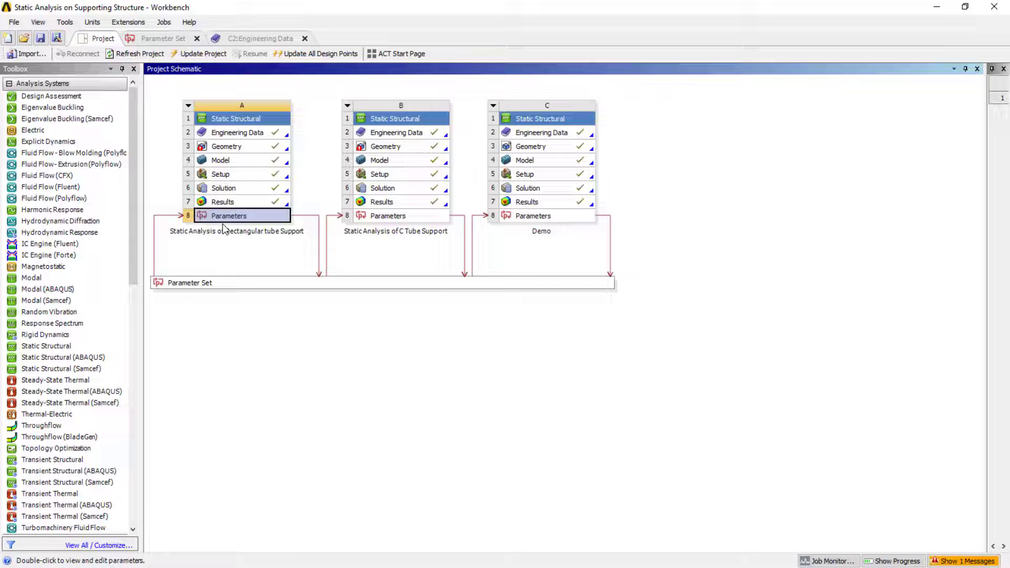
{"action": "mouse_move", "coordinate": [240, 230]}
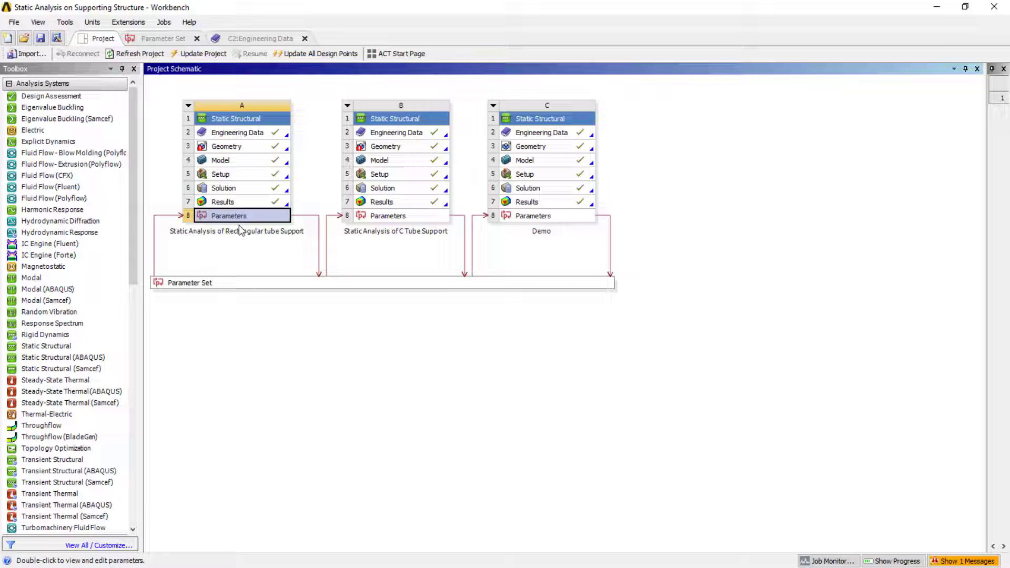
{"action": "mouse_move", "coordinate": [423, 291]}
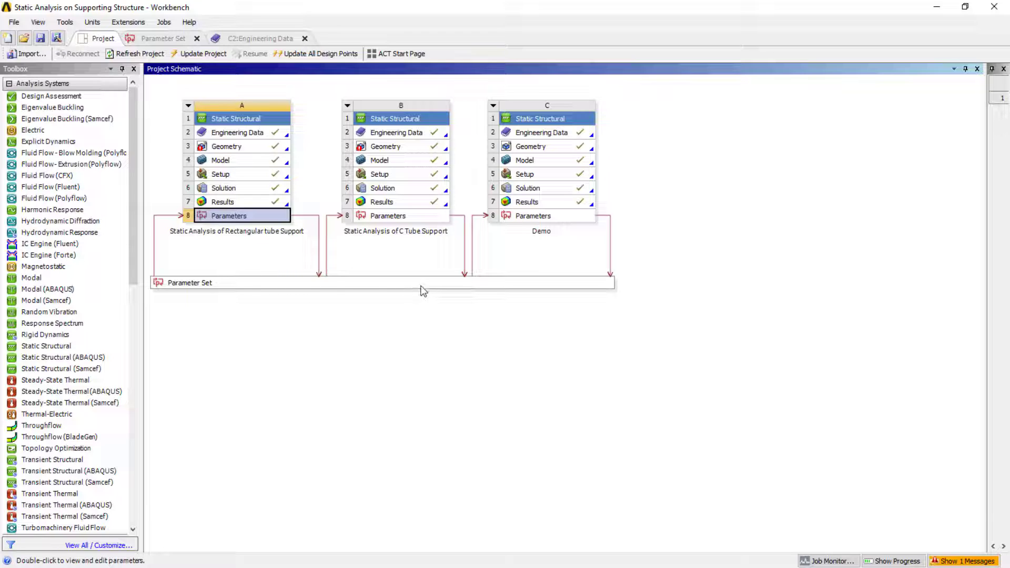
{"action": "mouse_move", "coordinate": [404, 360]}
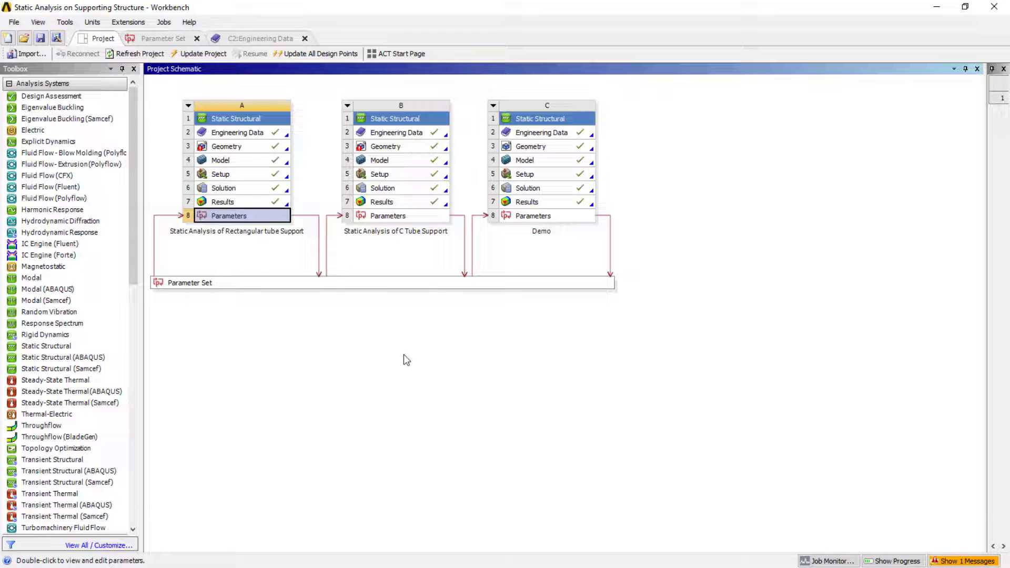
{"action": "mouse_move", "coordinate": [213, 131]}
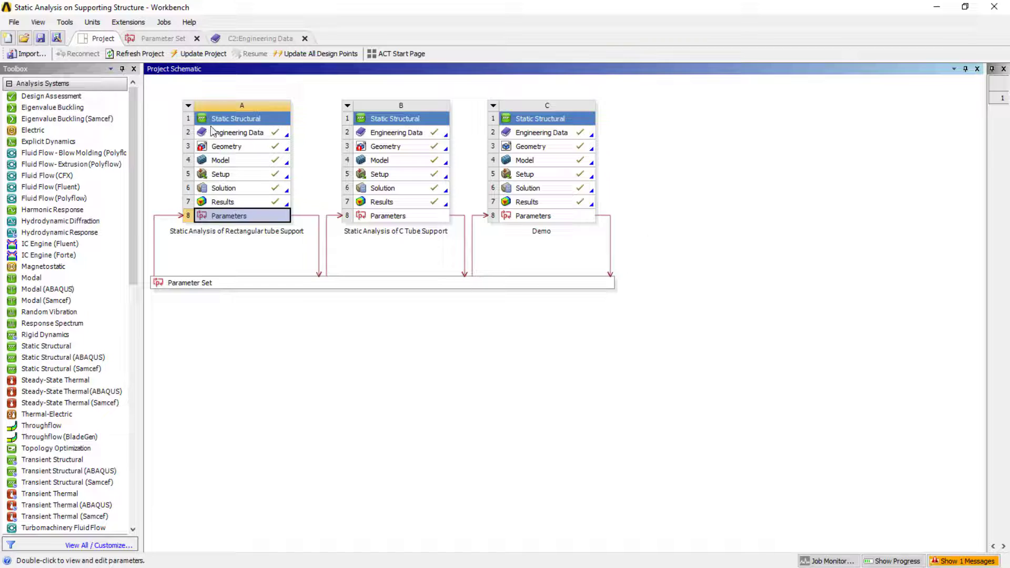